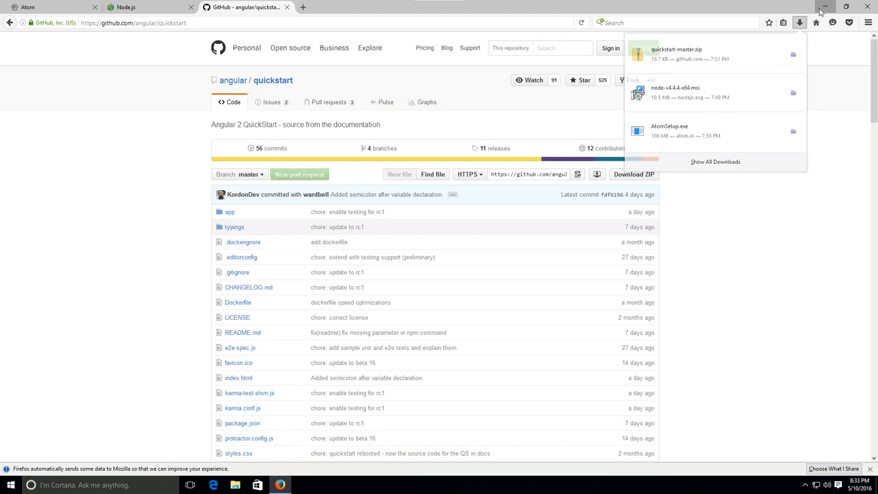
- Minimize Firefox to reveal the Windows desktop
left_click(826, 6)
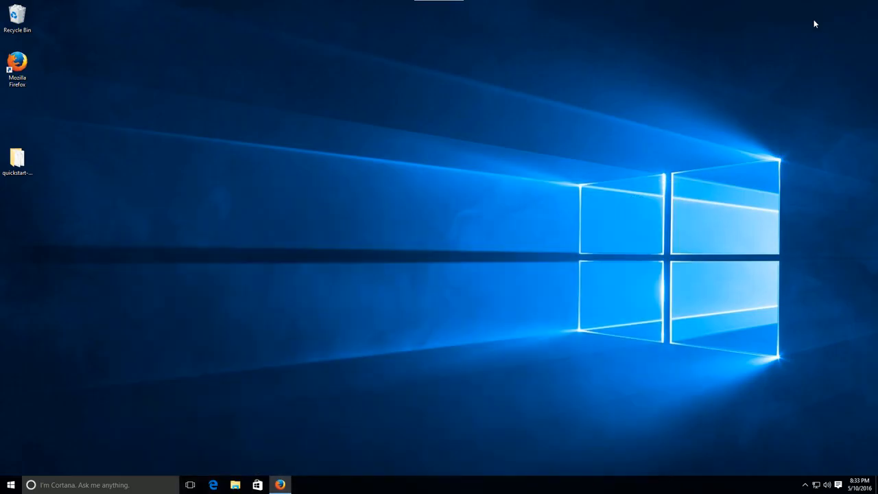
mouse_move(278, 277)
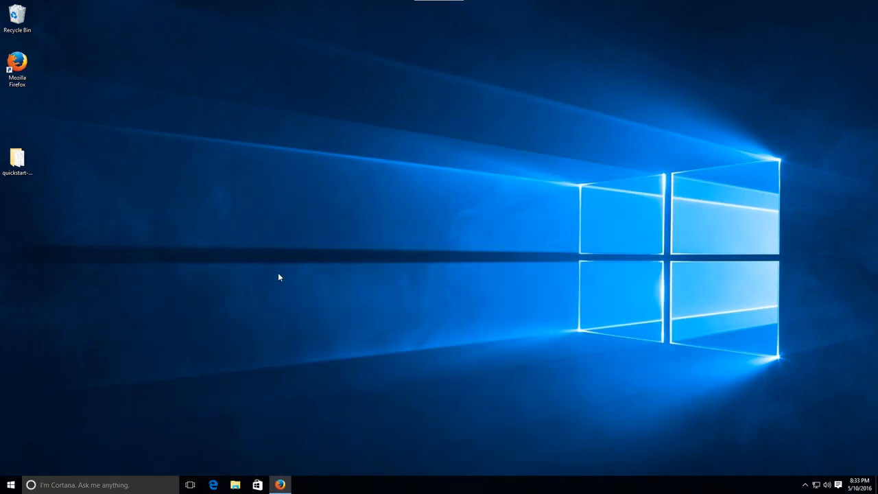
- Open Downloads in File Explorer and select the AtomSetup installer
left_click(234, 486)
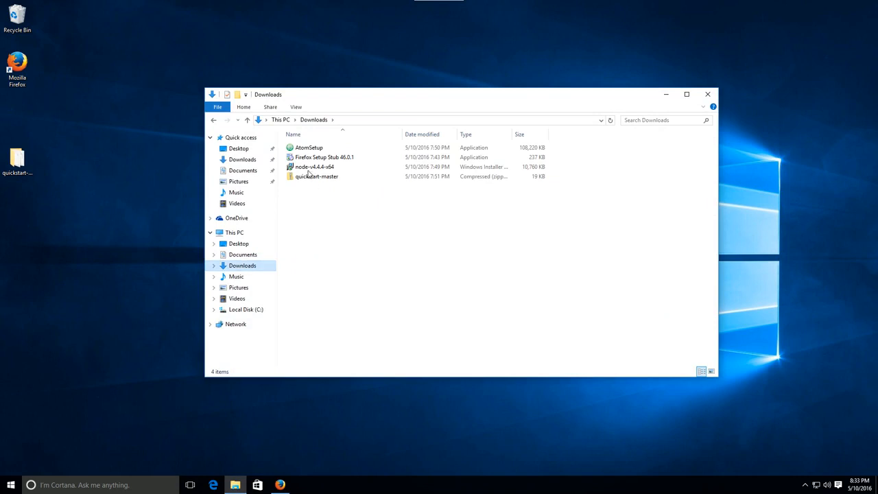
mouse_move(324, 156)
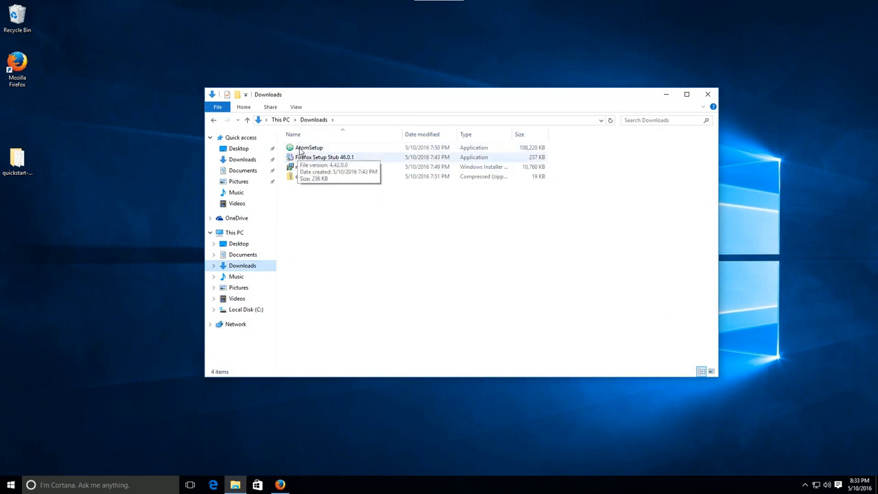
mouse_move(309, 148)
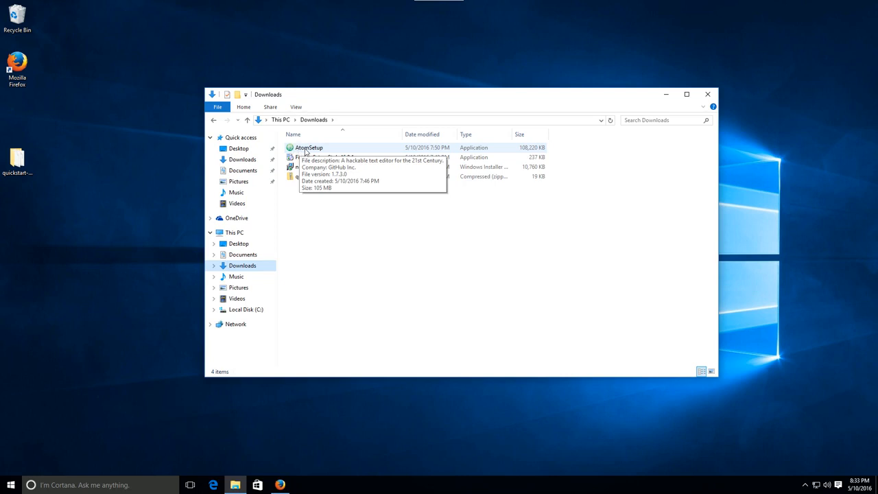
left_click(310, 148)
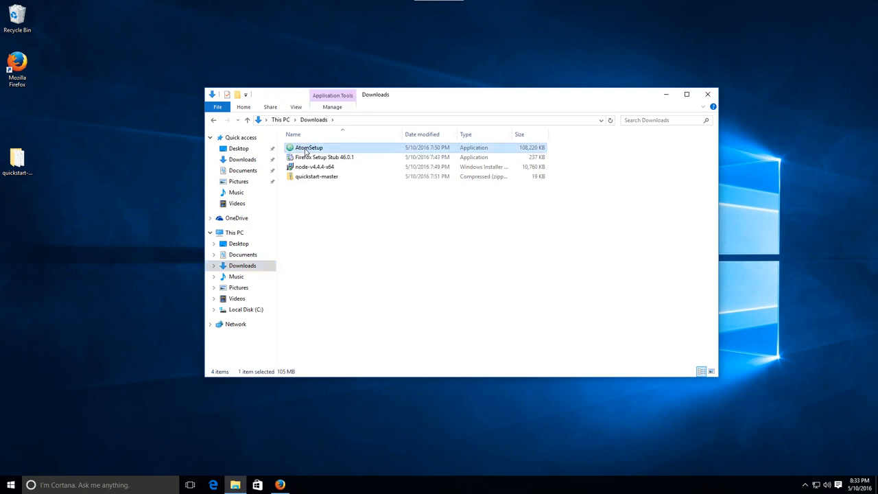
- Launch AtomSetup and confirm the security prompt to install Atom
double_click(309, 148)
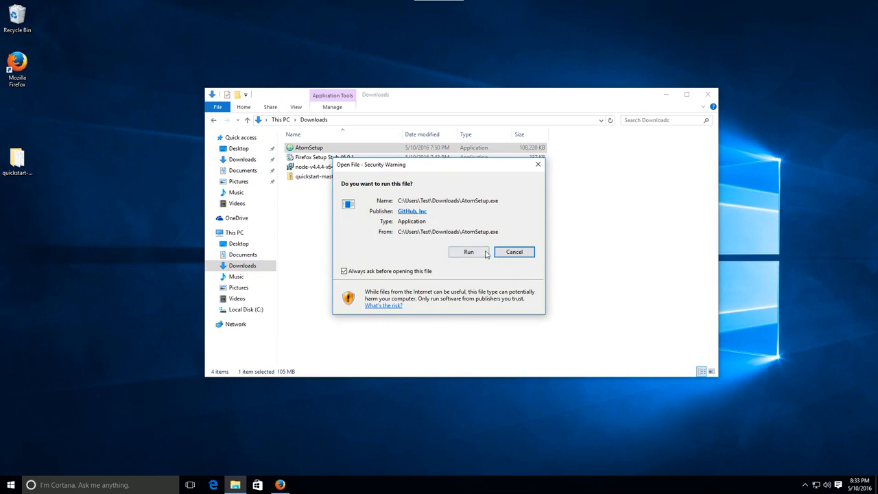
left_click(470, 253)
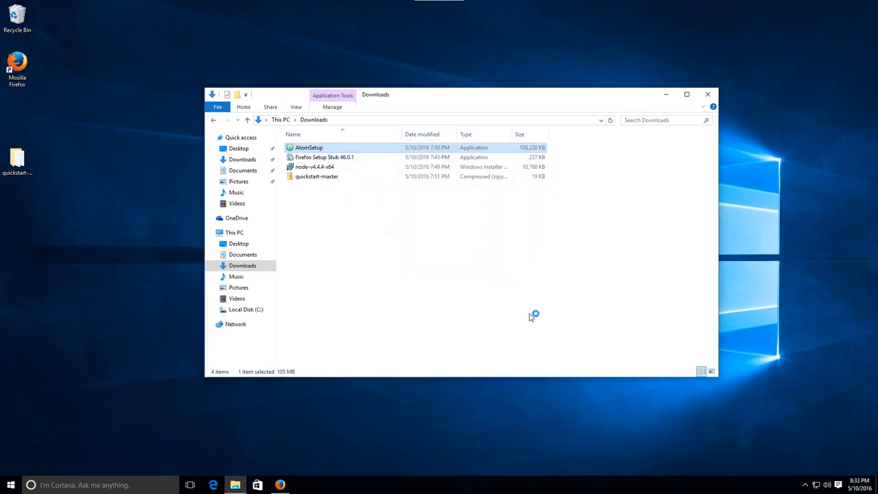
mouse_move(378, 326)
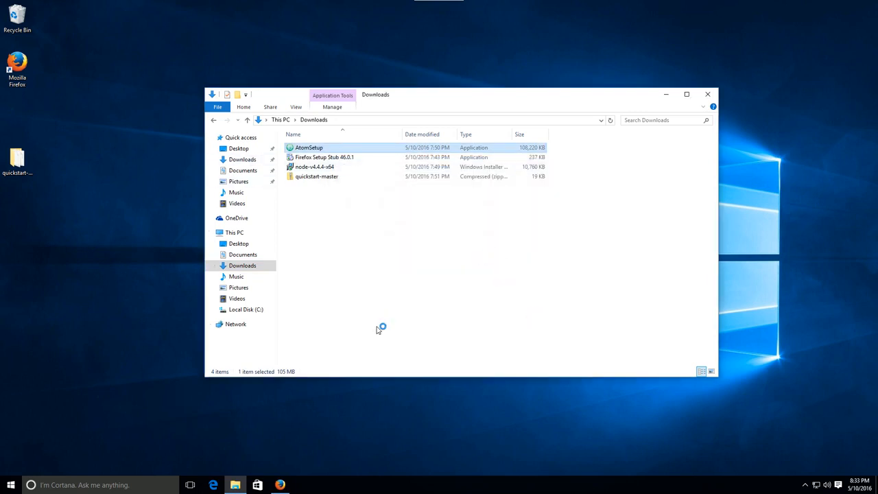
double_click(308, 149)
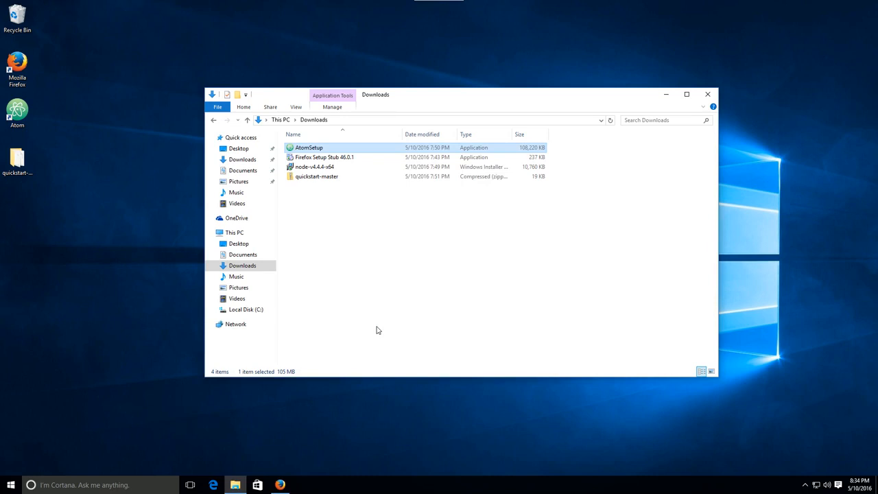
mouse_move(250, 244)
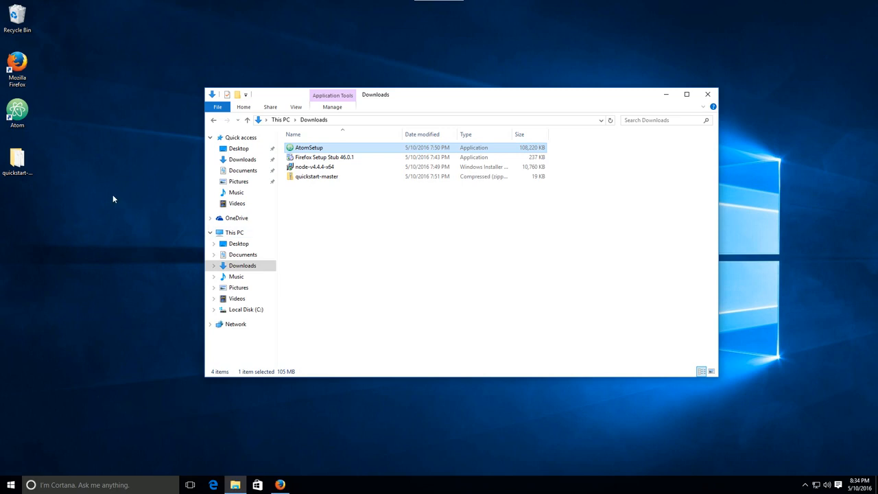
mouse_move(312, 251)
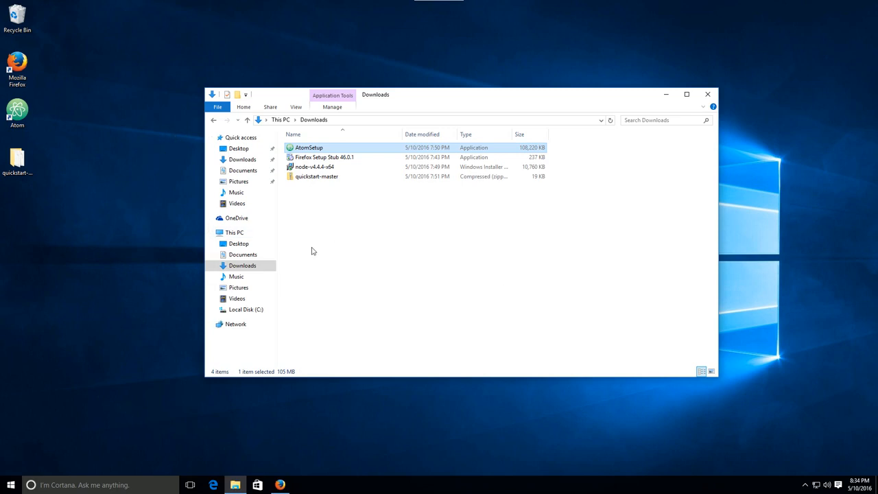
mouse_move(449, 294)
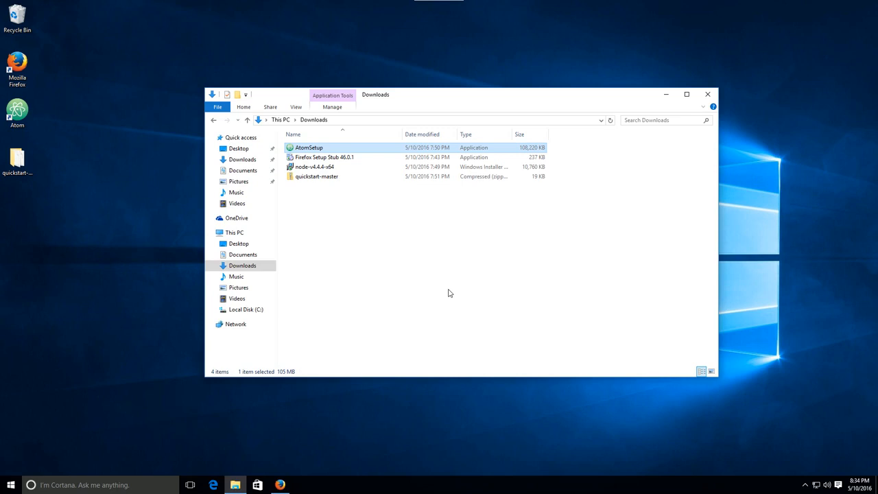
mouse_move(664, 137)
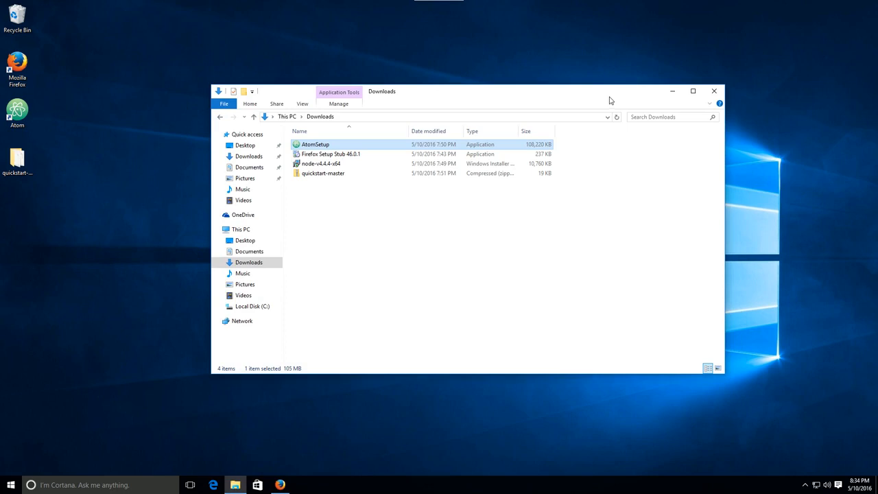
mouse_move(584, 115)
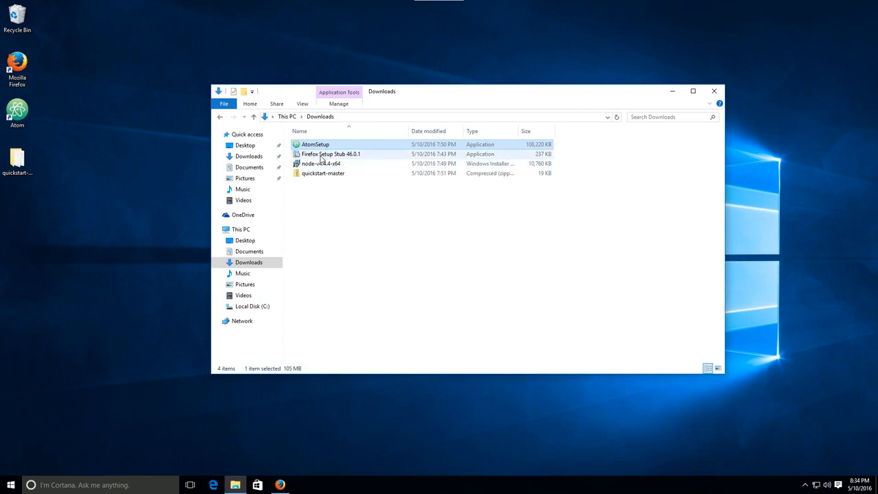
mouse_move(322, 154)
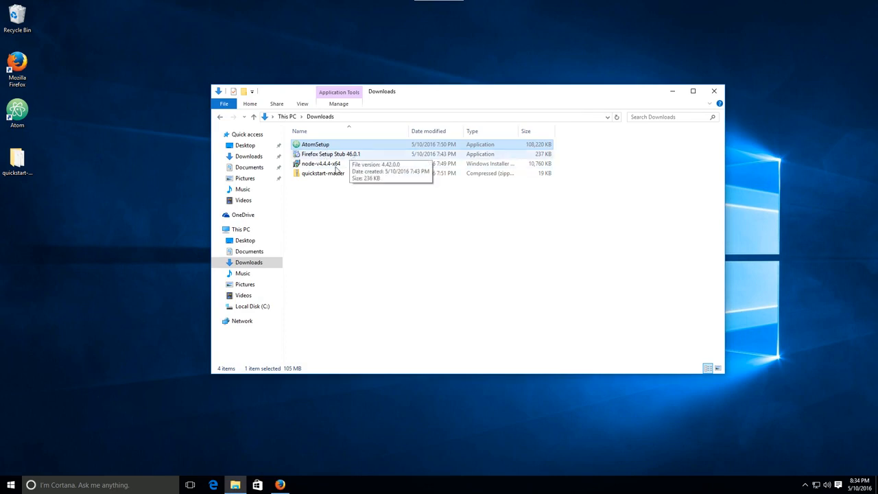
mouse_move(424, 267)
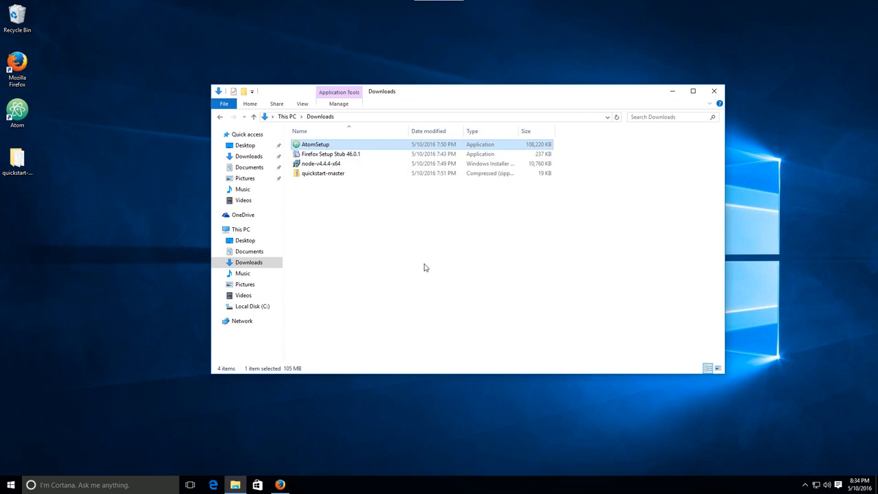
mouse_move(415, 253)
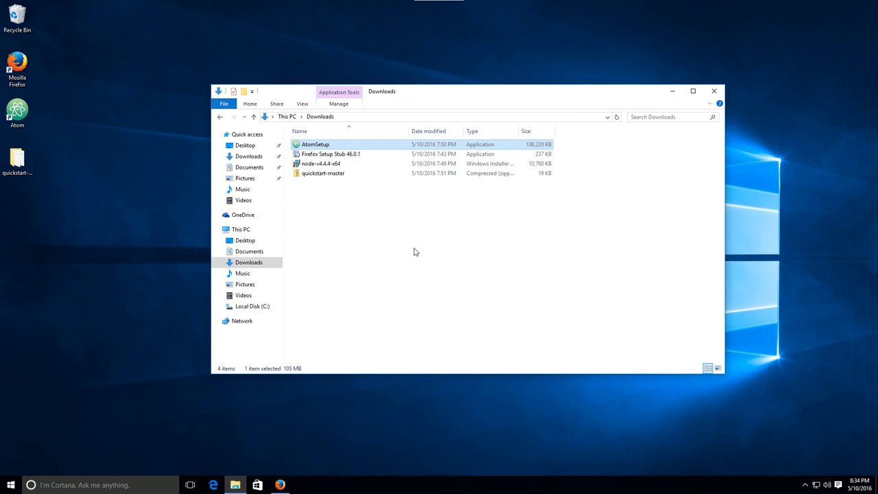
mouse_move(356, 195)
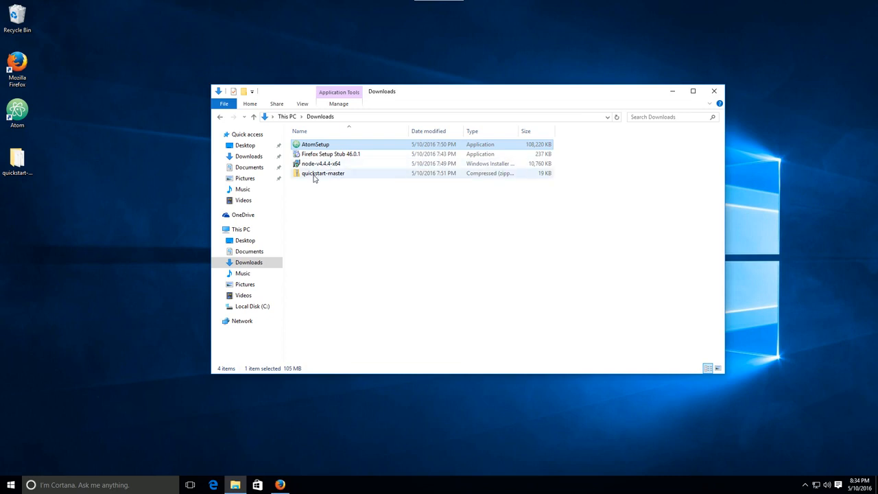
mouse_move(403, 269)
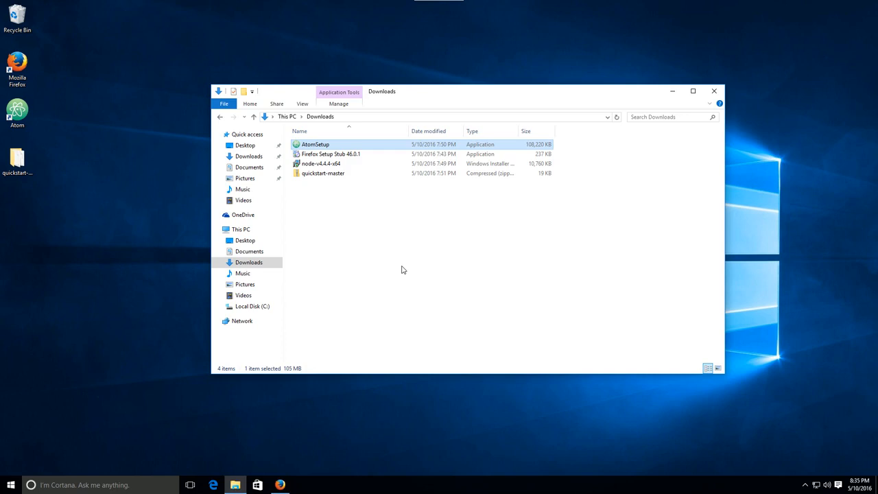
mouse_move(455, 192)
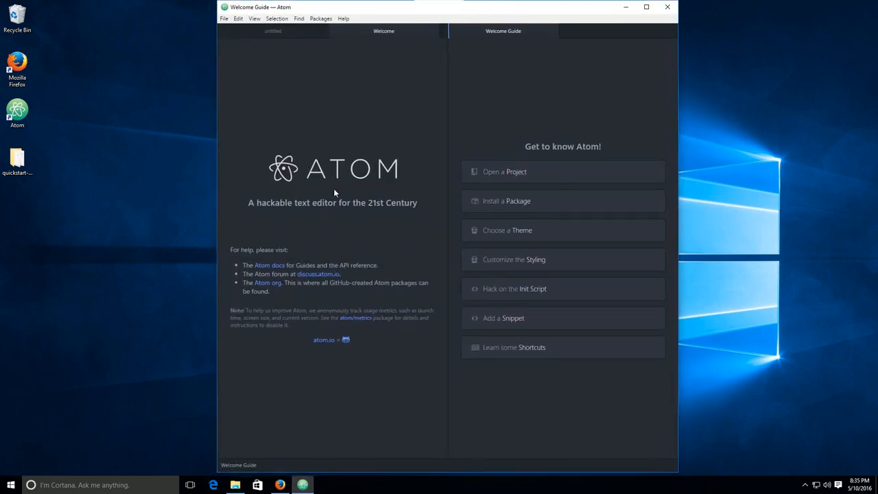
mouse_move(433, 234)
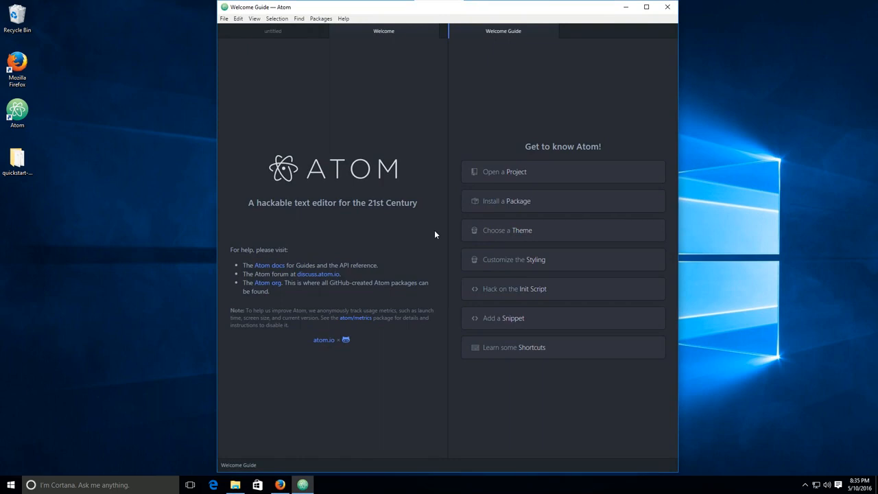
mouse_move(393, 235)
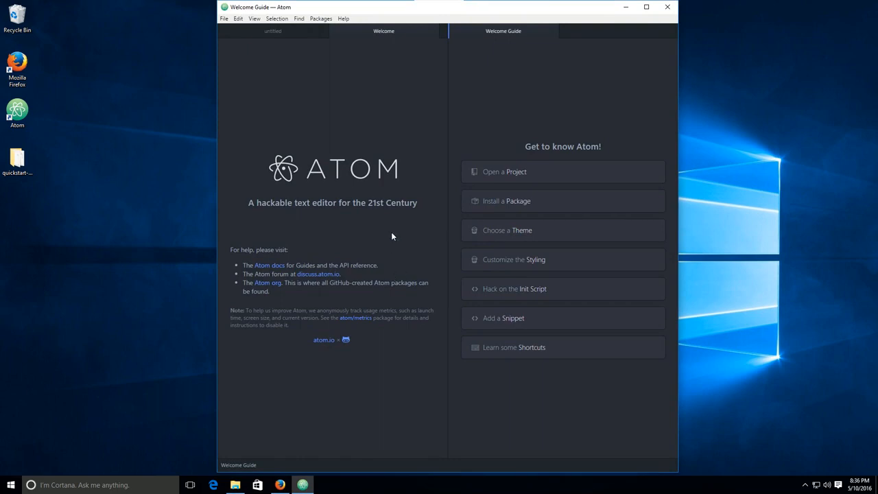
mouse_move(395, 239)
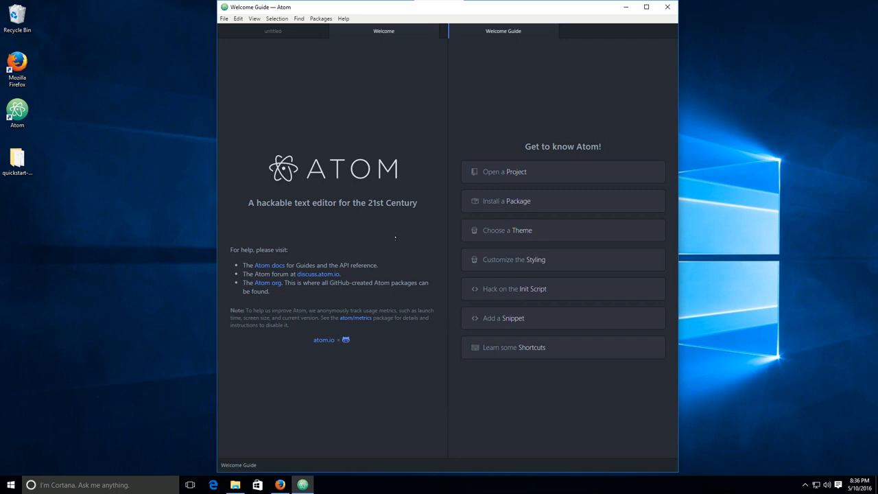
mouse_move(364, 153)
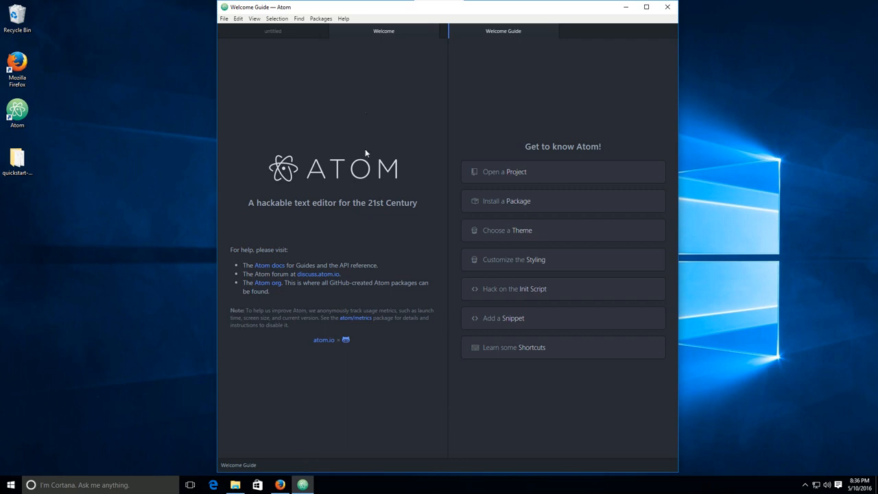
mouse_move(307, 362)
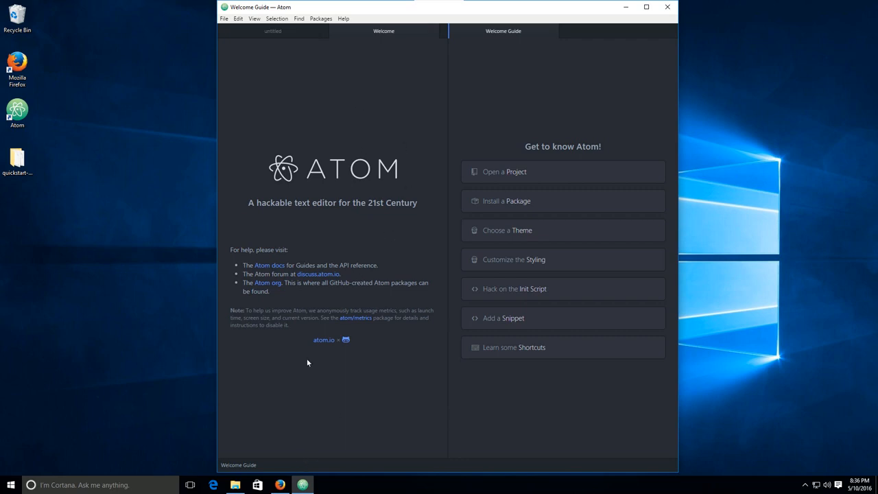
- Launch the node-v4.4.4-x64 installer from Downloads and pass the welcome page
left_click(235, 486)
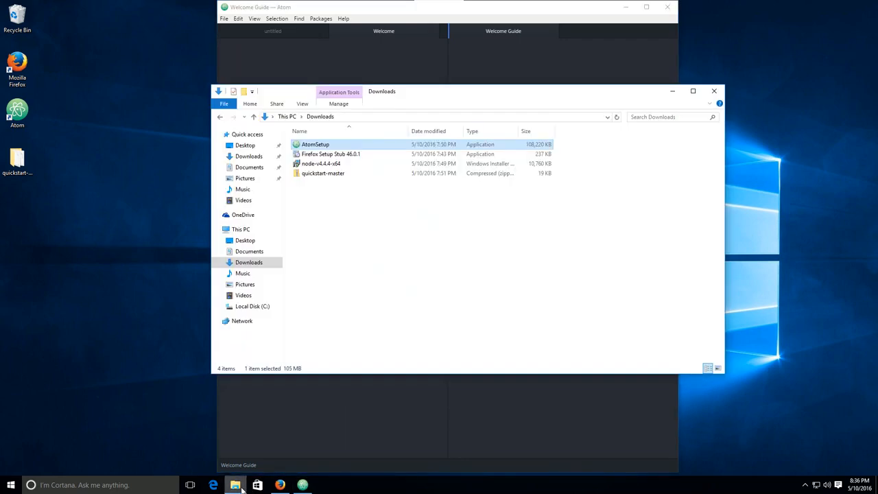
mouse_move(322, 173)
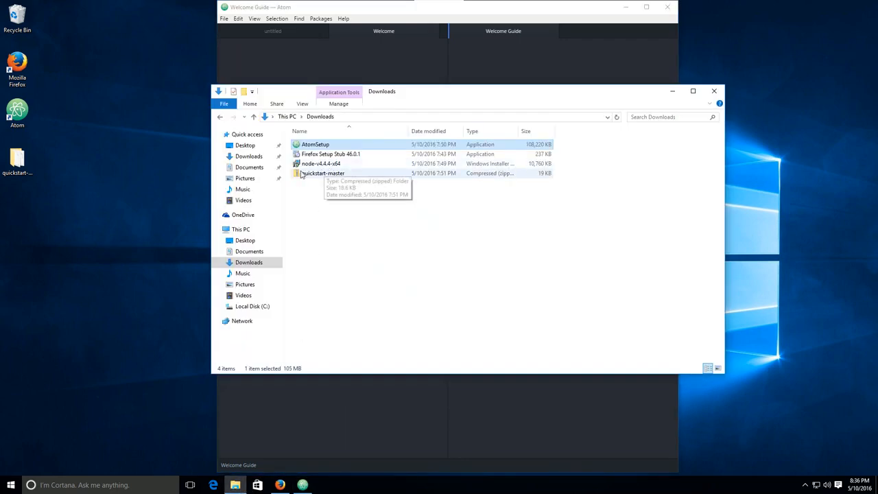
mouse_move(321, 163)
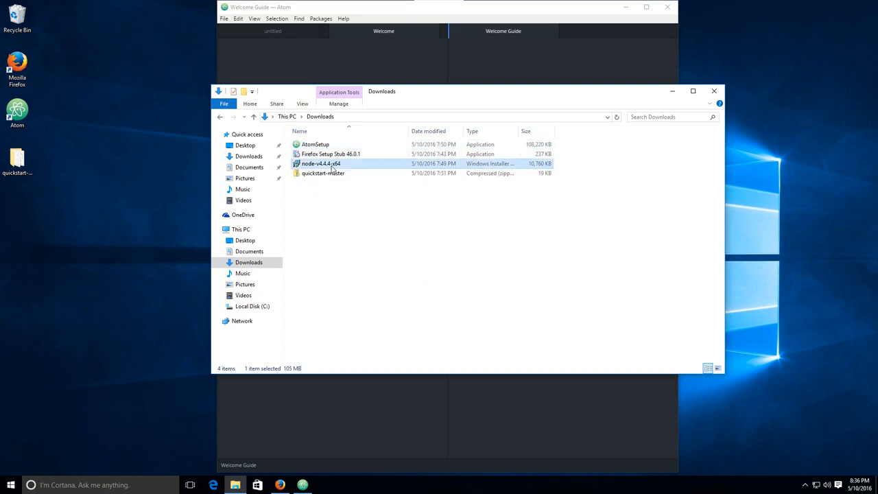
double_click(320, 163)
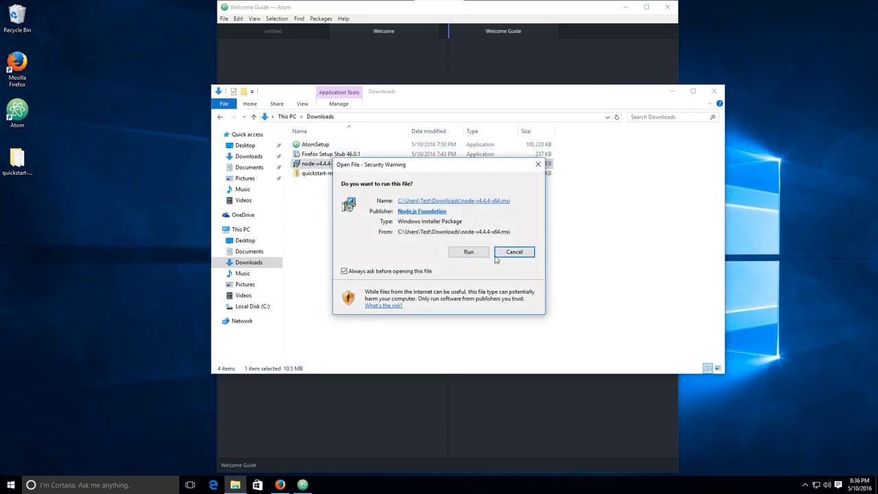
left_click(469, 252)
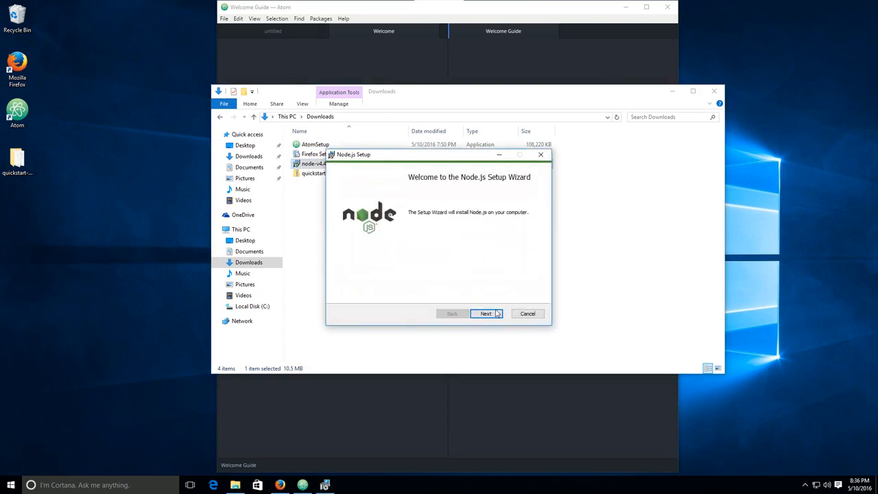
left_click(486, 313)
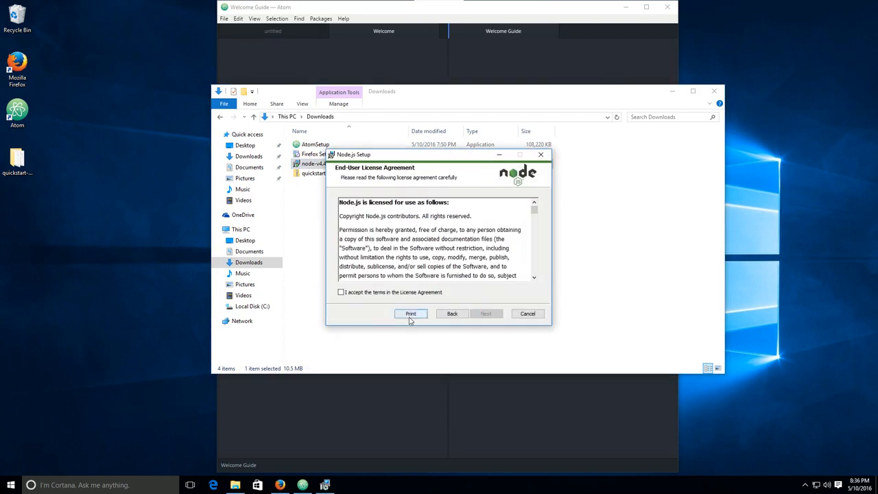
- Accept the Node.js license, keep the default install folder and start installing
left_click(340, 292)
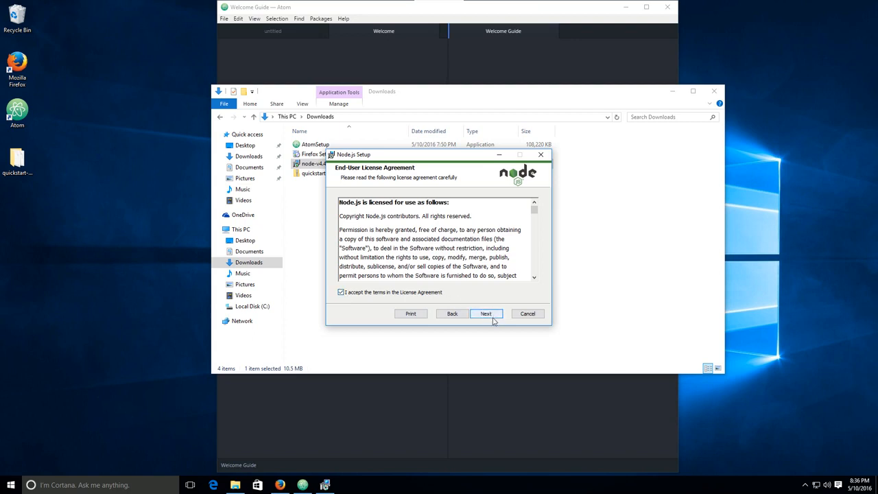
left_click(485, 313)
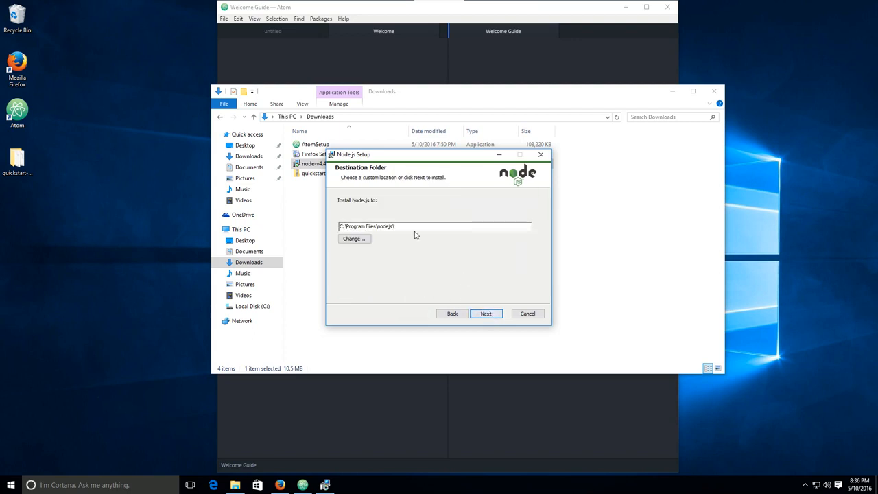
mouse_move(486, 313)
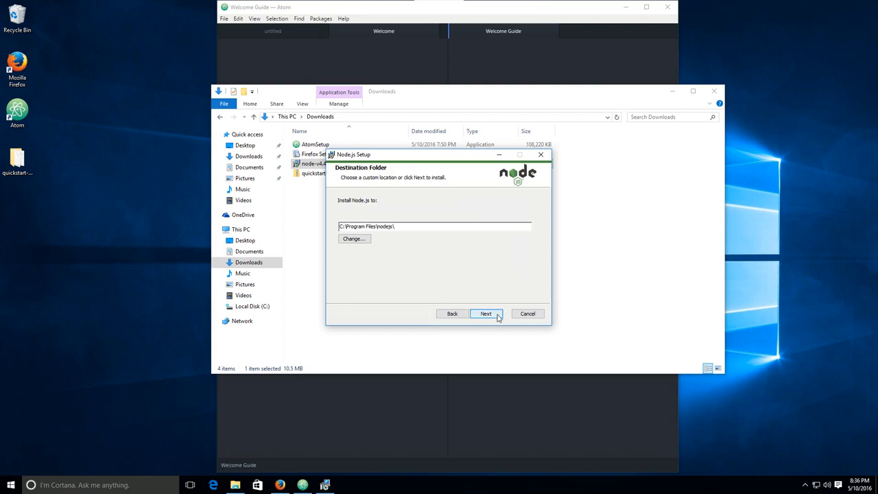
left_click(486, 313)
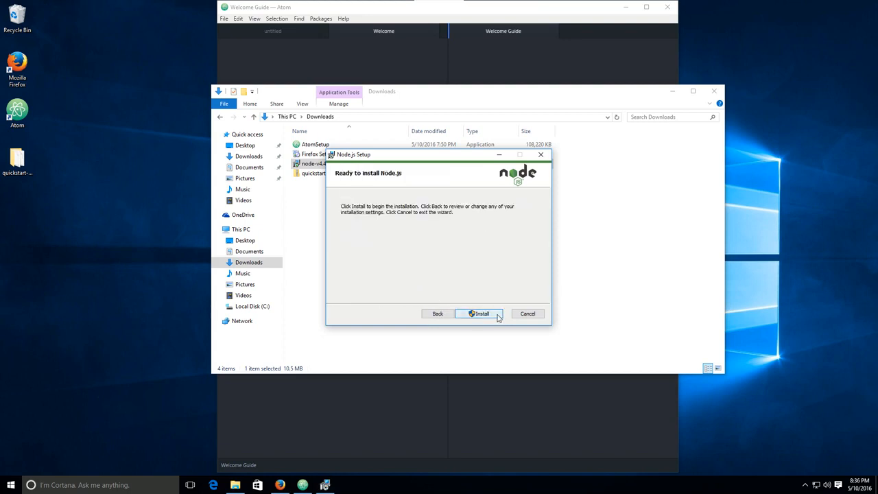
left_click(480, 313)
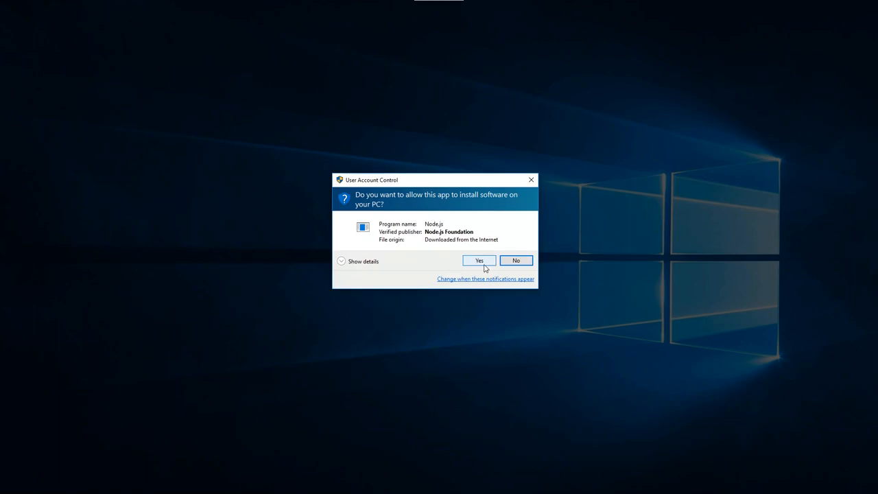
- Grant User Account Control permission so Node.js installs
left_click(477, 261)
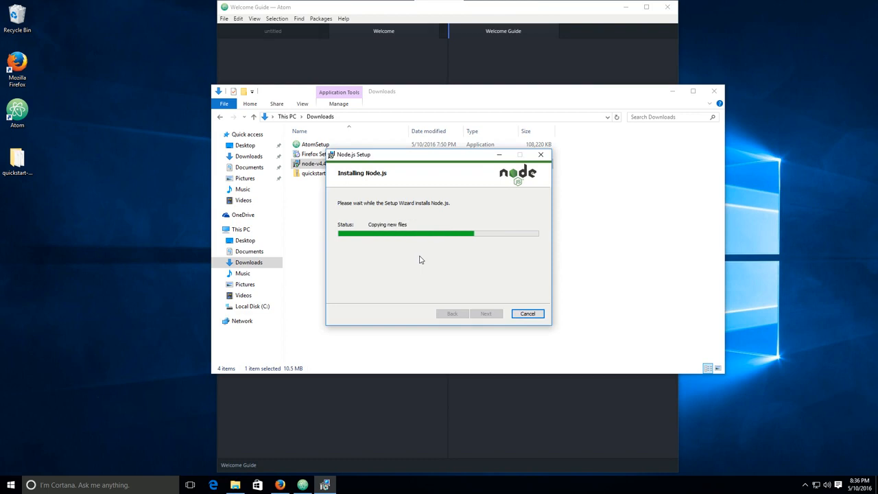
mouse_move(373, 205)
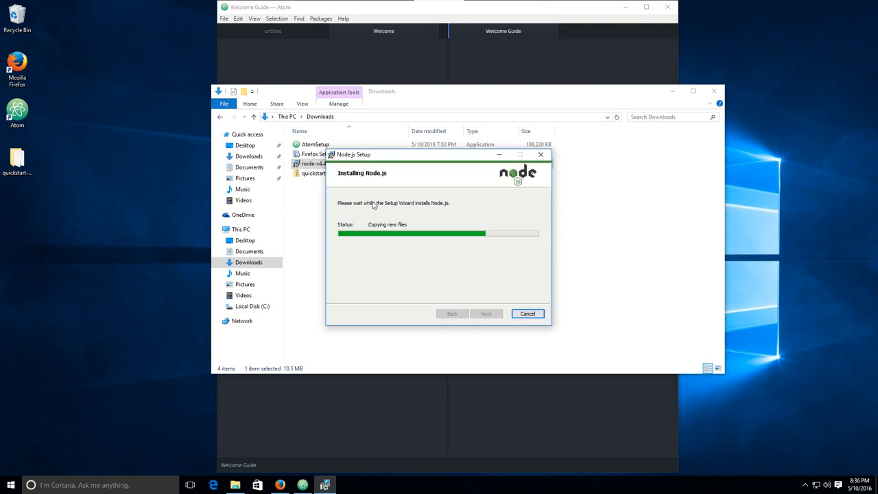
mouse_move(459, 253)
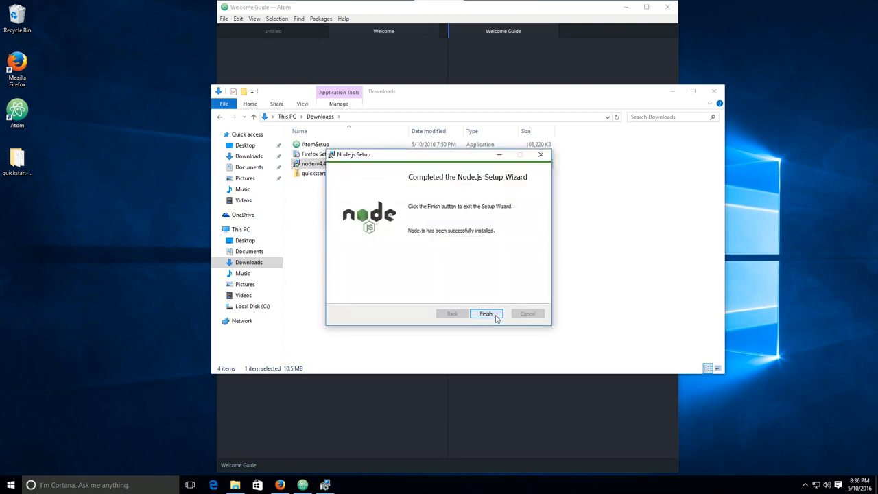
- Finish the completed Node.js Setup wizard
left_click(486, 313)
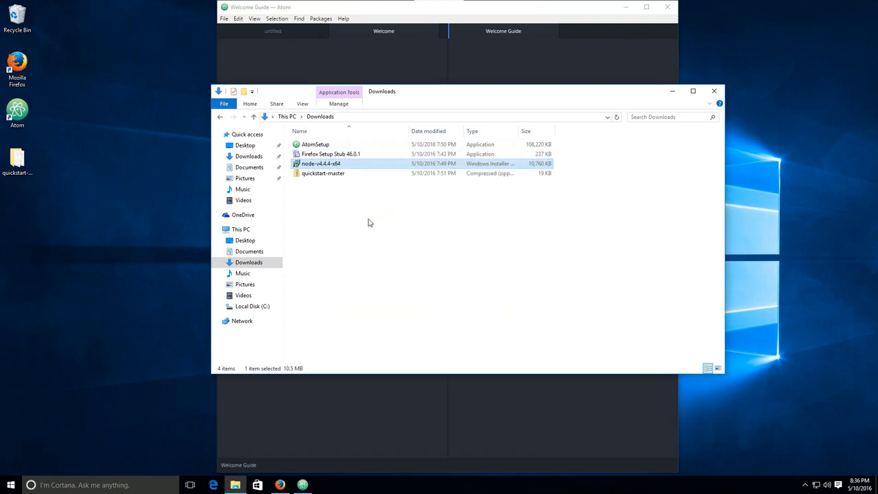
mouse_move(412, 170)
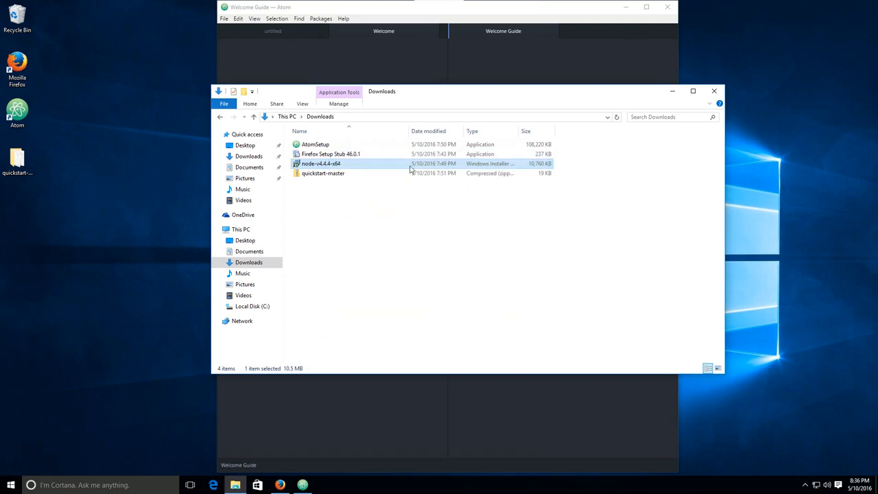
mouse_move(410, 11)
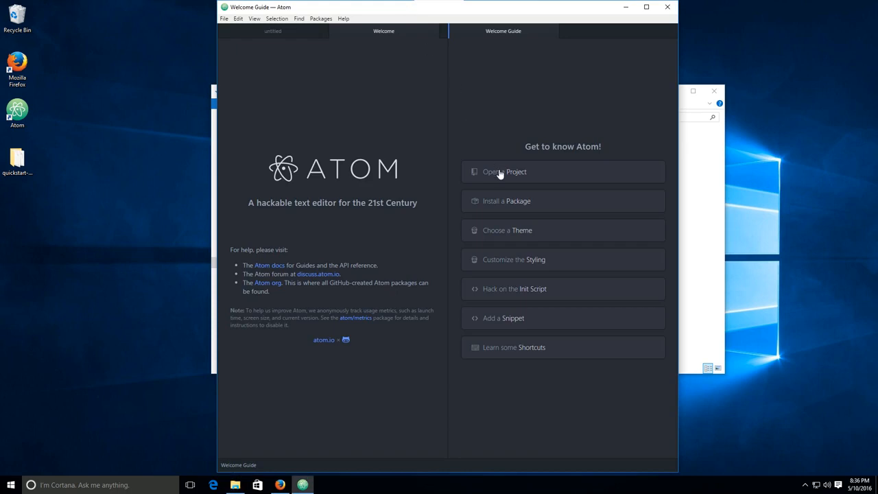
mouse_move(345, 242)
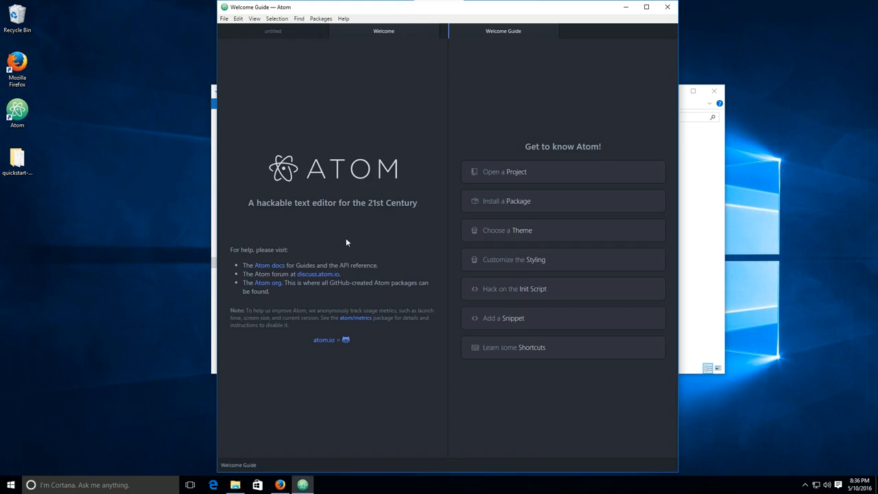
mouse_move(435, 305)
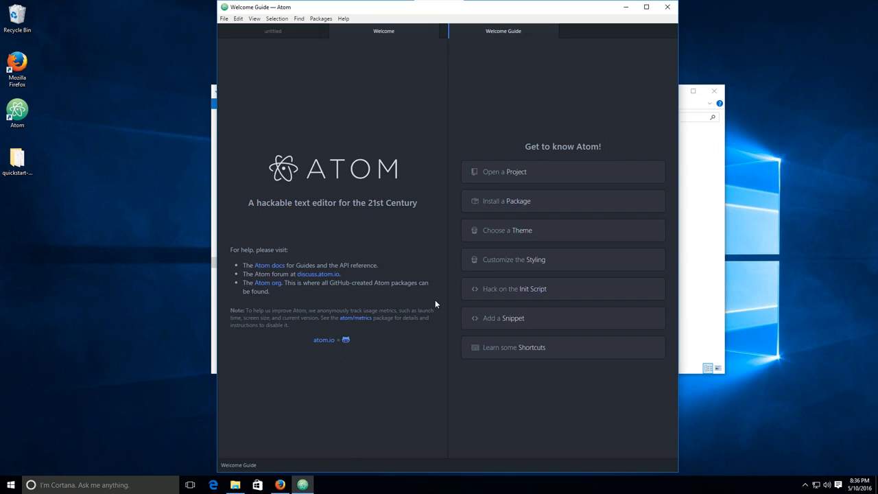
mouse_move(48, 343)
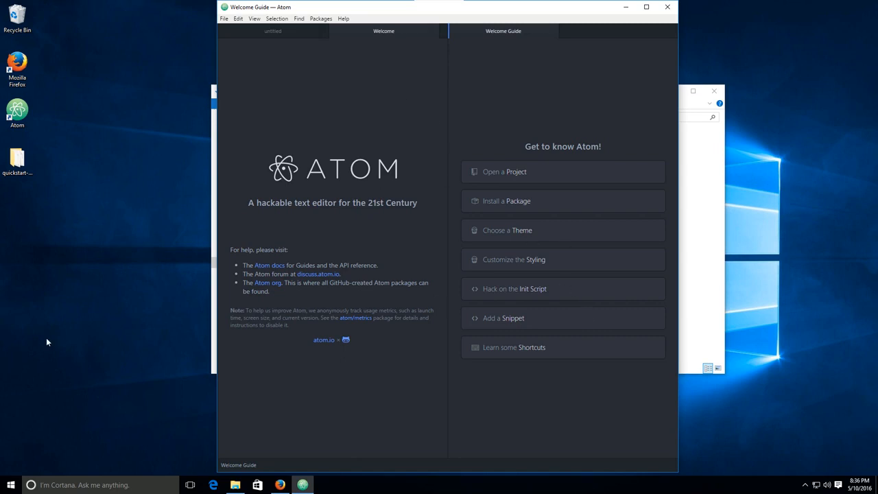
mouse_move(391, 84)
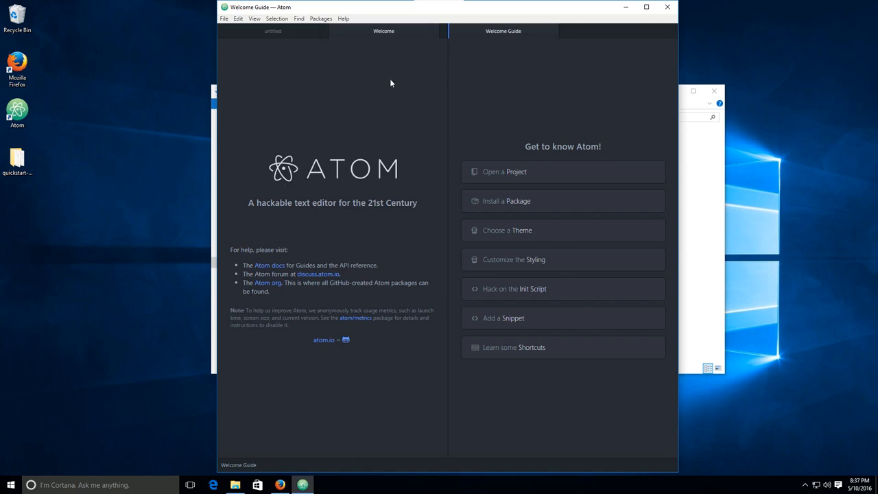
mouse_move(223, 26)
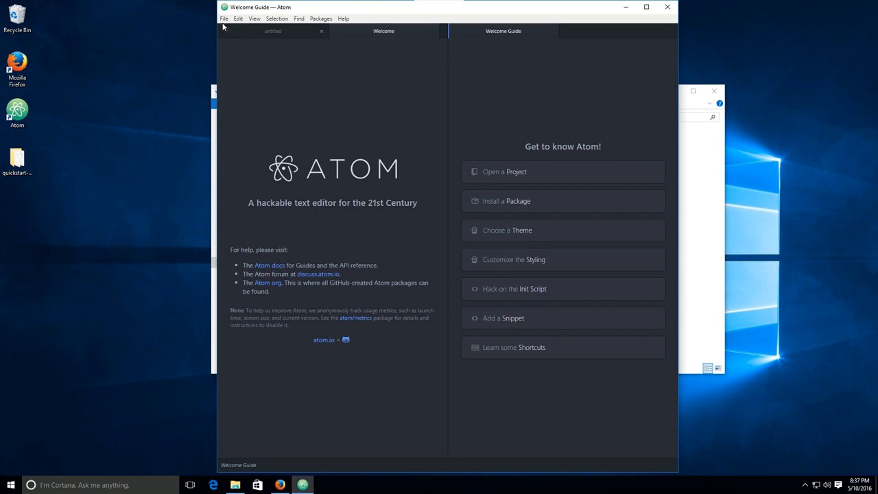
- Show the Welcome Guide's Open a Project section in Atom
left_click(223, 19)
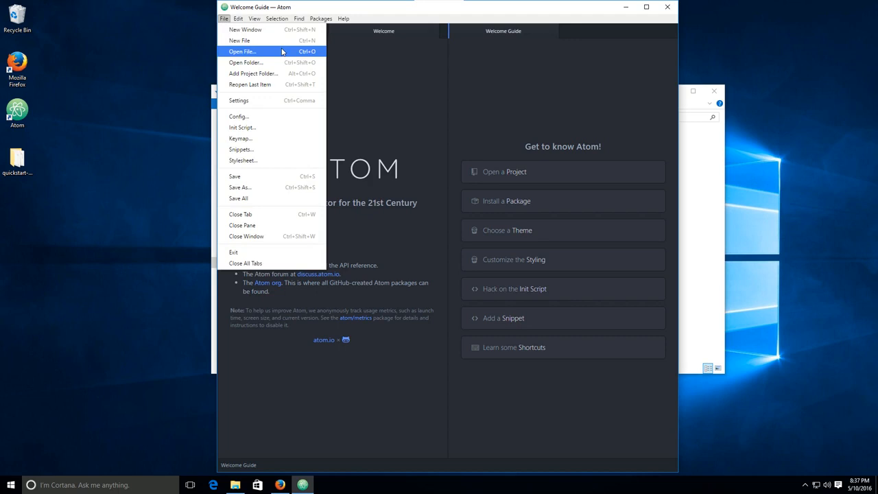
mouse_move(252, 74)
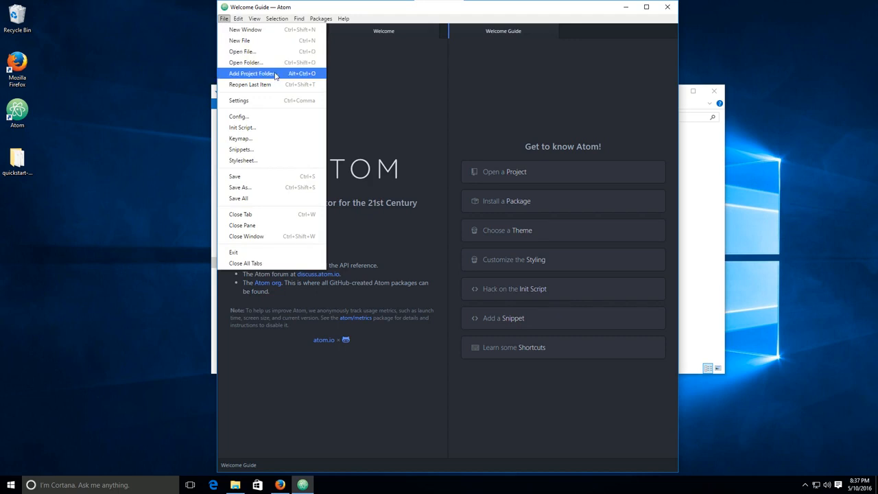
left_click(239, 41)
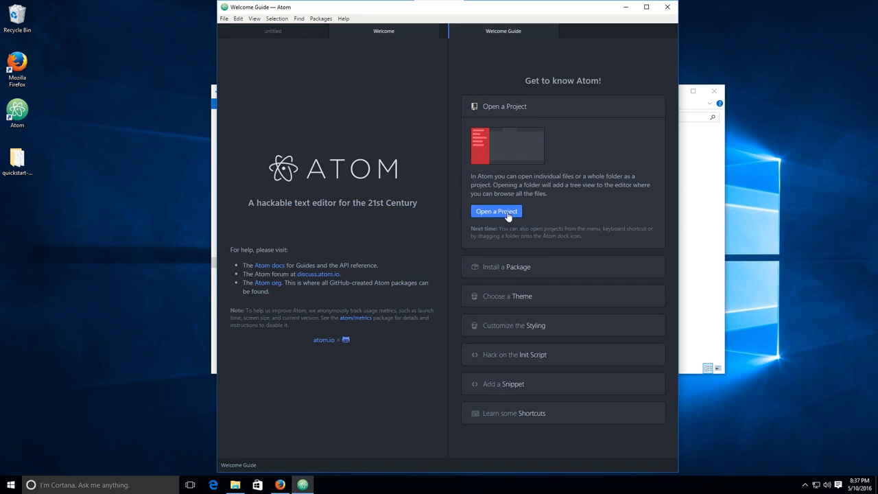
- Start choosing a project folder and go up to This PC in the folder dialog
left_click(497, 212)
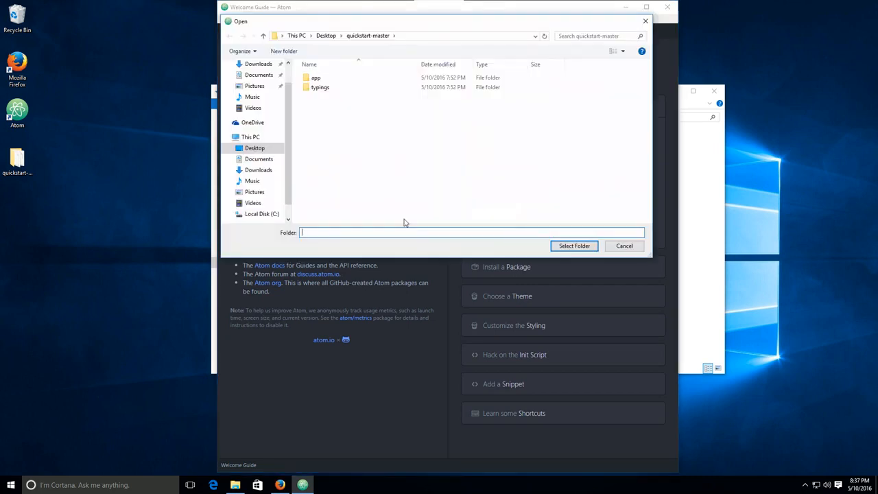
mouse_move(470, 169)
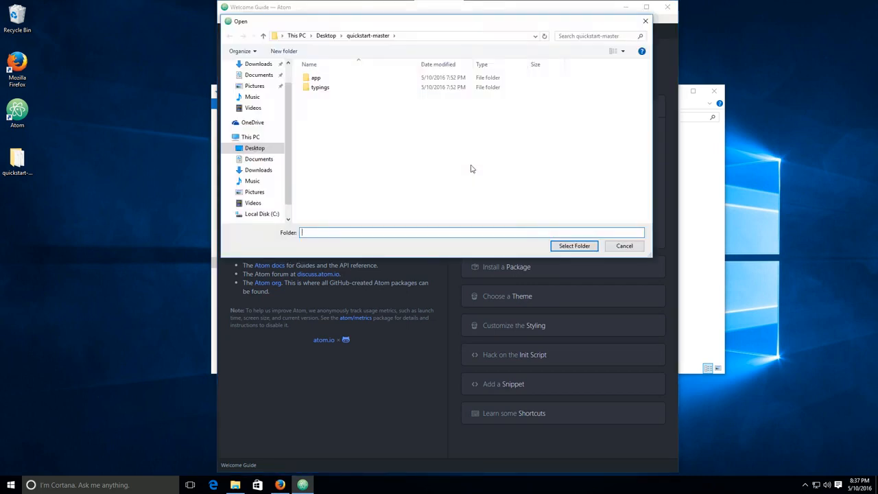
mouse_move(454, 179)
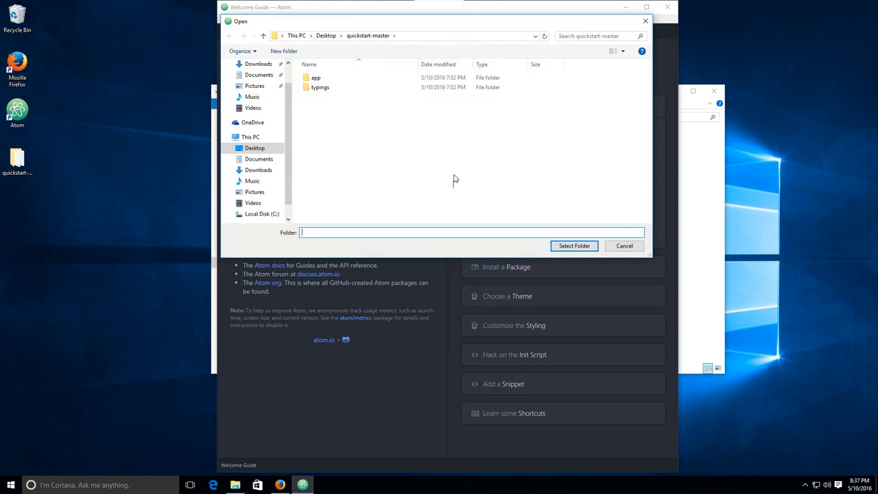
left_click_drag(453, 22, 463, 225)
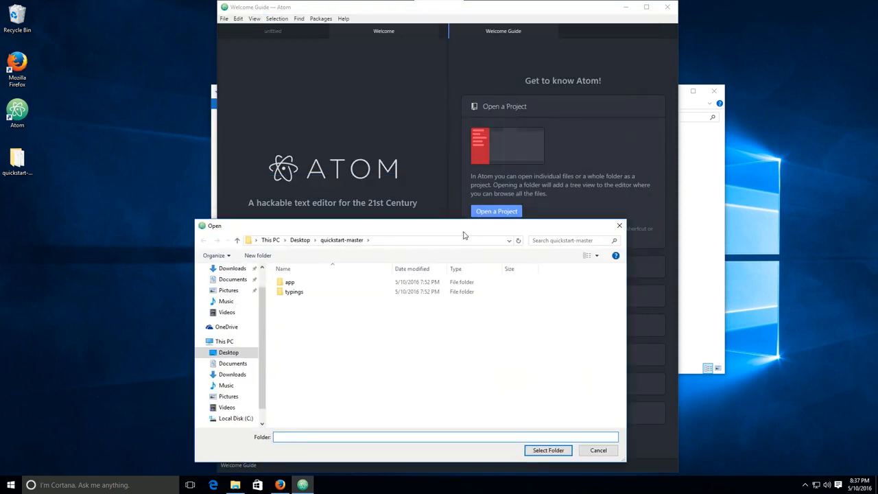
mouse_move(615, 217)
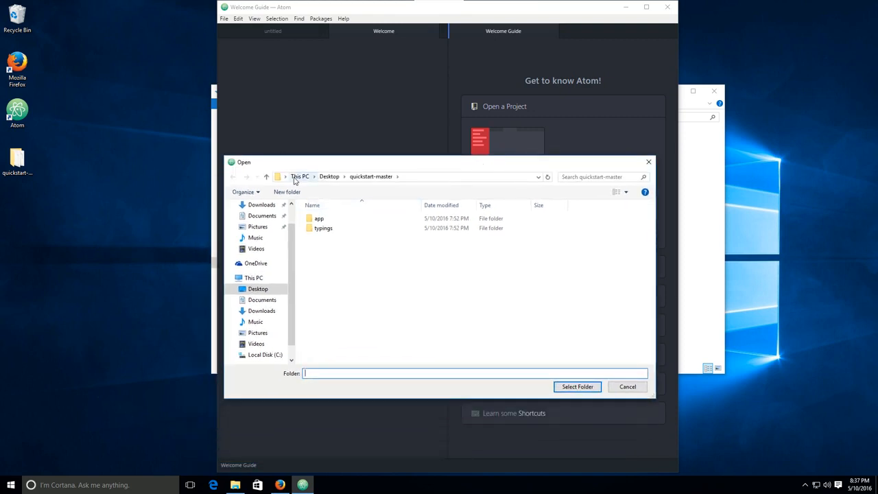
left_click(299, 176)
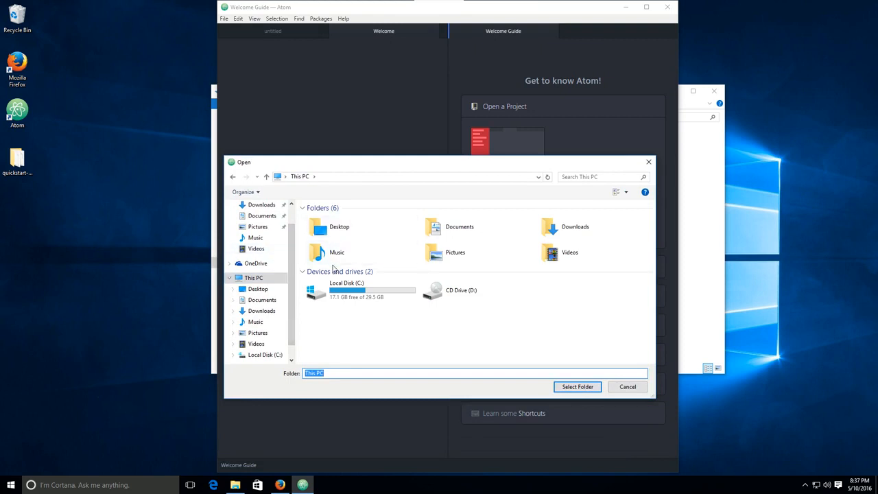
- Navigate into Desktop\quickstart-master so it fills the Folder field
left_click(258, 288)
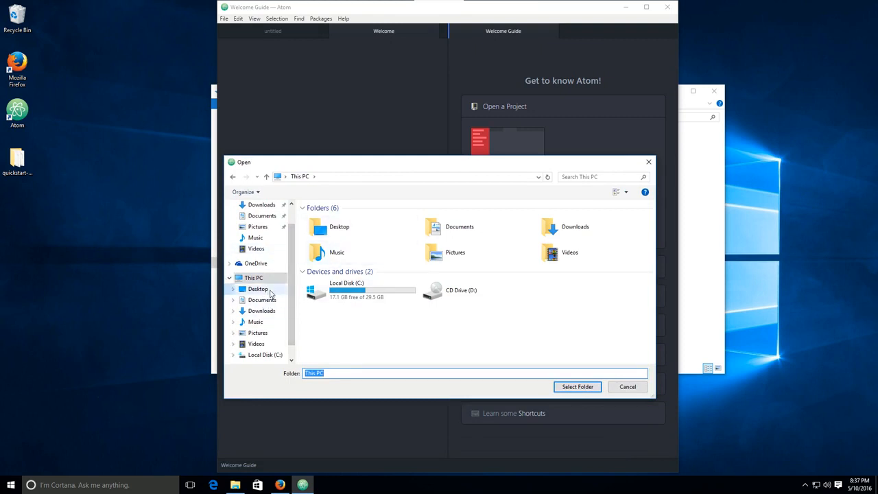
double_click(258, 288)
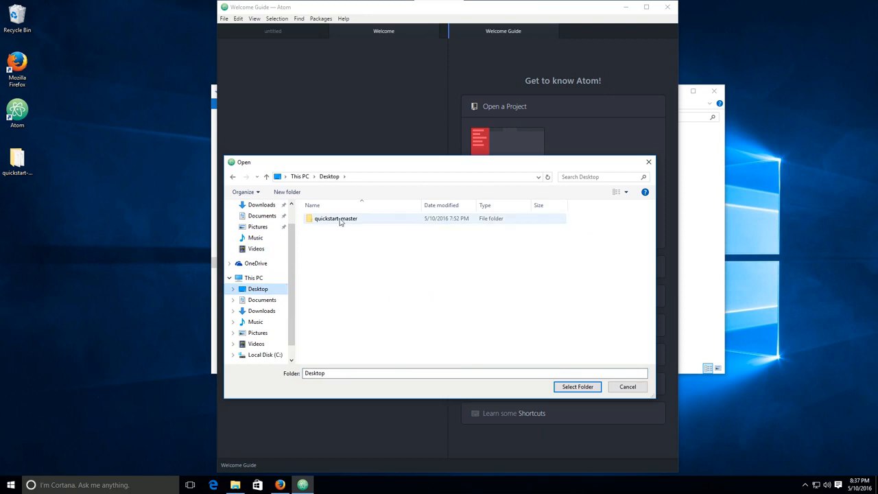
double_click(334, 218)
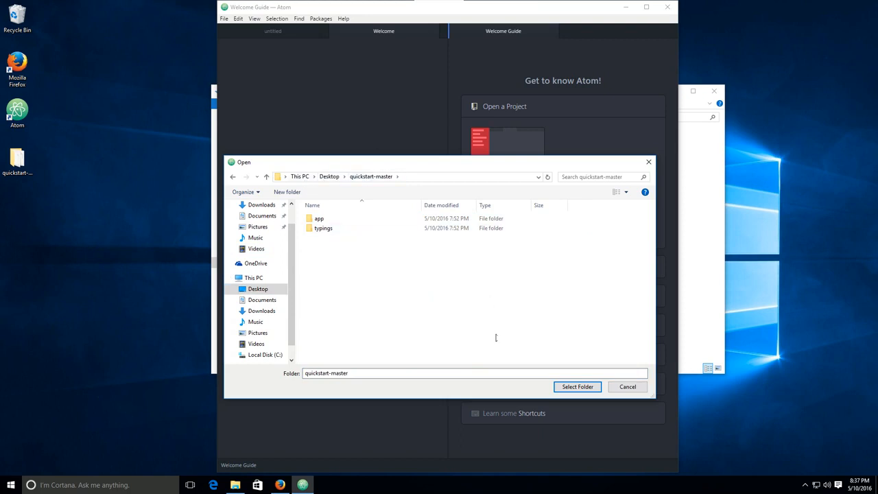
mouse_move(577, 387)
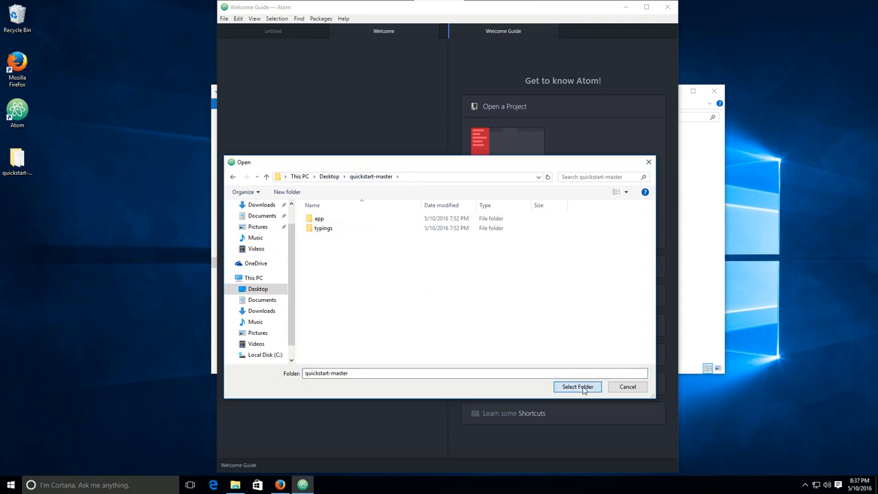
- Open quickstart-master as the project and preview .dockerignore and e2e-spec.js
left_click(577, 387)
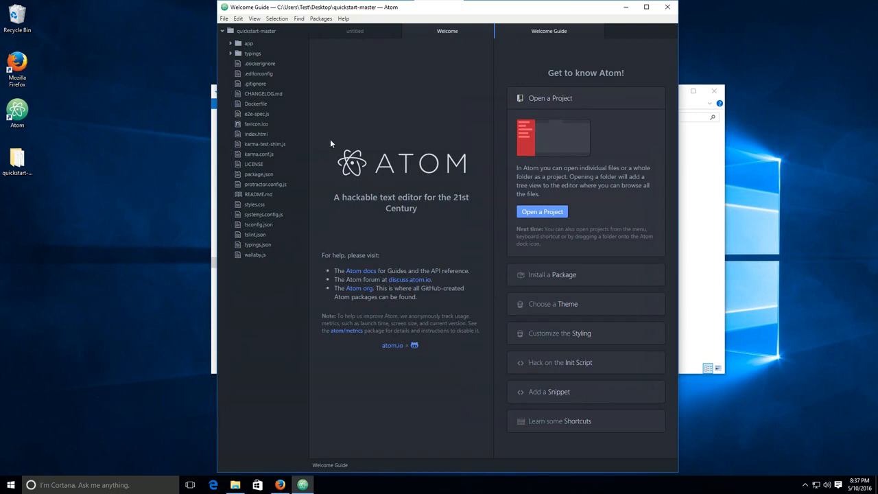
mouse_move(259, 63)
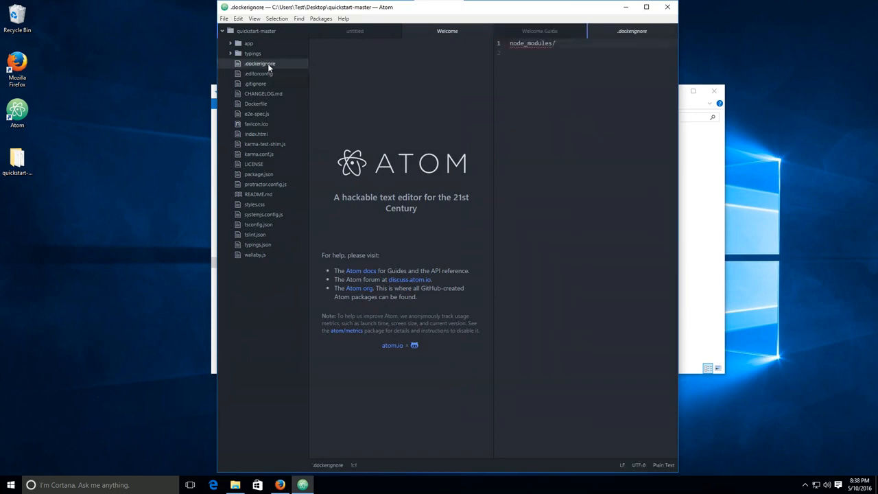
left_click(257, 113)
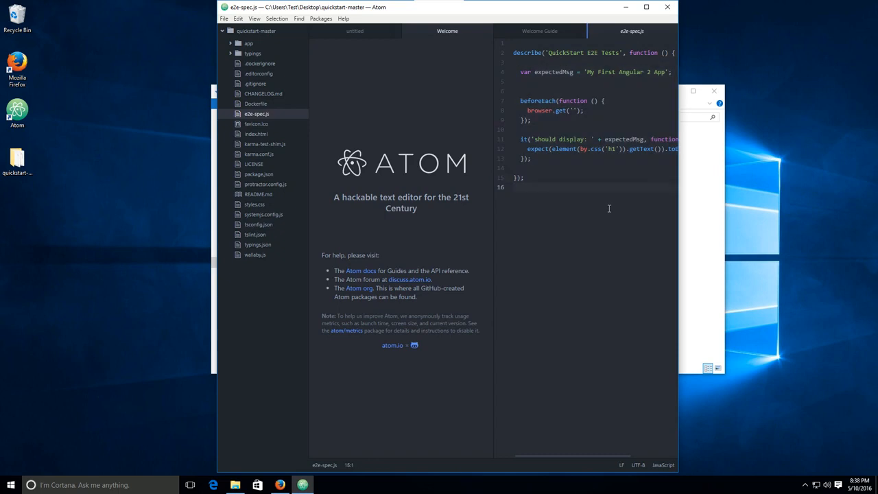
left_click(515, 186)
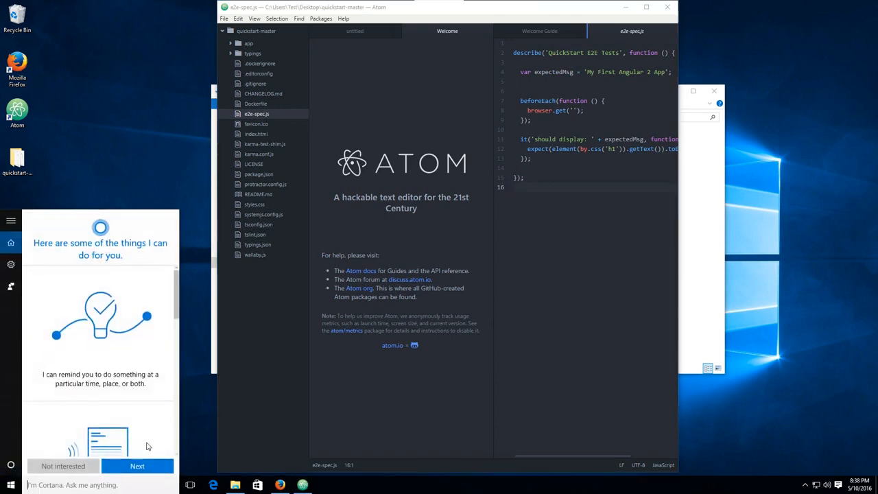
- Search 'cmd' from Start to launch Command Prompt
type("cmd")
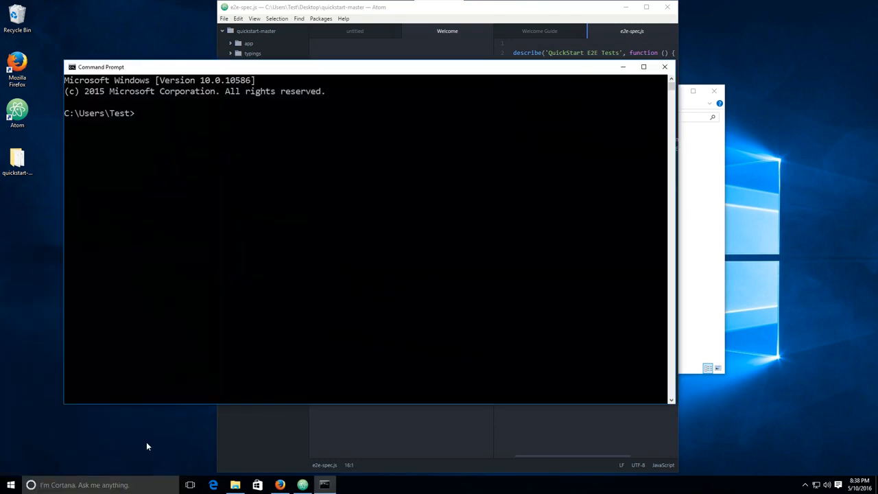
mouse_move(75, 154)
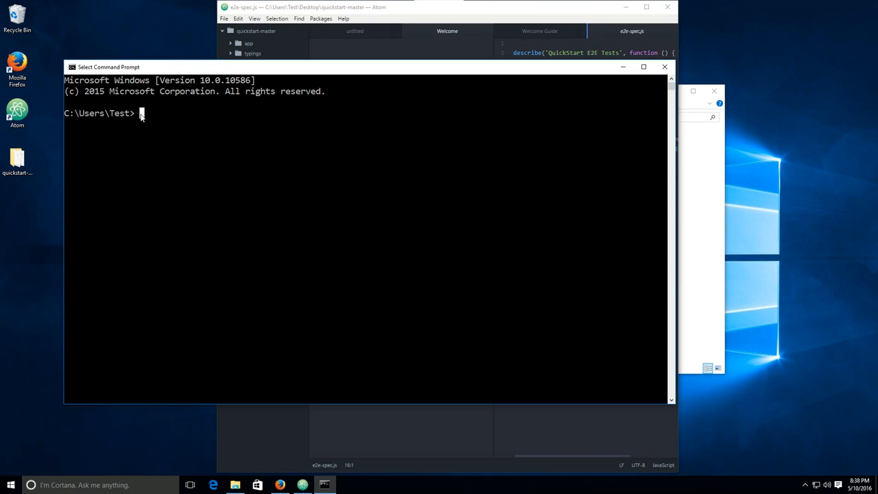
mouse_move(277, 282)
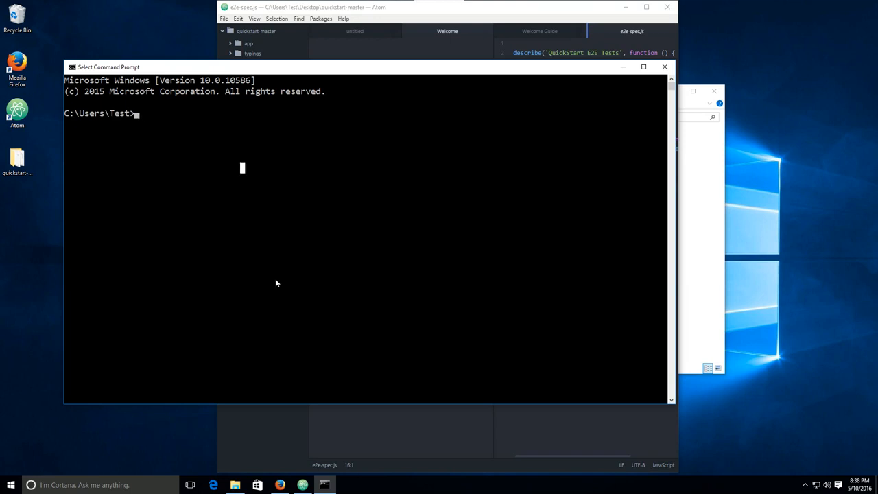
- Change directory into Desktop\quickstart-master in Command Prompt
type("c")
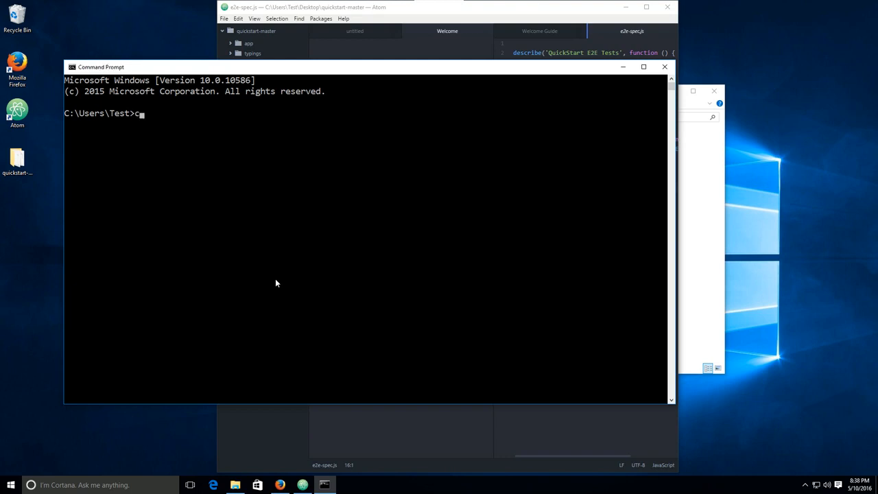
type("d")
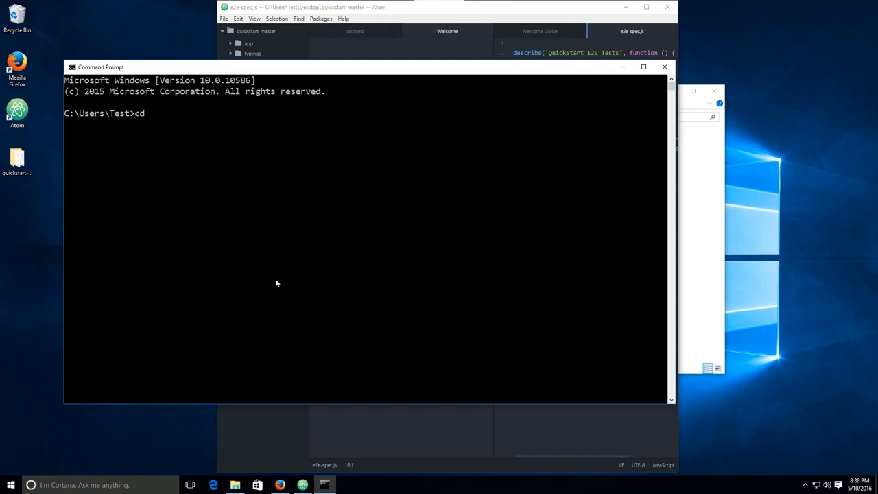
type("Desktop")
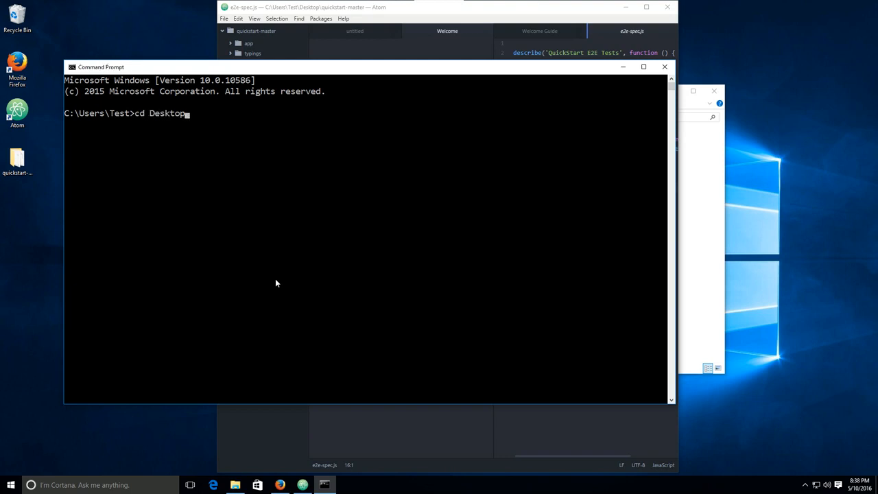
type("\\")
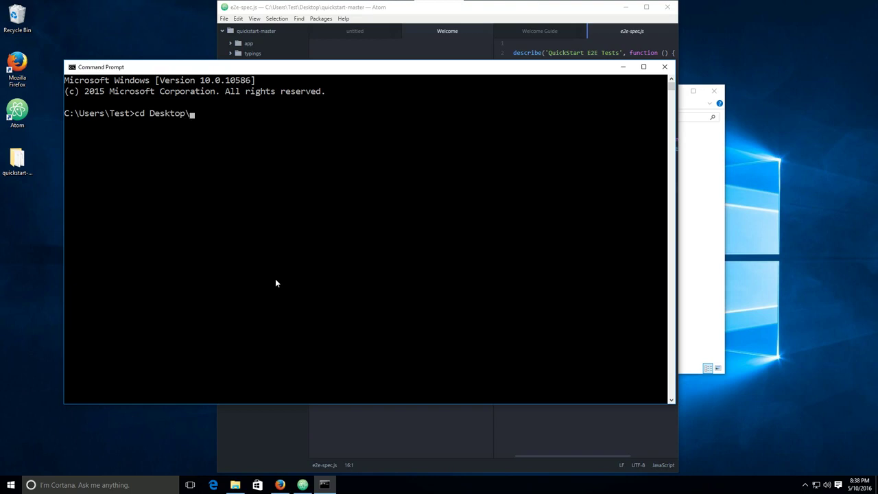
type("quickstart-master")
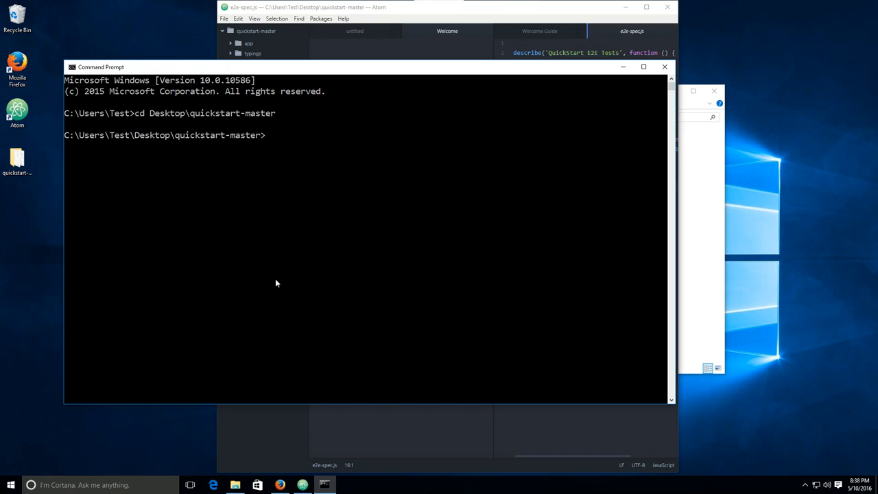
- Enter the npm install command at the quickstart-master prompt
type("npm")
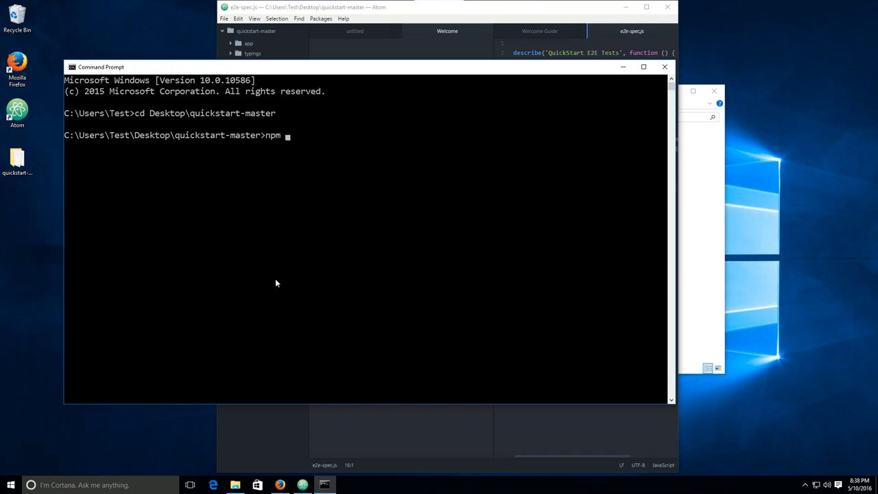
type("instal")
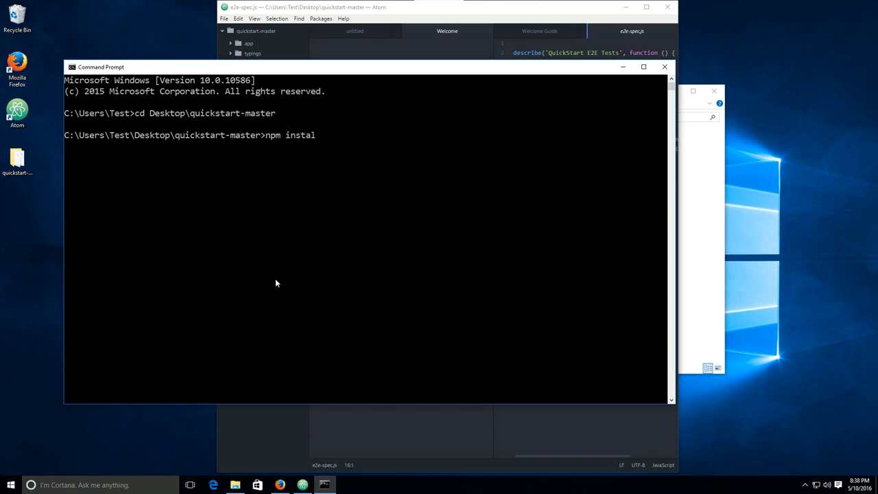
type("l")
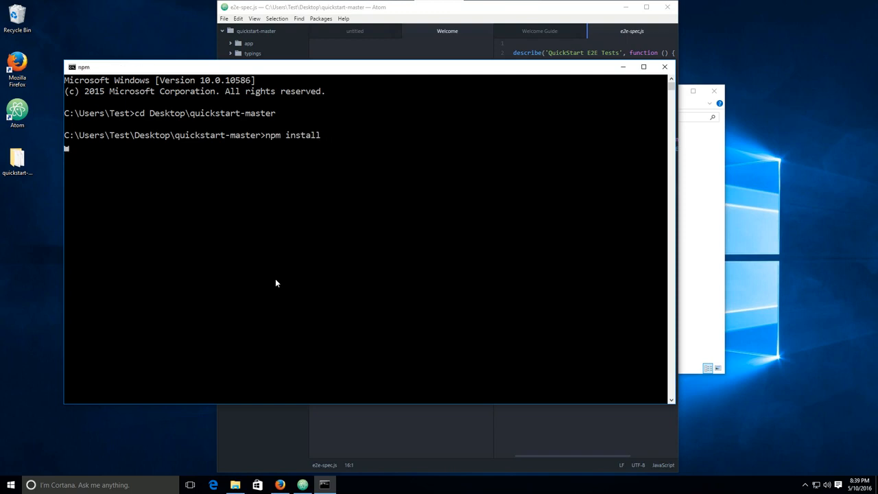
mouse_move(277, 162)
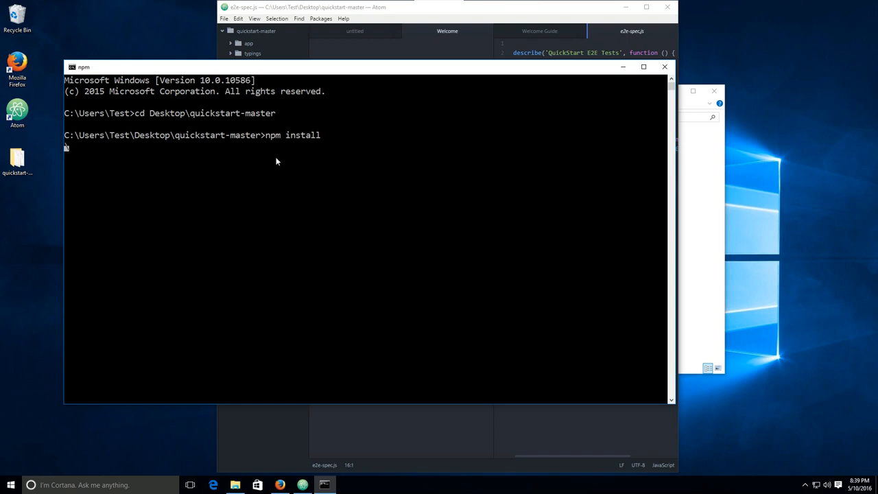
mouse_move(77, 169)
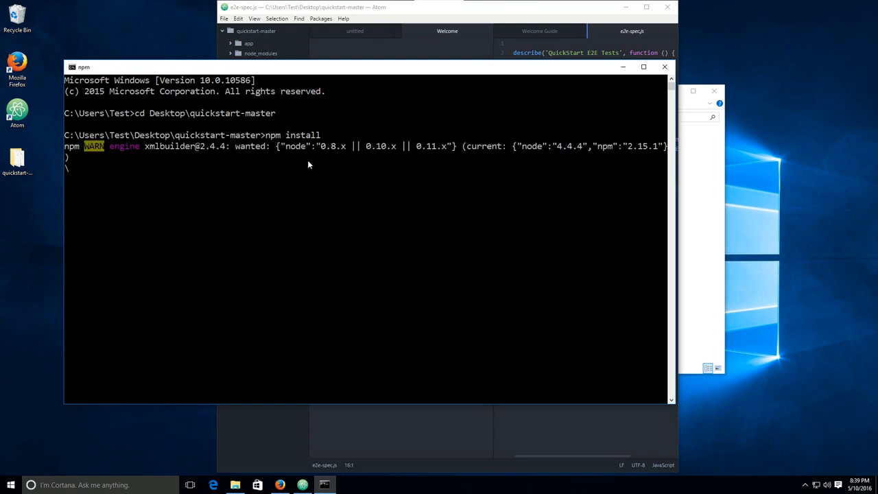
mouse_move(677, 136)
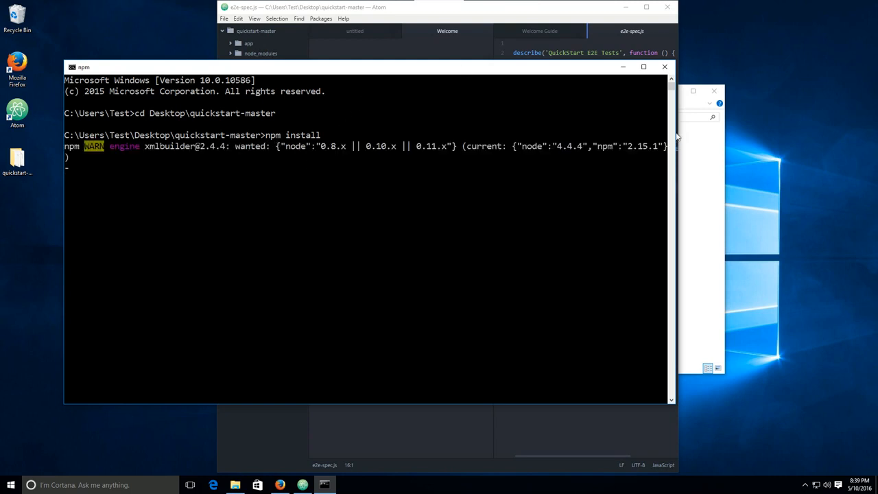
mouse_move(377, 221)
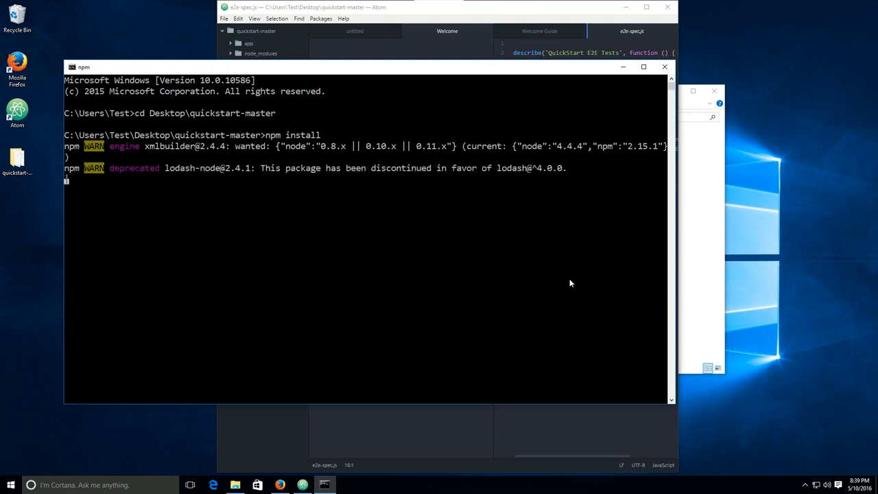
mouse_move(586, 254)
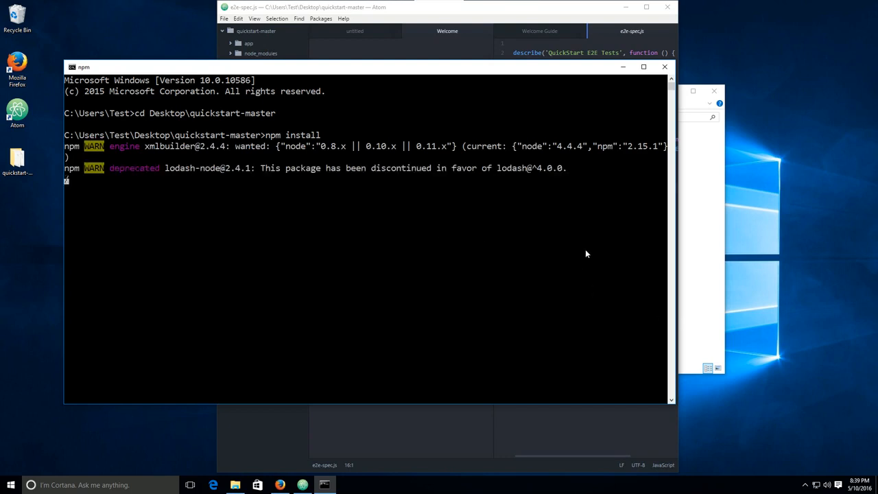
mouse_move(343, 274)
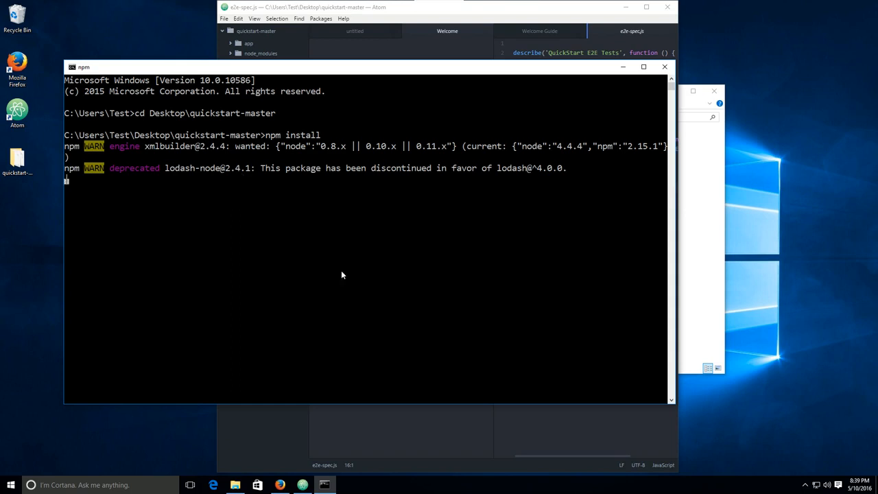
mouse_move(389, 284)
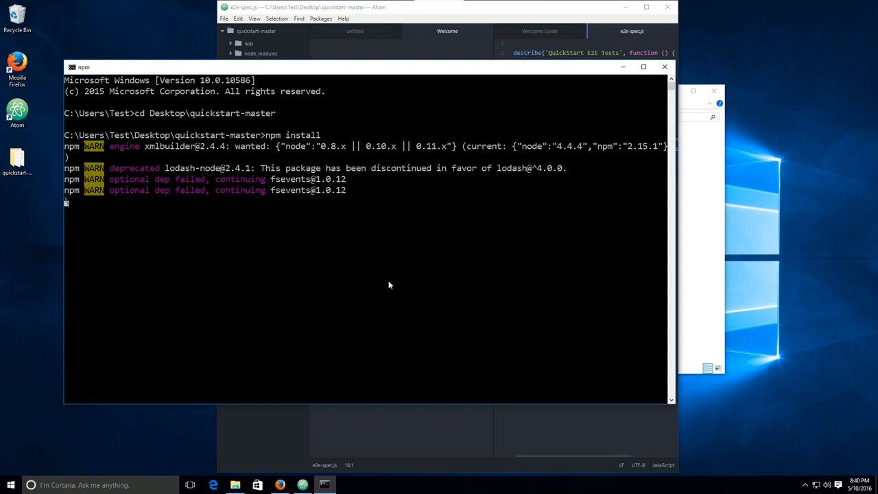
mouse_move(81, 140)
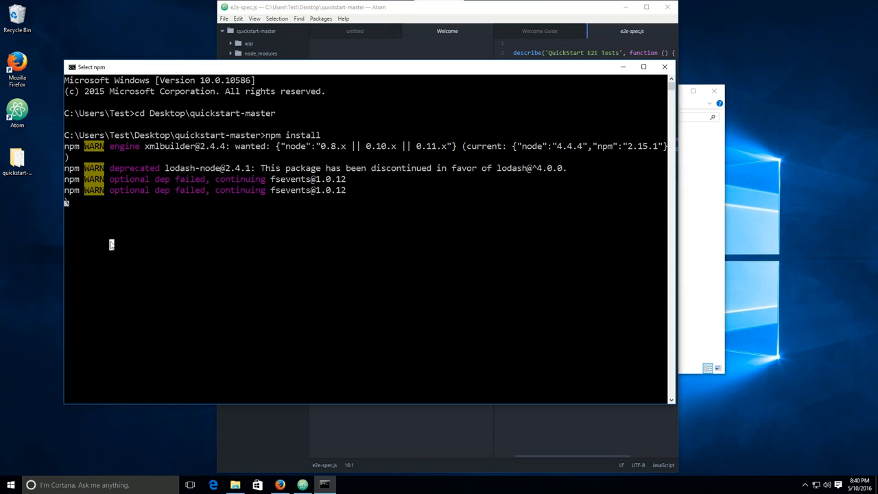
mouse_move(485, 89)
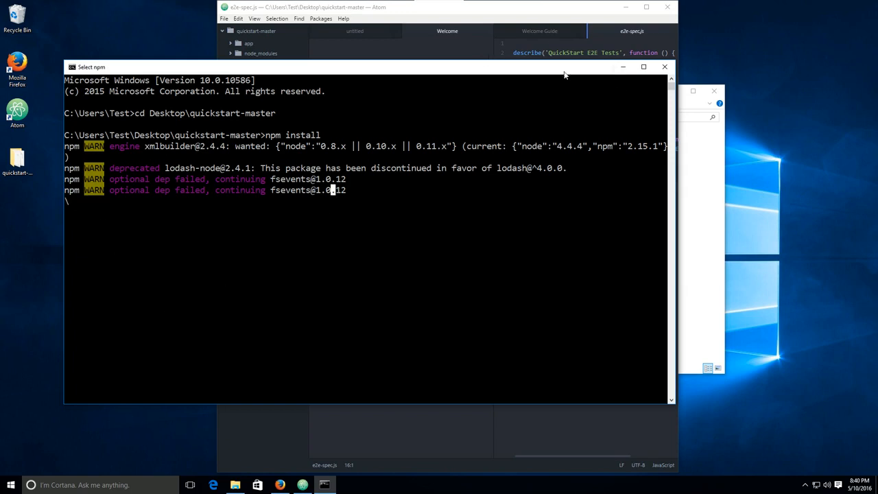
mouse_move(318, 239)
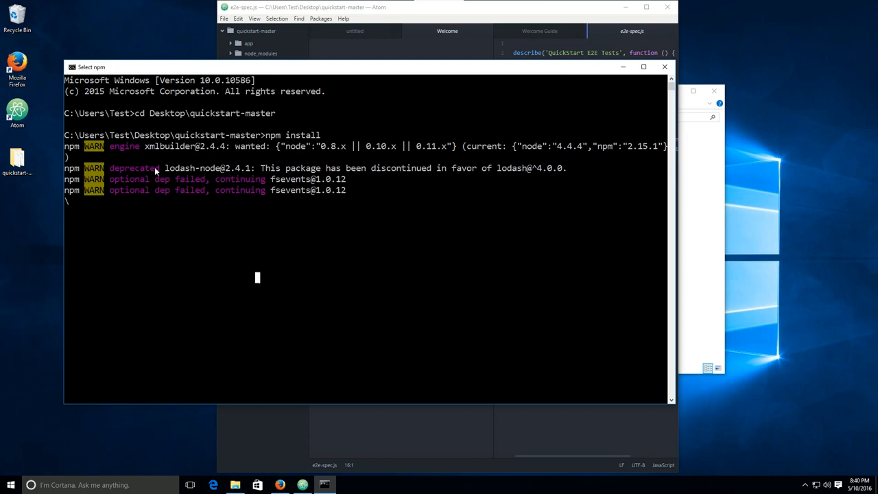
mouse_move(332, 266)
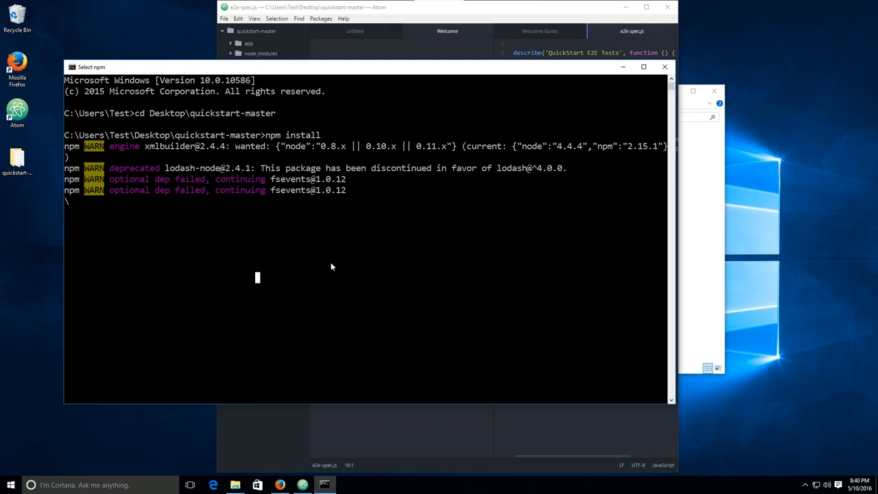
mouse_move(293, 268)
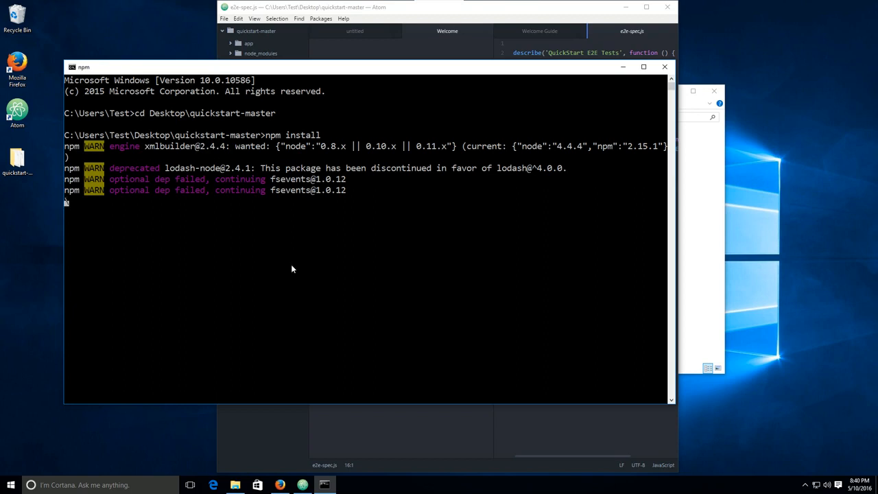
mouse_move(124, 220)
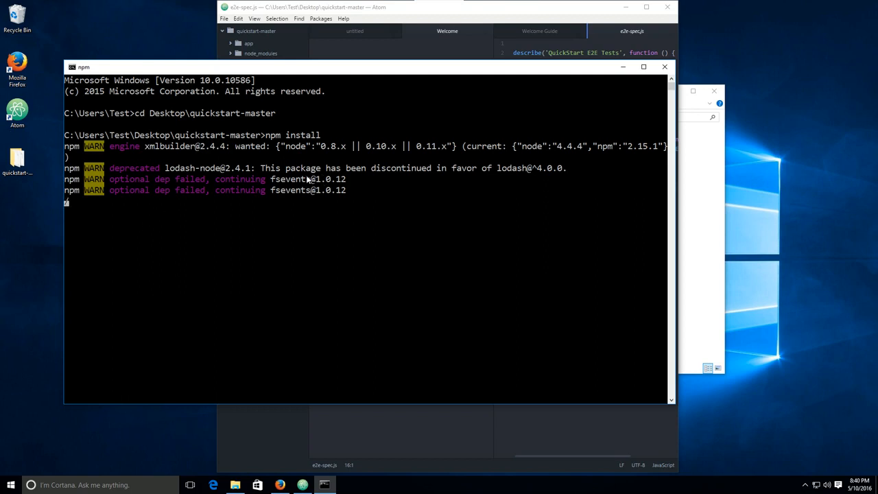
mouse_move(384, 96)
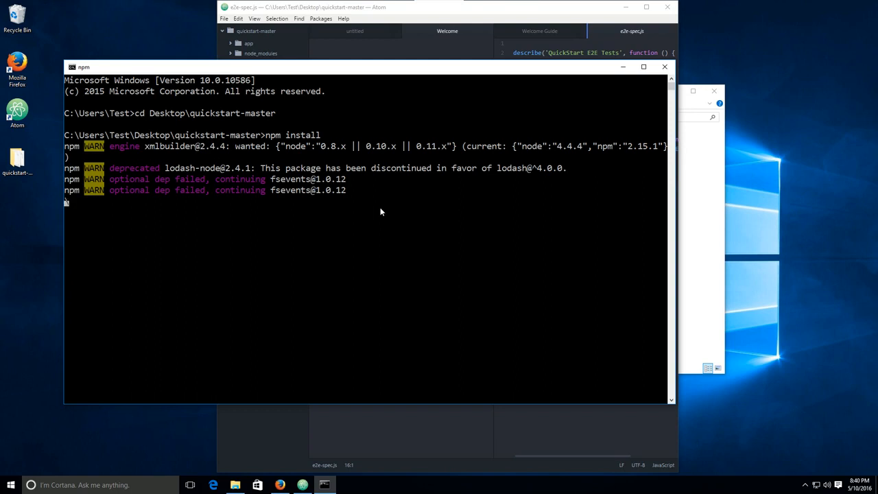
mouse_move(219, 211)
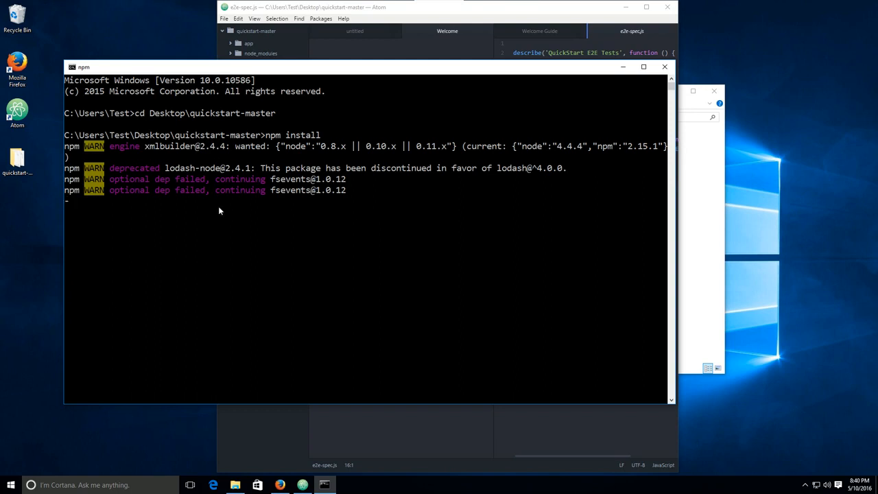
mouse_move(277, 143)
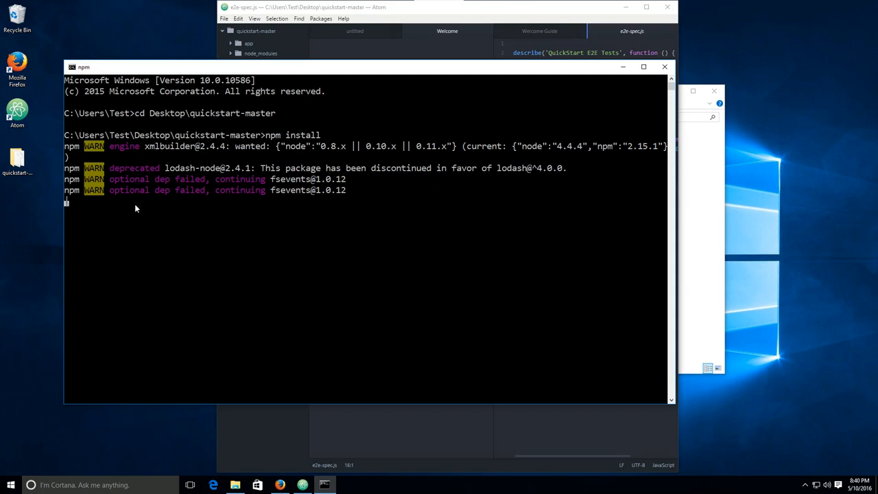
mouse_move(217, 186)
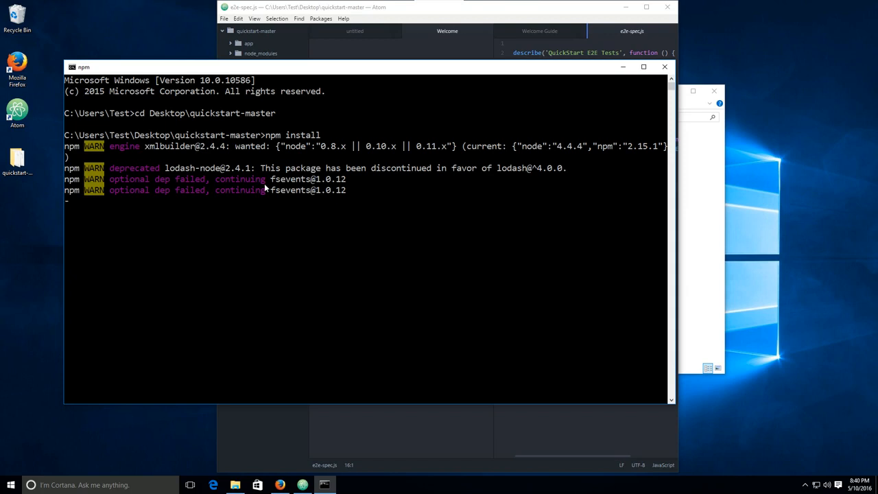
mouse_move(181, 170)
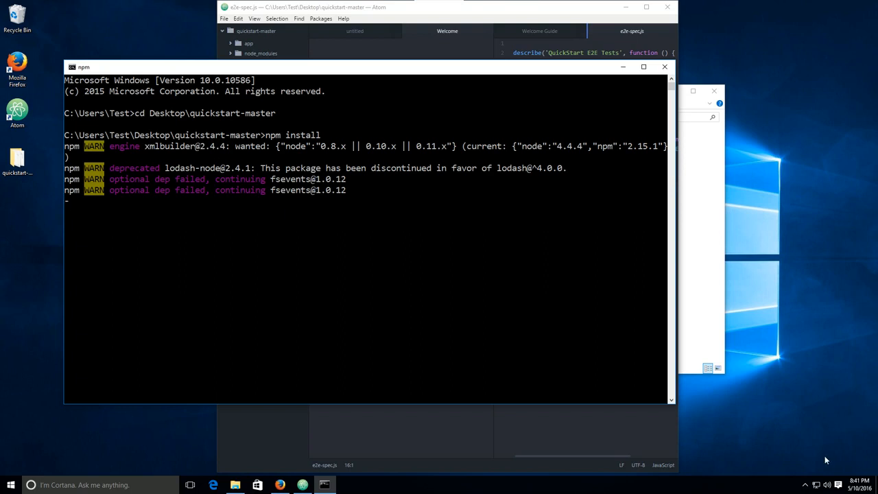
mouse_move(829, 441)
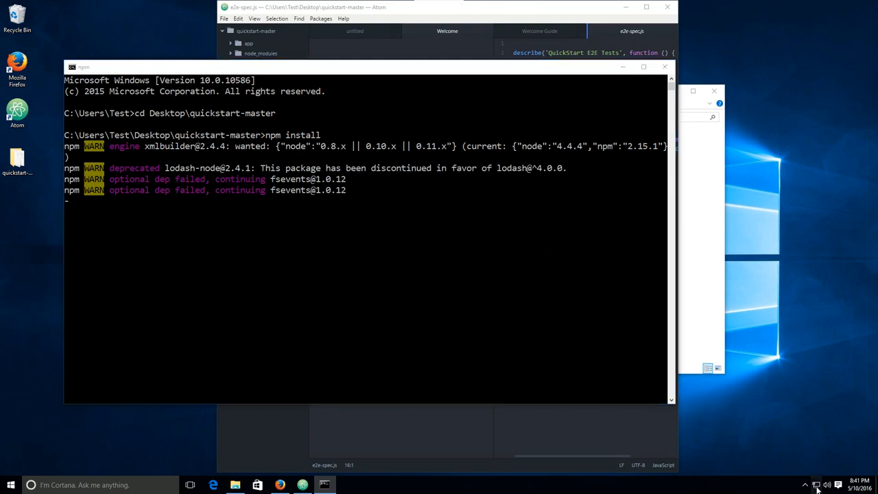
- Wait for npm install to finish installing the quickstart dependencies
left_click(815, 486)
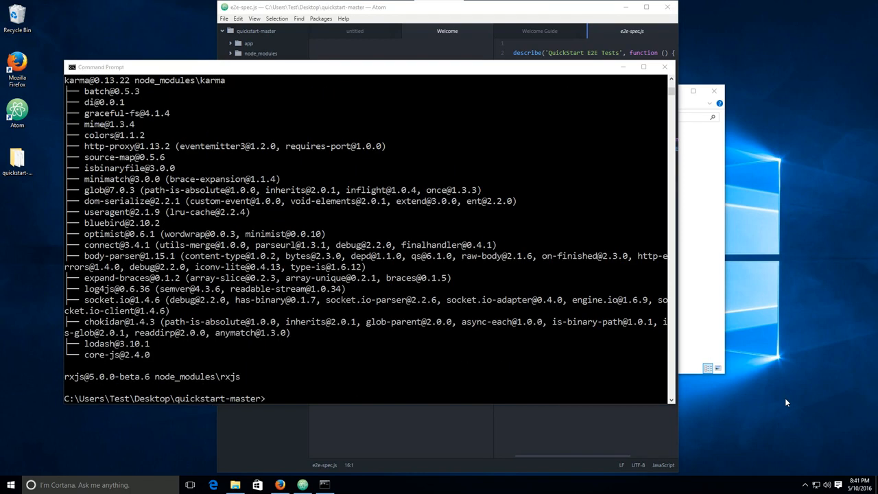
mouse_move(321, 326)
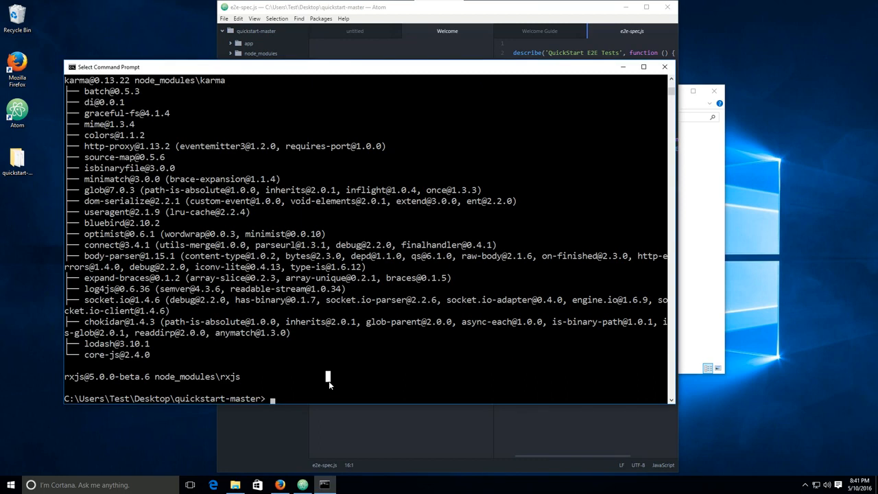
- Run npm start in quickstart-master to launch the TypeScript compiler and lite-server
type("npm")
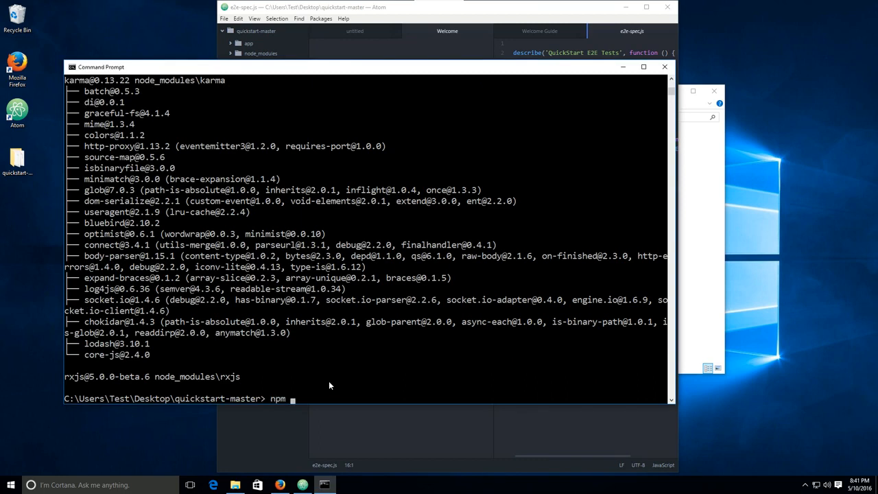
type("start")
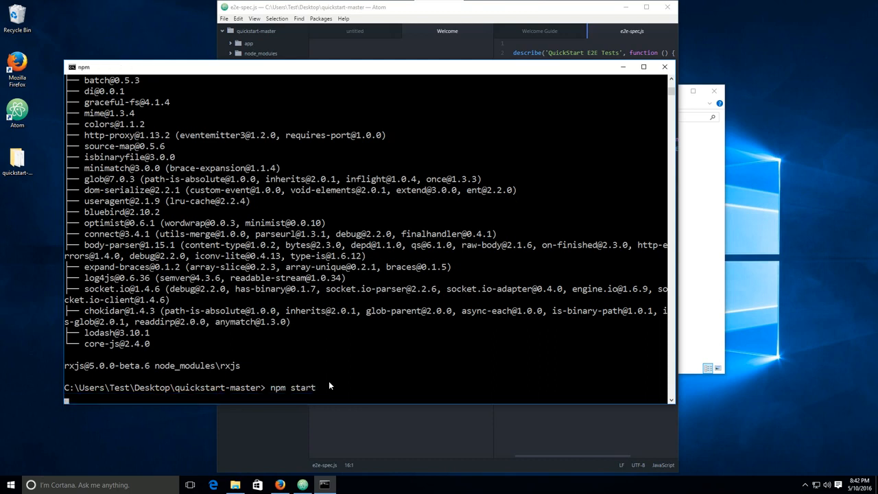
key("Return")
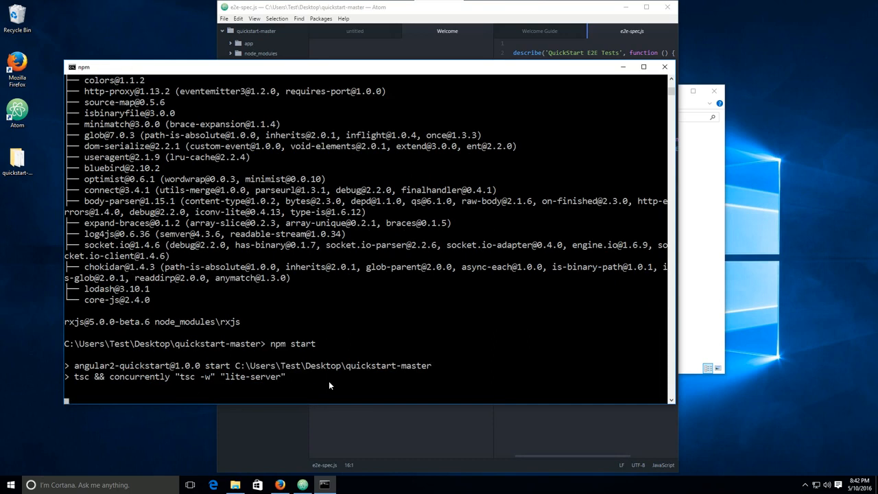
mouse_move(354, 442)
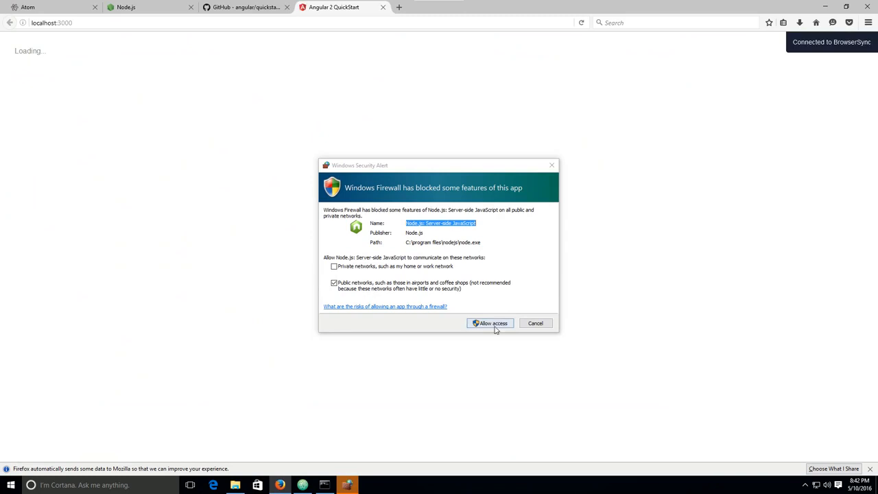
- Allow Node.js through the firewall and view My First Angular 2 App at localhost:3000
left_click(490, 324)
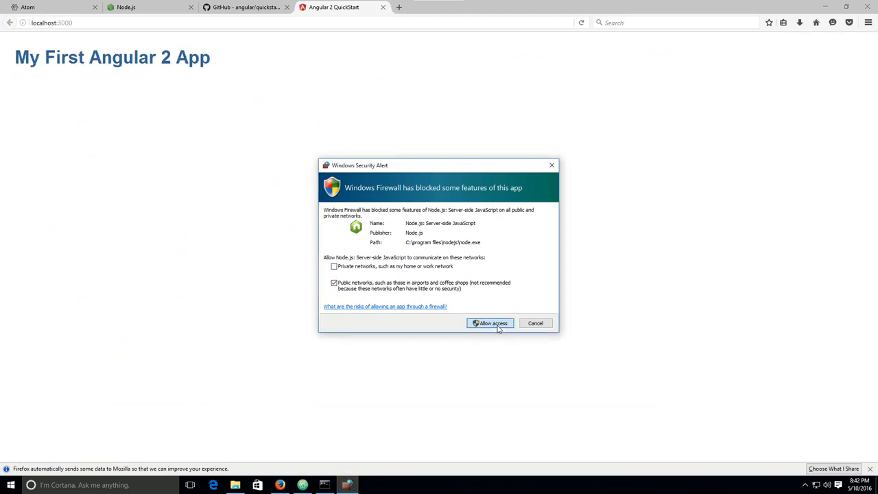
left_click(490, 323)
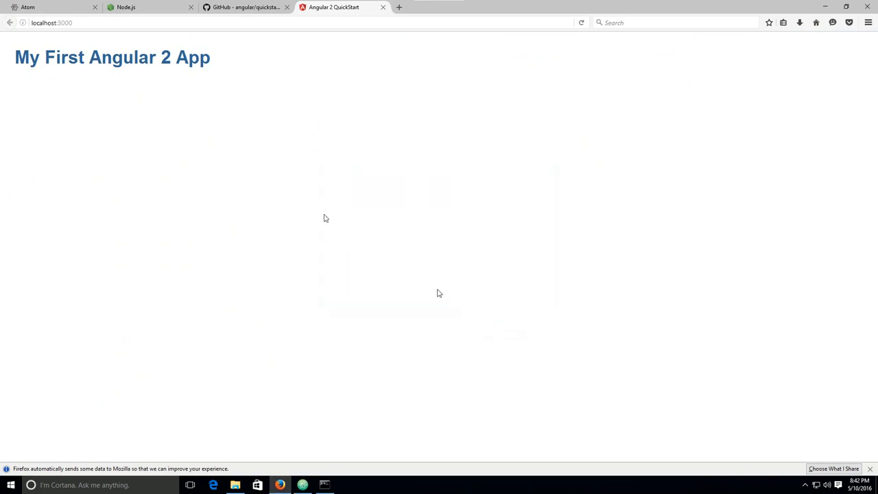
left_click(57, 22)
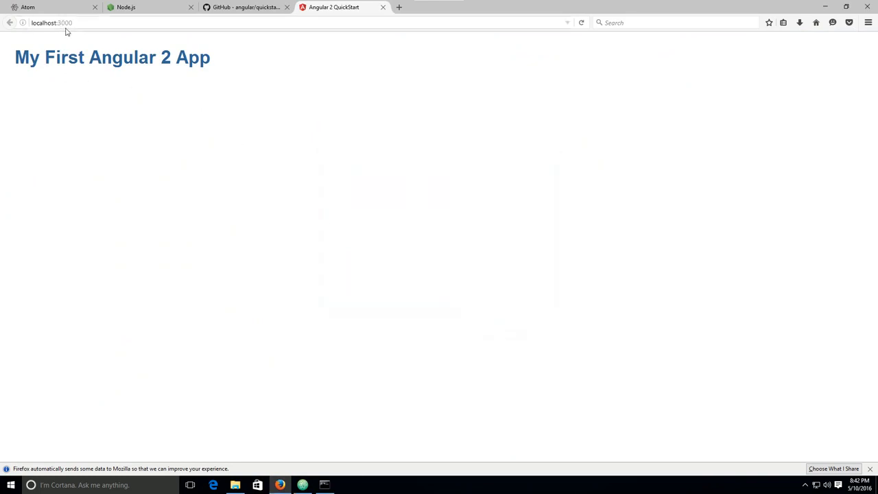
left_click(52, 22)
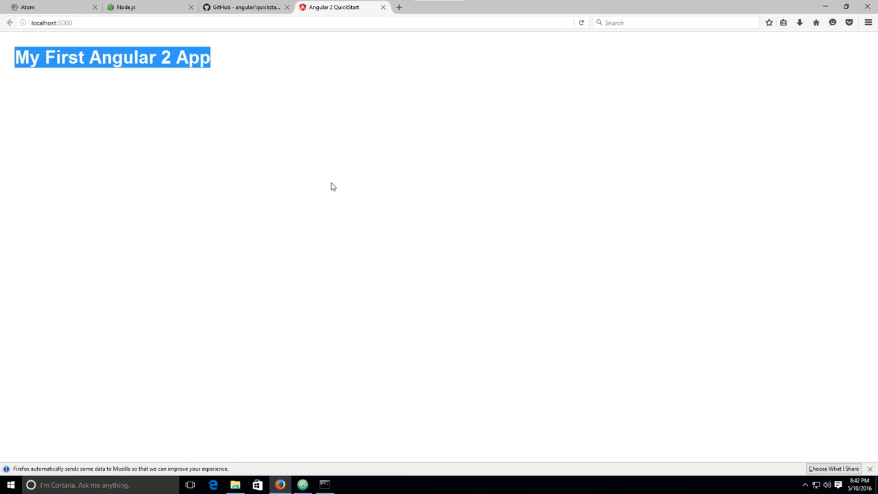
mouse_move(297, 111)
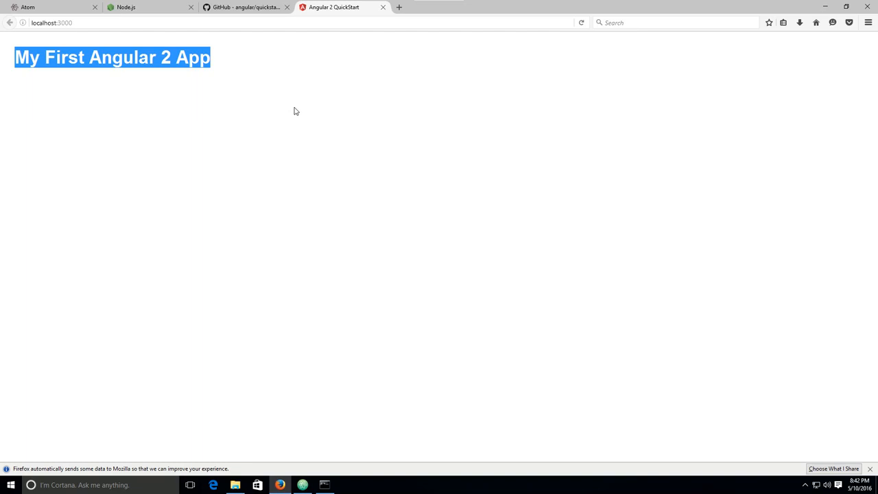
left_click(302, 485)
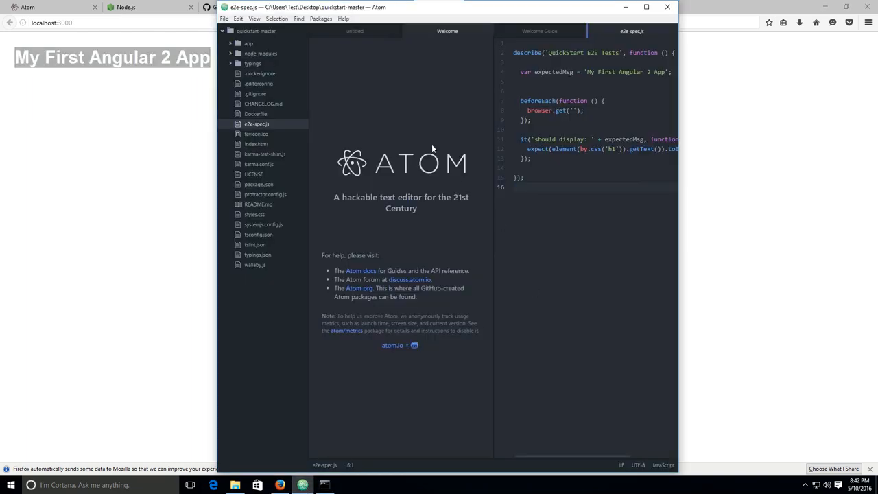
mouse_move(414, 175)
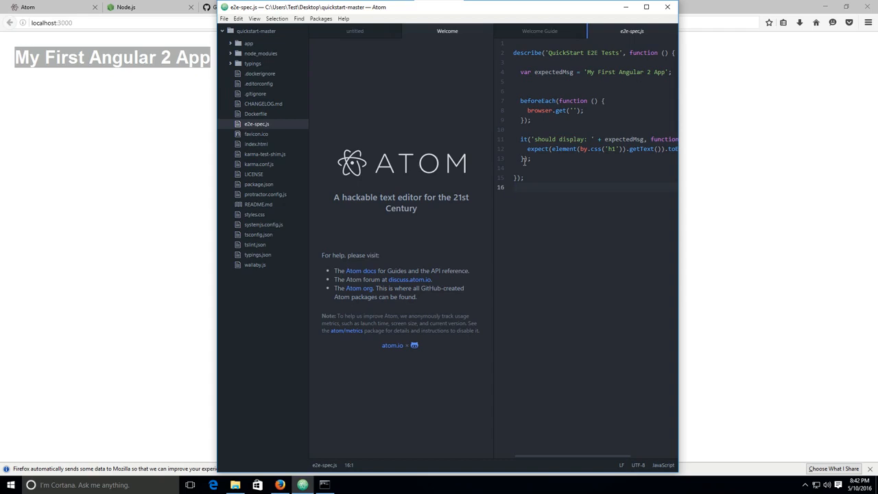
- Show Atom's Settings view on the Packages section via Packages > Settings View
left_click(321, 19)
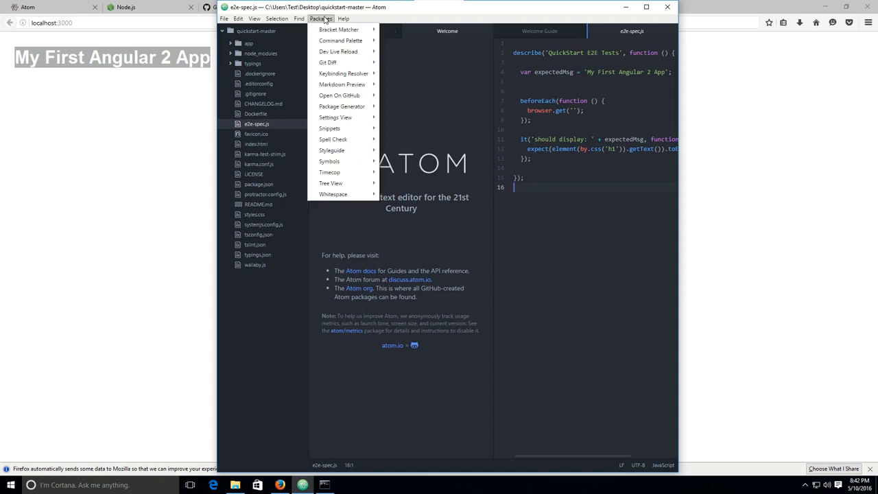
mouse_move(340, 40)
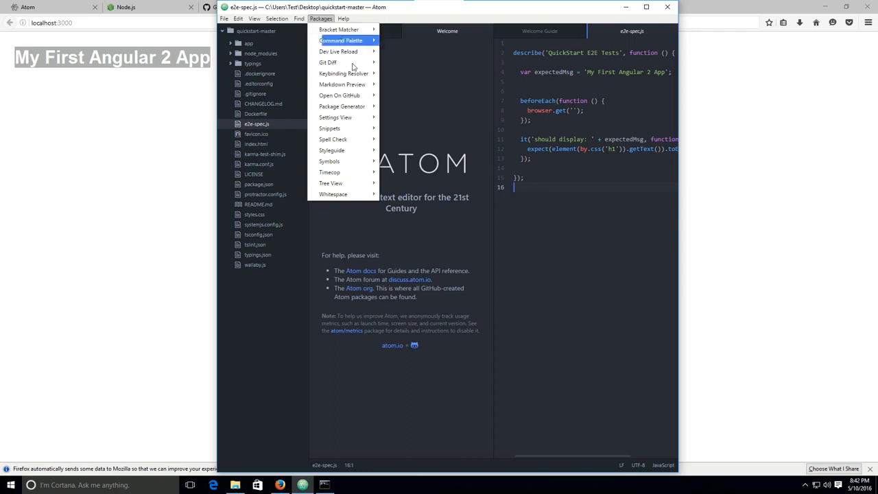
mouse_move(334, 118)
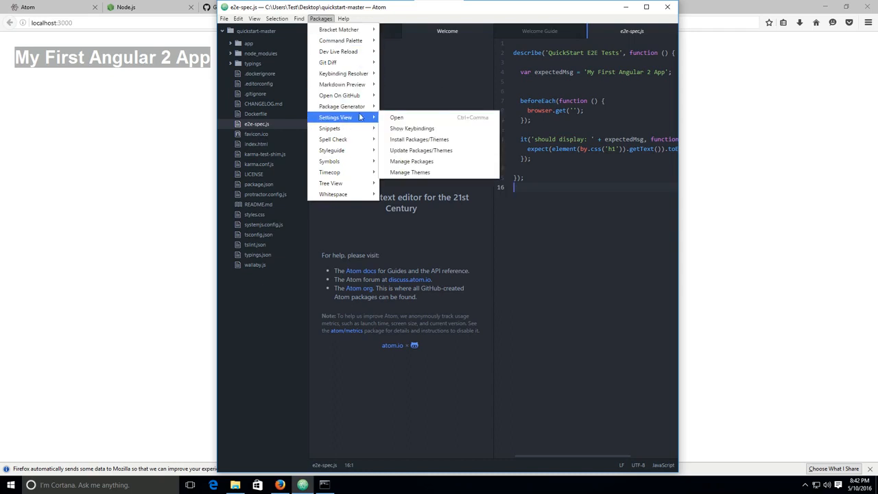
mouse_move(396, 117)
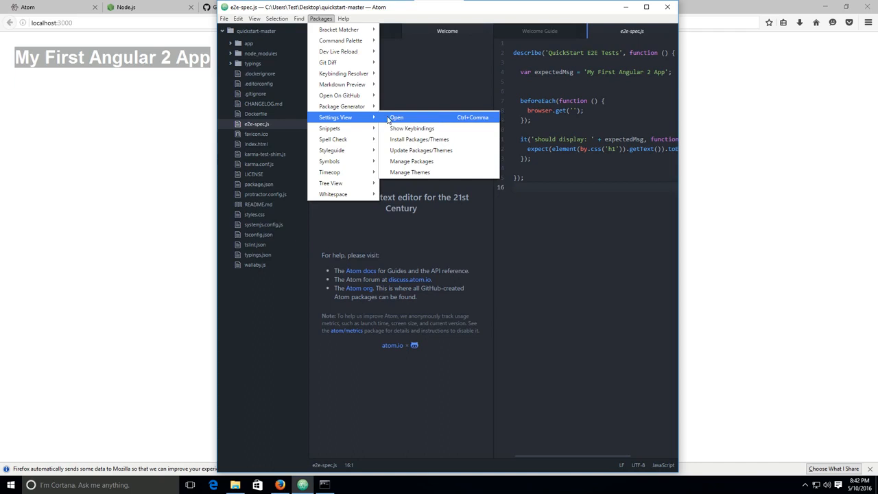
mouse_move(420, 140)
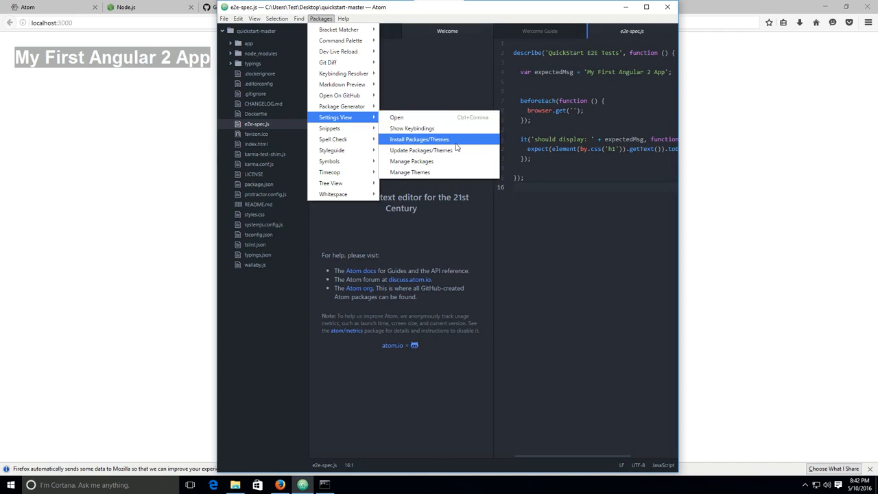
mouse_move(411, 161)
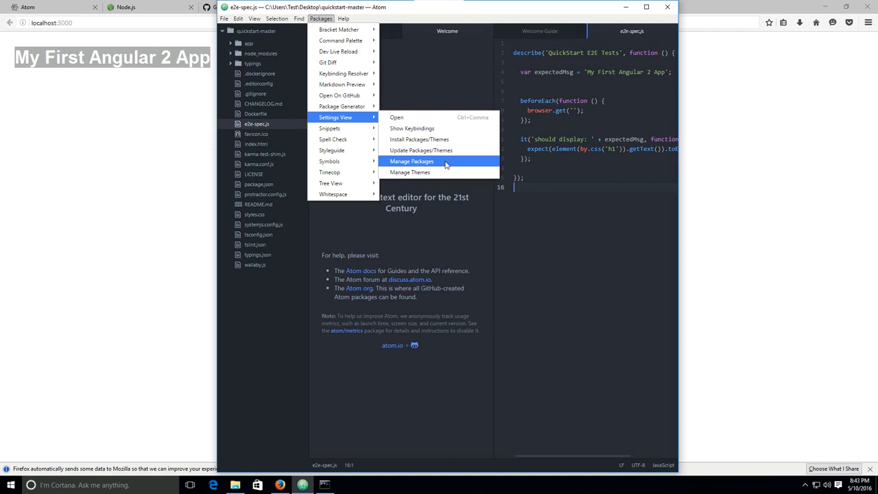
left_click(411, 161)
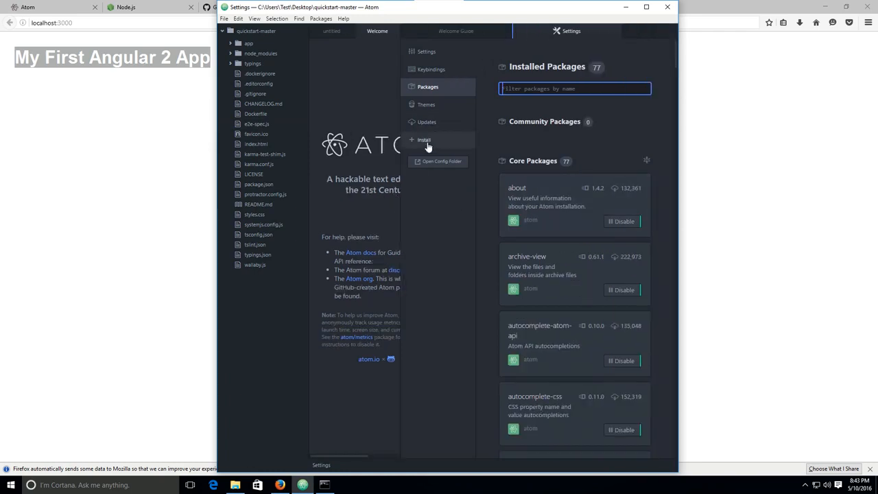
mouse_move(432, 144)
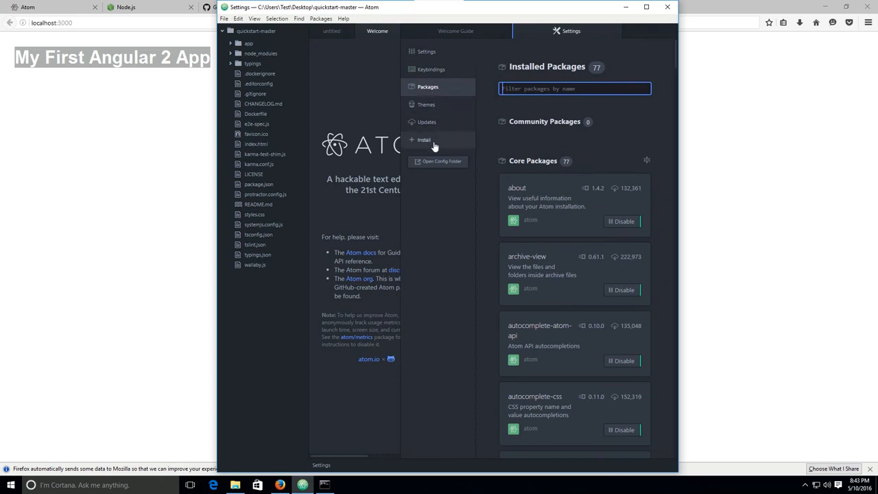
- Search the Install section for atom-typescript so it appears first in the results
left_click(424, 140)
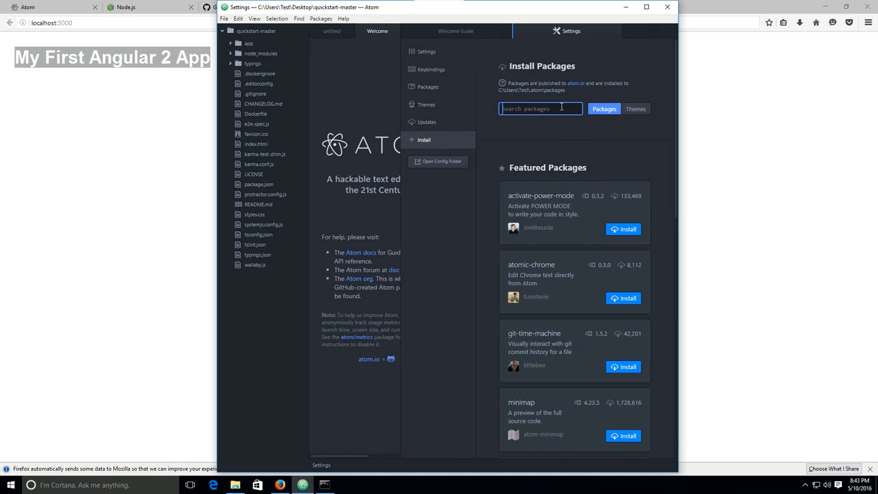
type("atom")
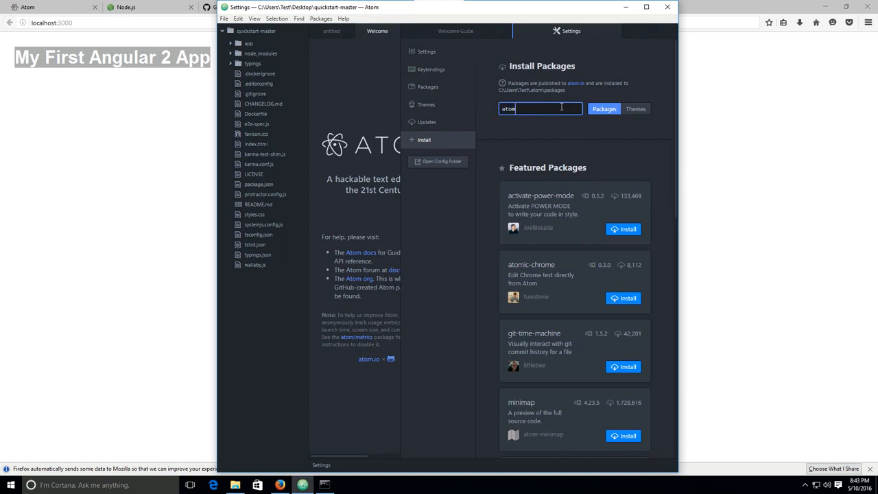
type("-typescrip")
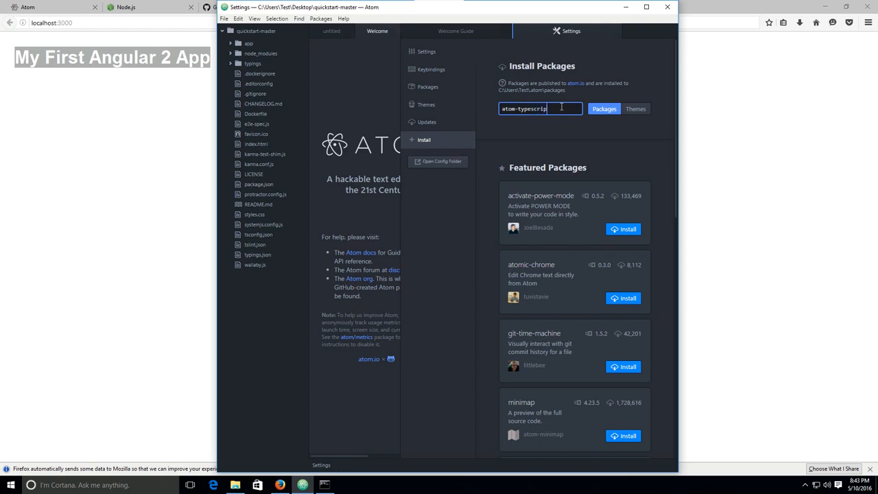
type("t")
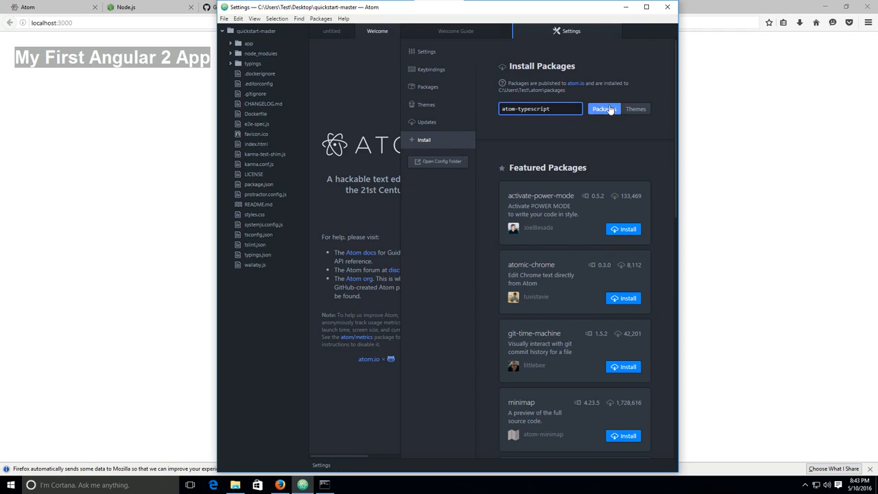
left_click(604, 108)
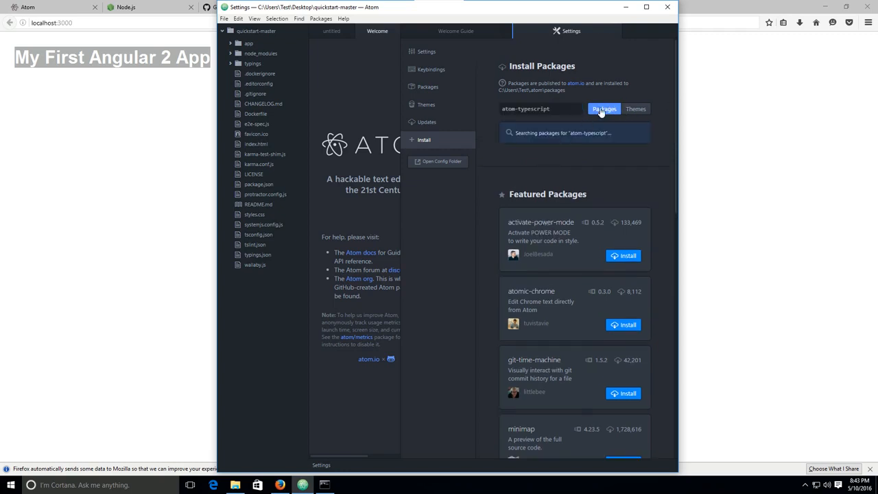
left_click(604, 109)
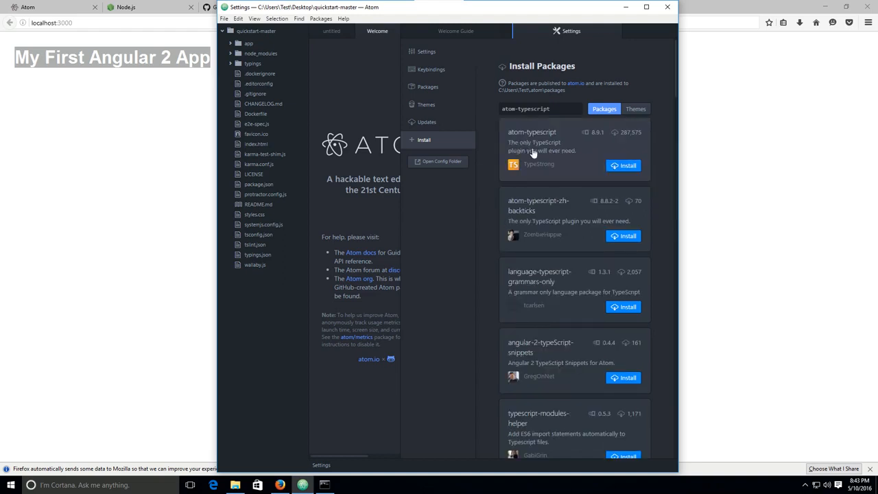
mouse_move(518, 140)
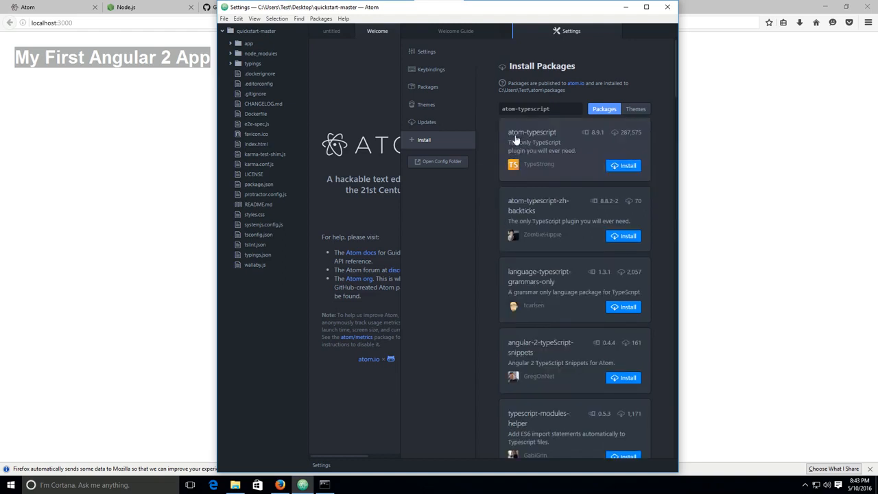
mouse_move(516, 152)
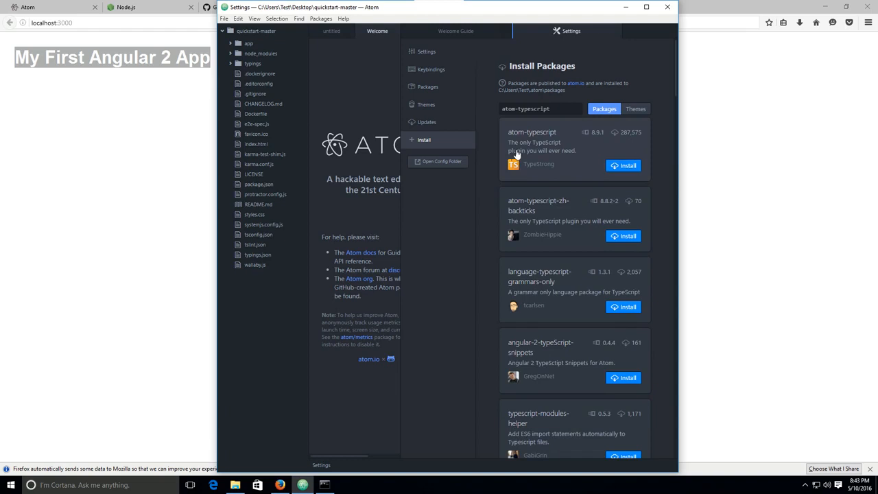
mouse_move(574, 163)
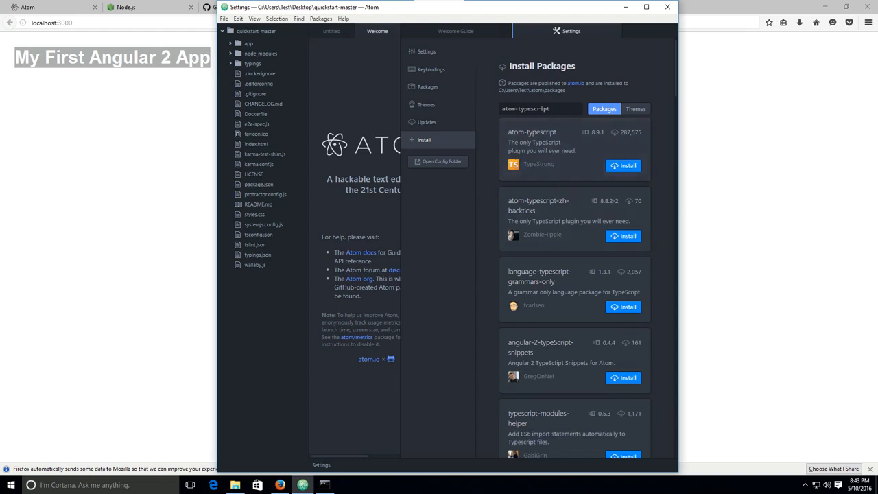
mouse_move(582, 173)
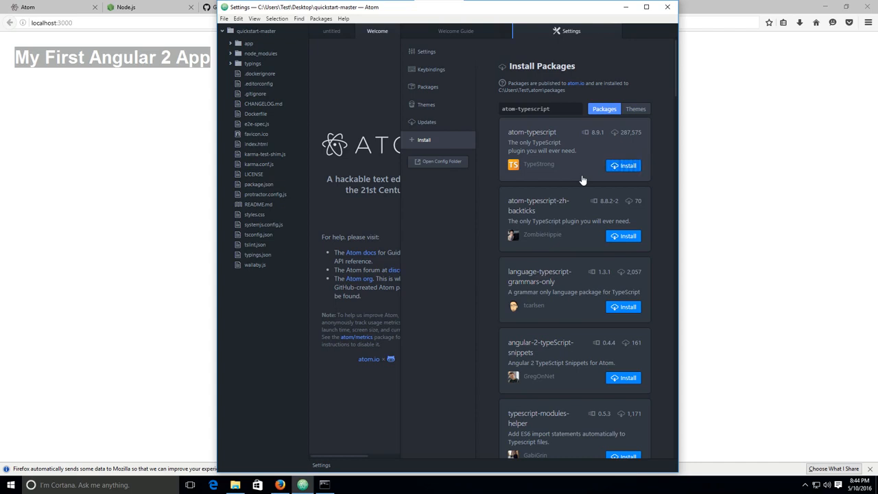
left_click(622, 165)
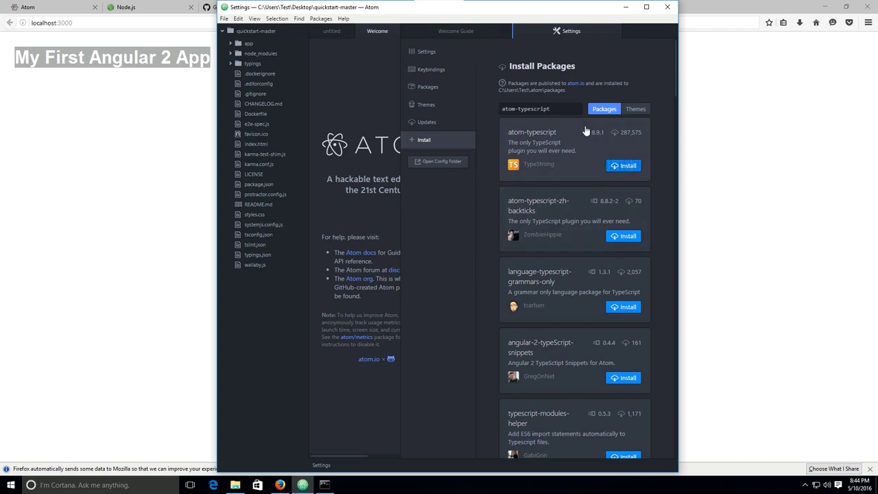
- View the atom-typescript package details and start installing it
left_click(622, 165)
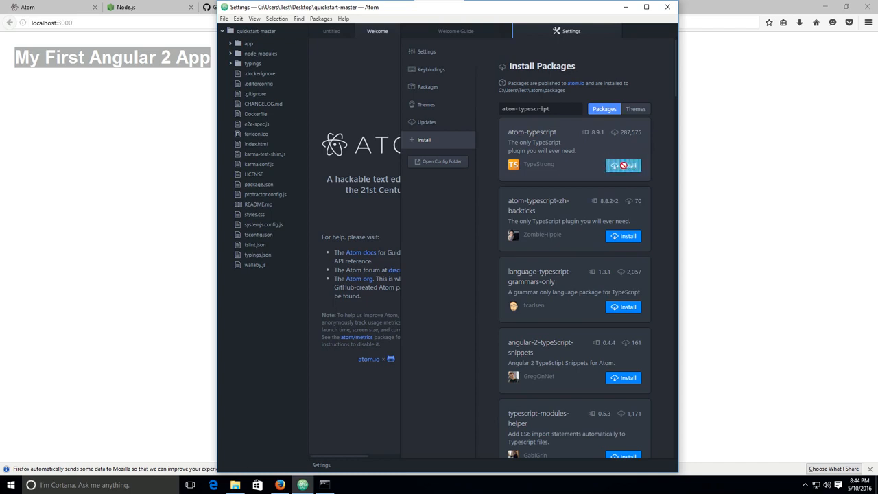
left_click(532, 132)
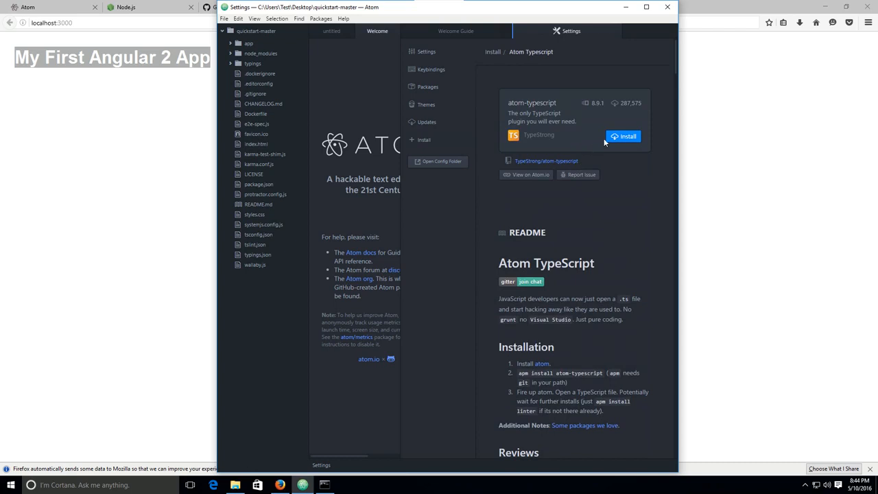
left_click(623, 136)
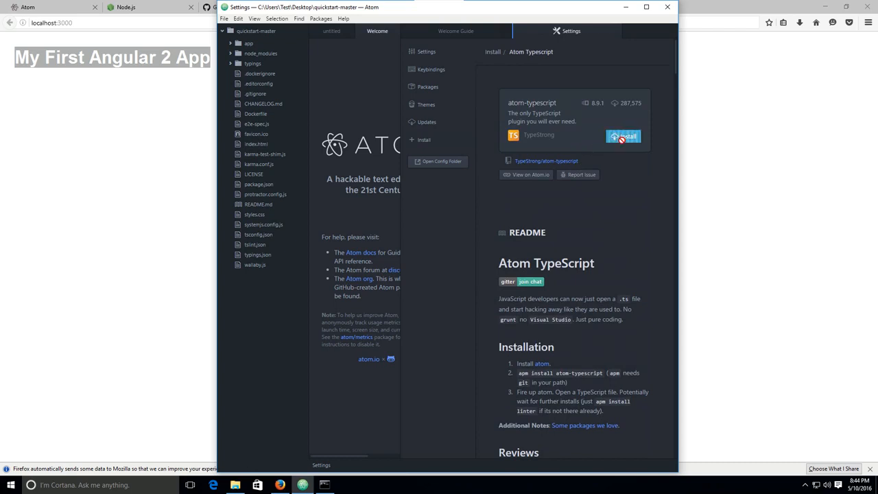
mouse_move(648, 192)
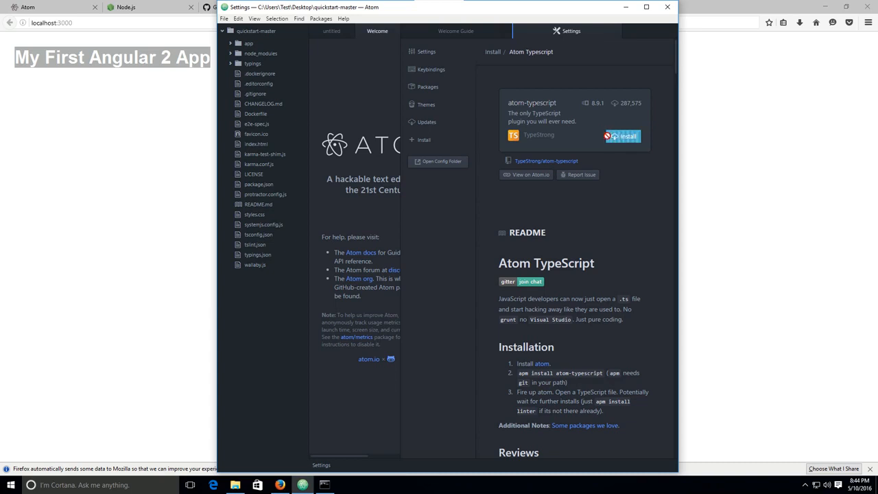
mouse_move(643, 137)
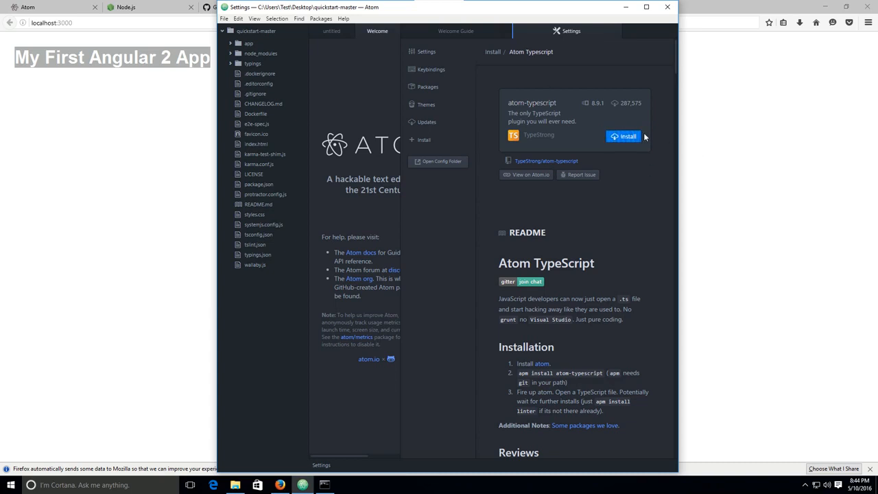
mouse_move(505, 170)
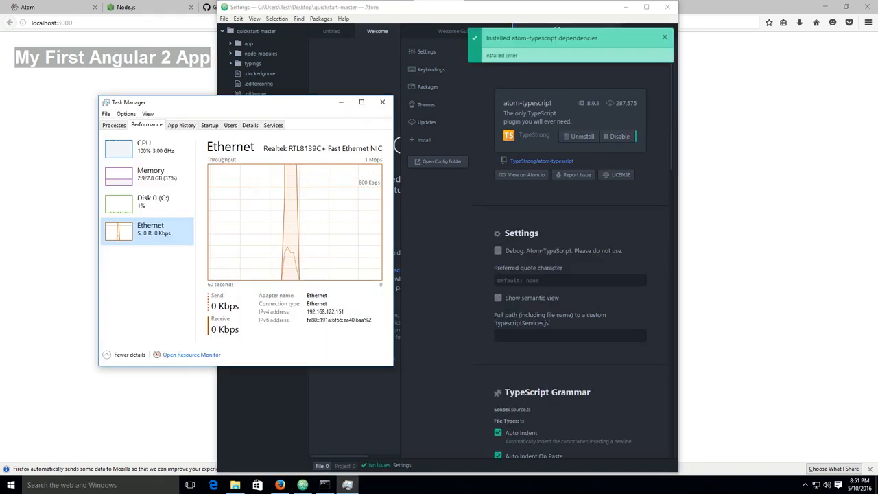
mouse_move(304, 236)
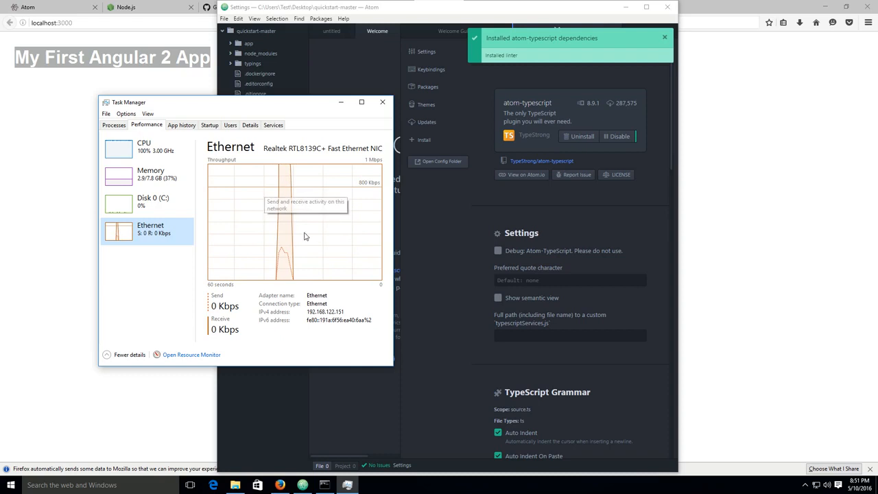
mouse_move(291, 218)
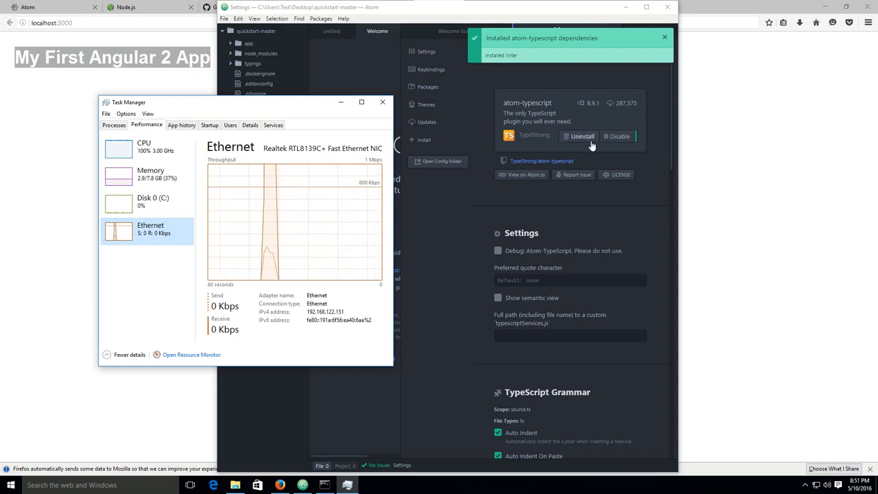
mouse_move(556, 138)
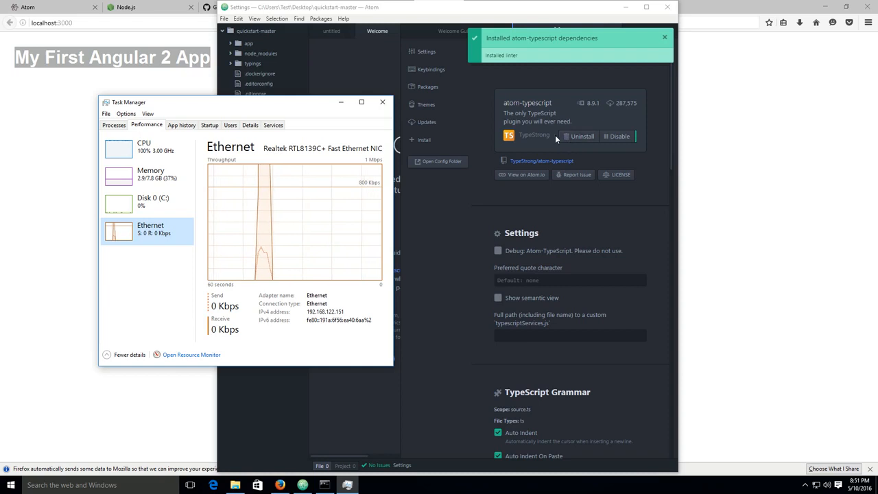
mouse_move(579, 117)
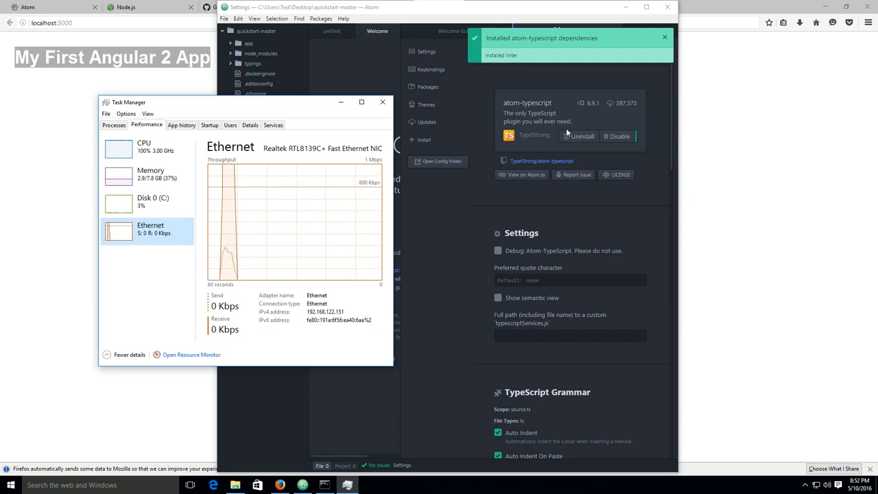
mouse_move(326, 154)
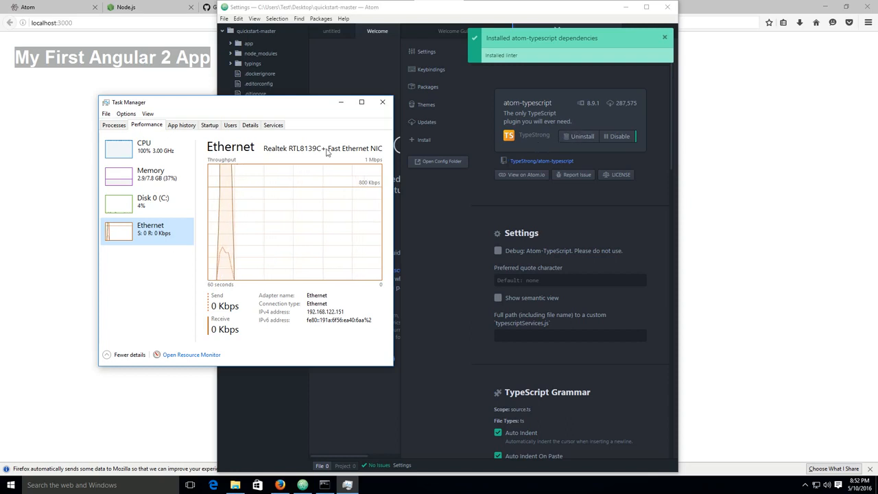
- Close the Task Manager network monitor, leaving the atom-typescript package page
left_click(381, 102)
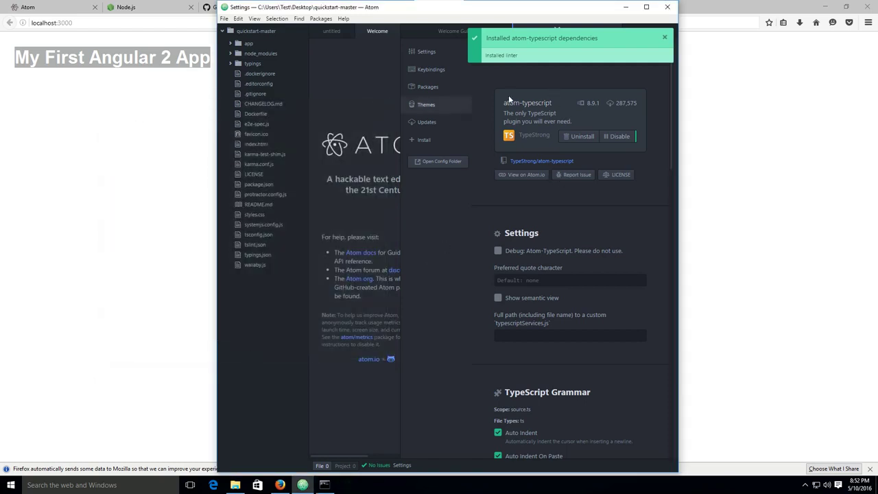
mouse_move(143, 450)
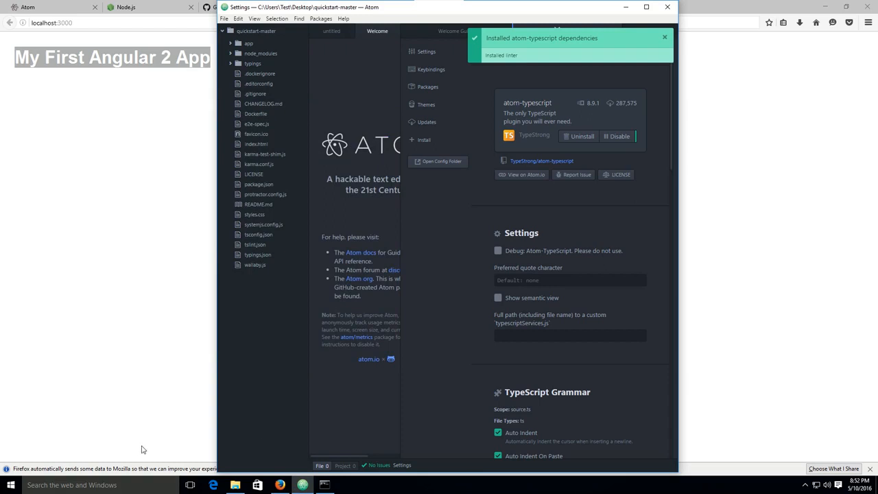
mouse_move(576, 136)
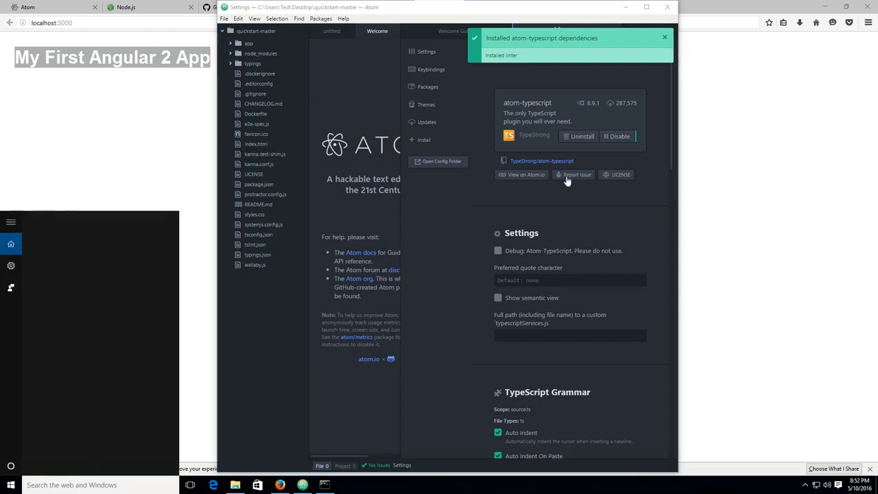
- Launch Task Manager from Start search with full details on the Performance Ethernet view
left_click(72, 485)
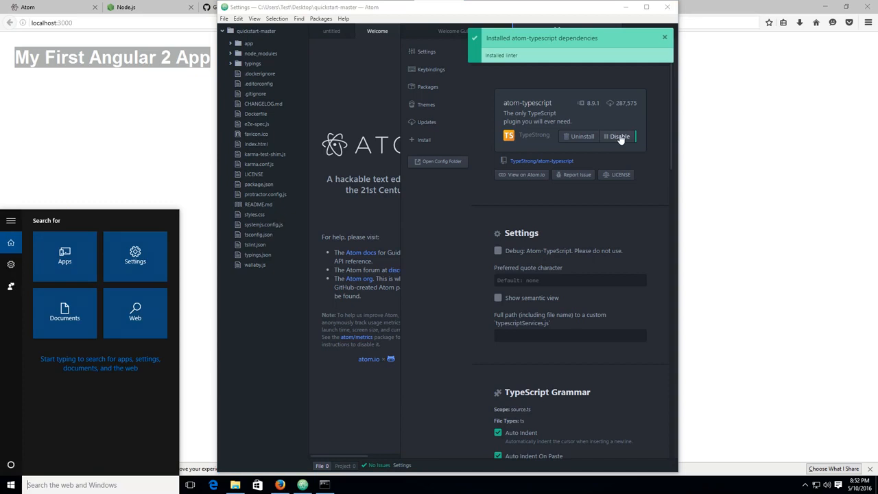
type("task")
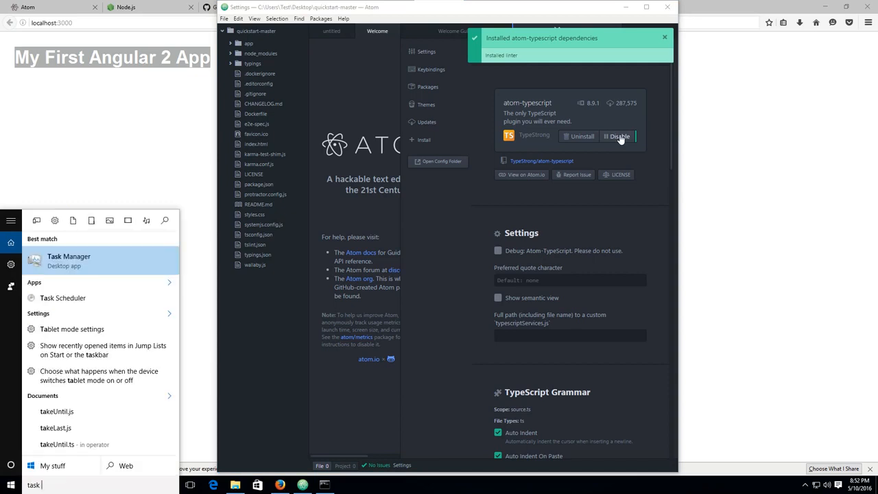
left_click(343, 200)
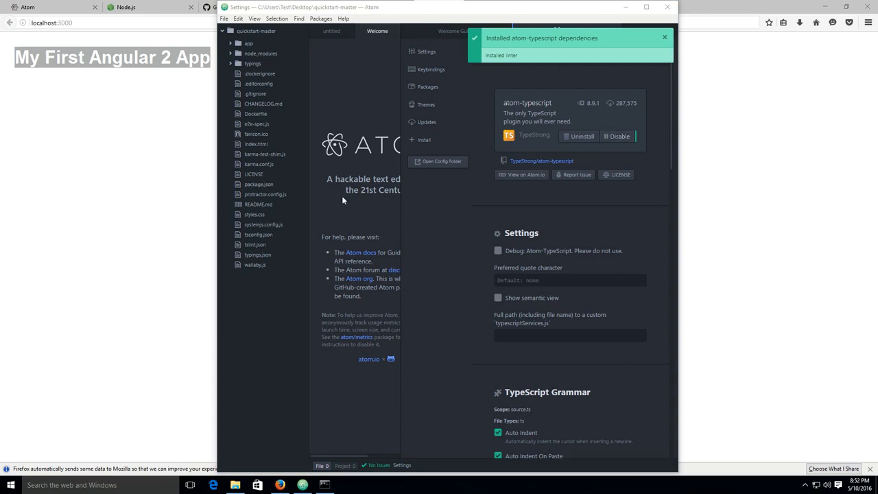
mouse_move(170, 469)
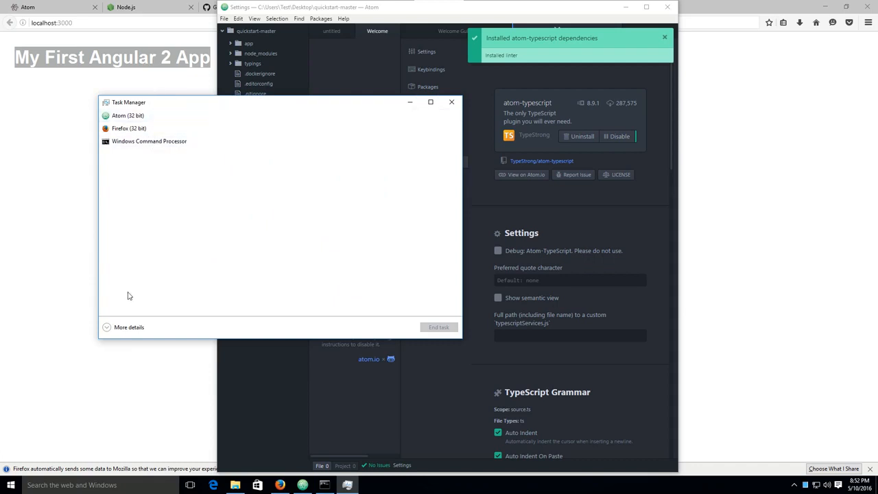
left_click(129, 326)
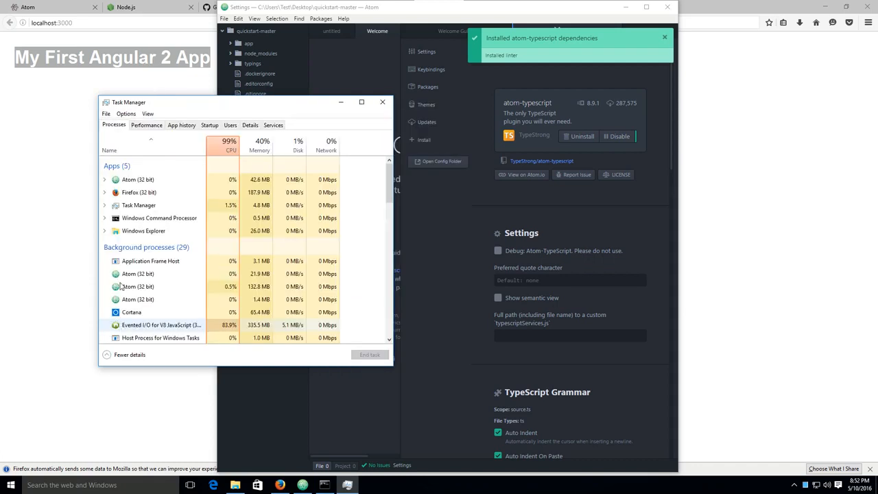
left_click(145, 125)
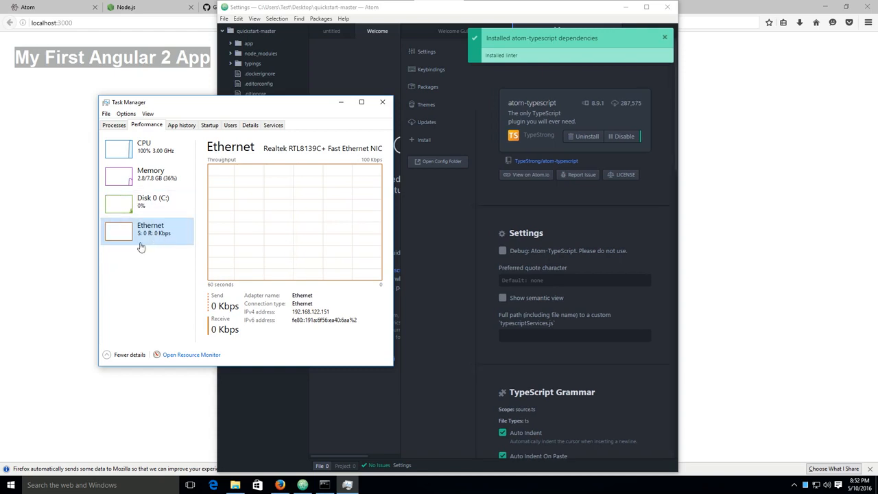
mouse_move(280, 255)
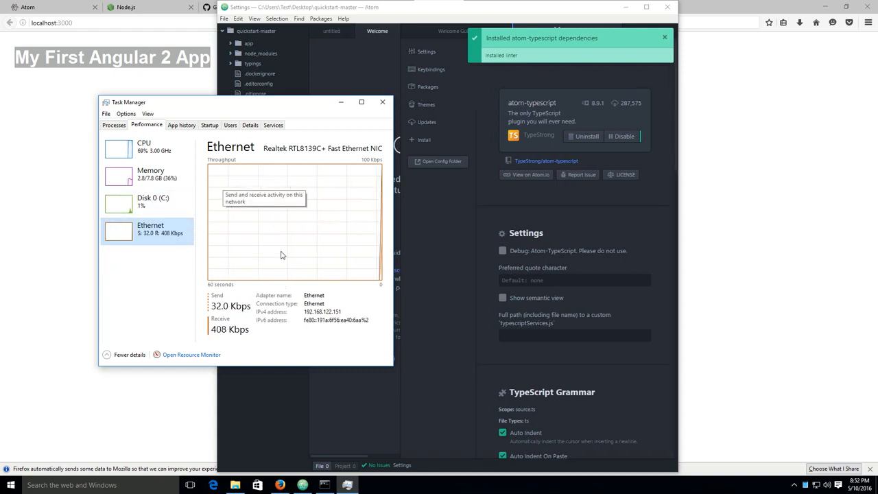
mouse_move(356, 232)
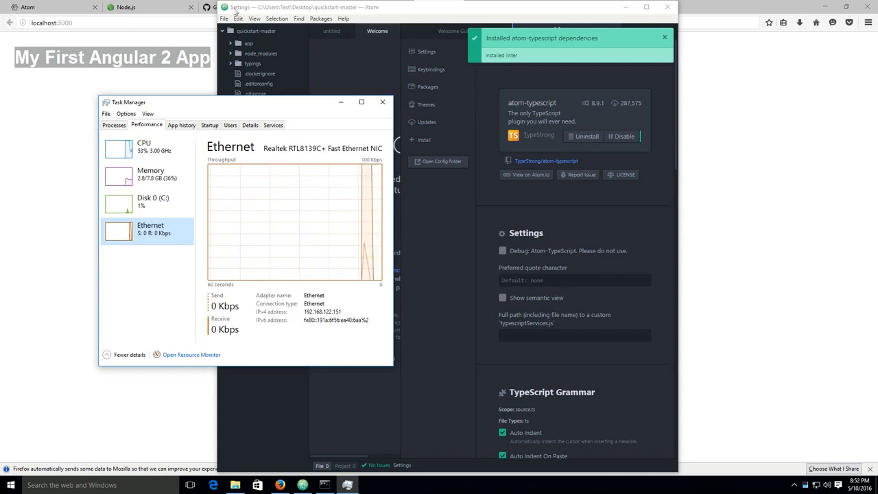
mouse_move(351, 268)
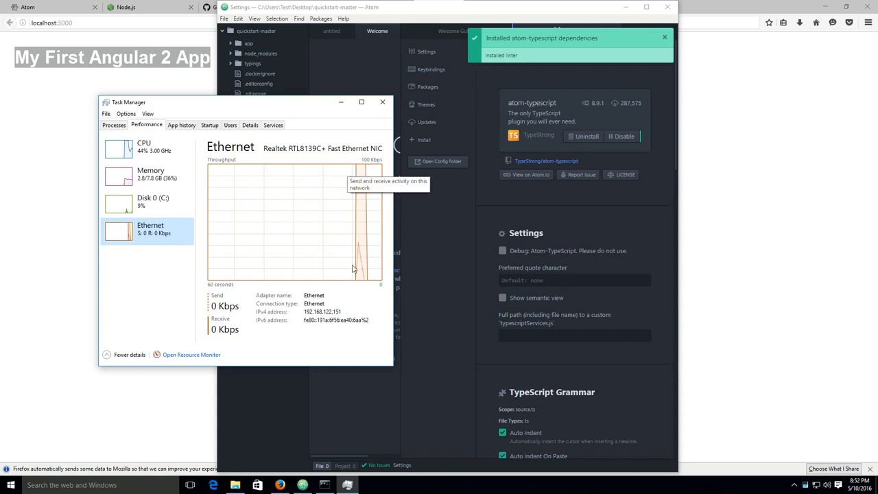
mouse_move(373, 232)
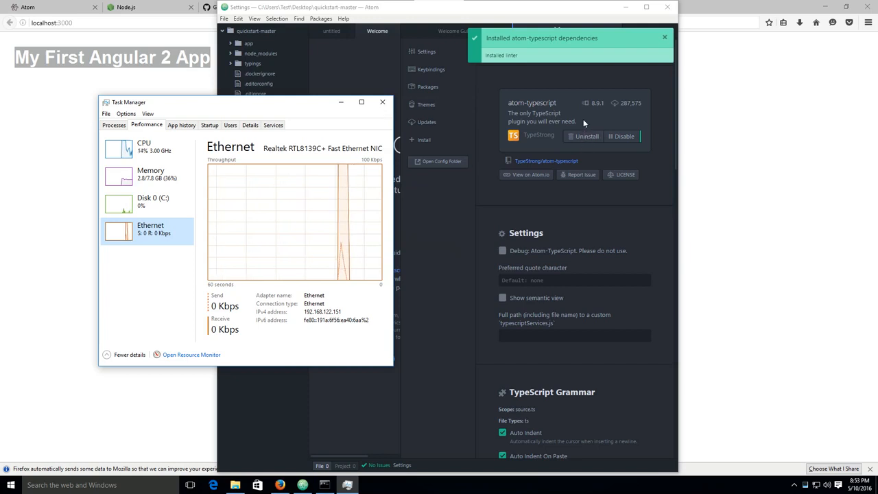
mouse_move(383, 102)
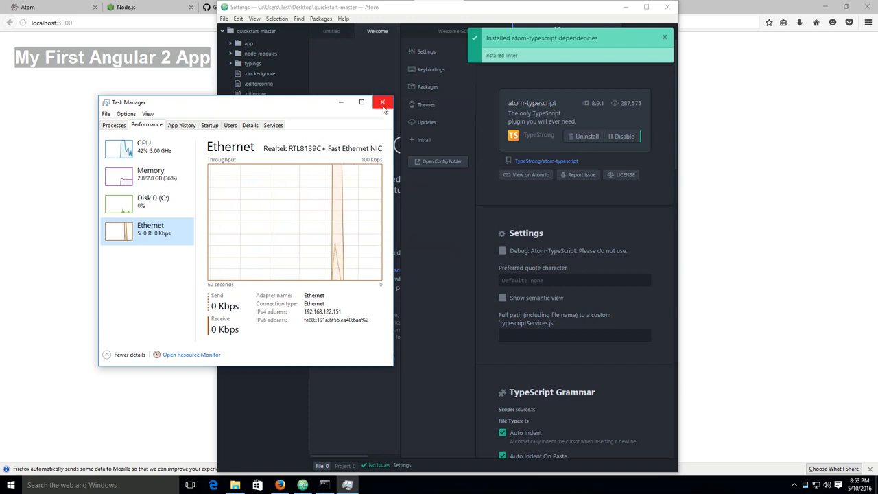
- Close Task Manager so Atom's atom-typescript settings are in front
left_click(382, 102)
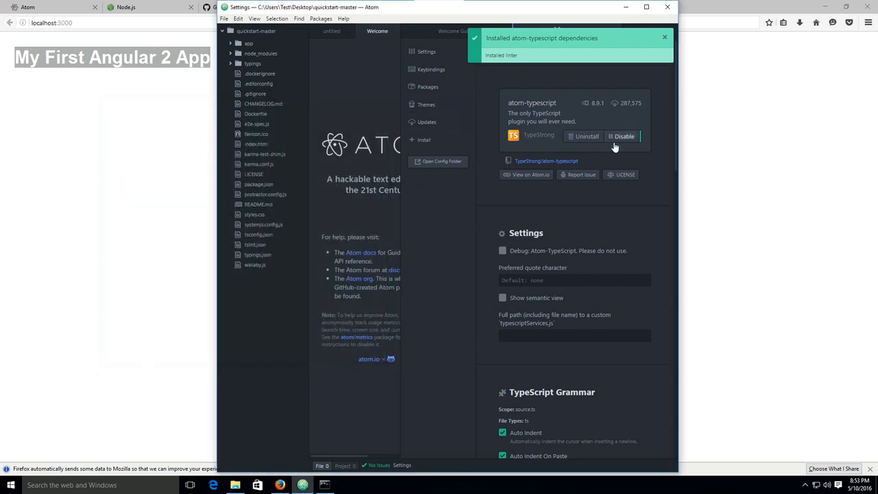
mouse_move(585, 136)
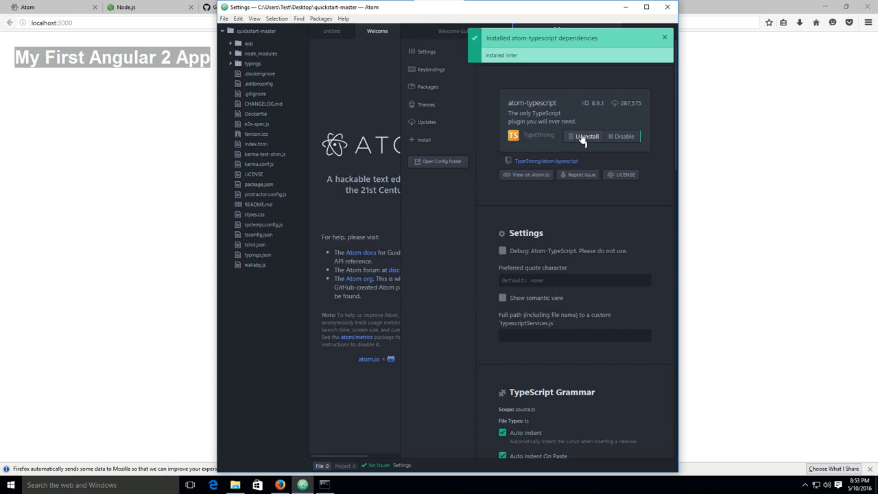
mouse_move(483, 181)
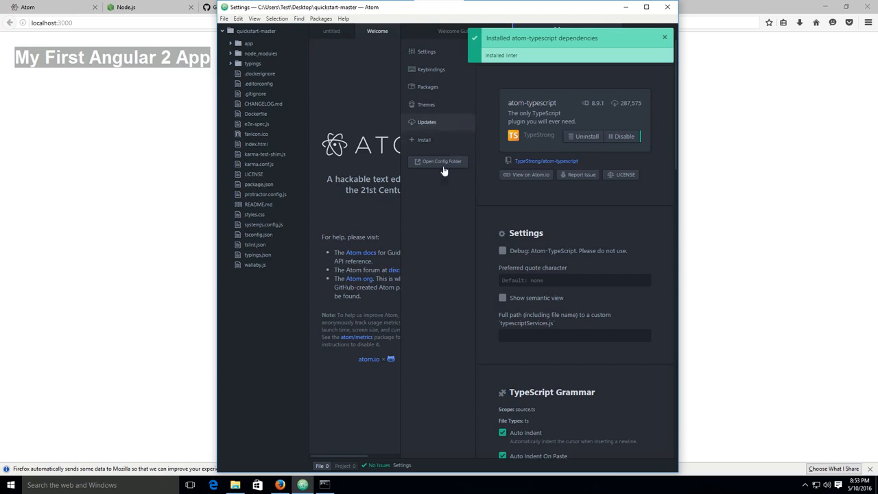
mouse_move(335, 170)
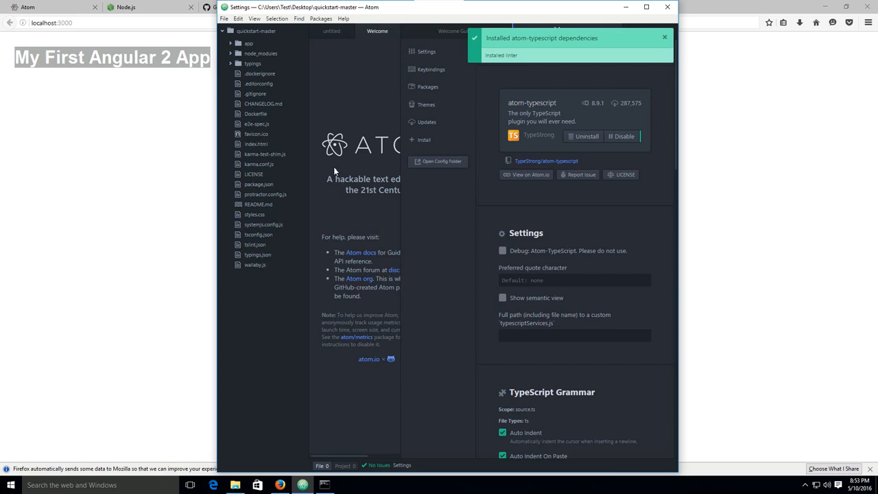
mouse_move(378, 171)
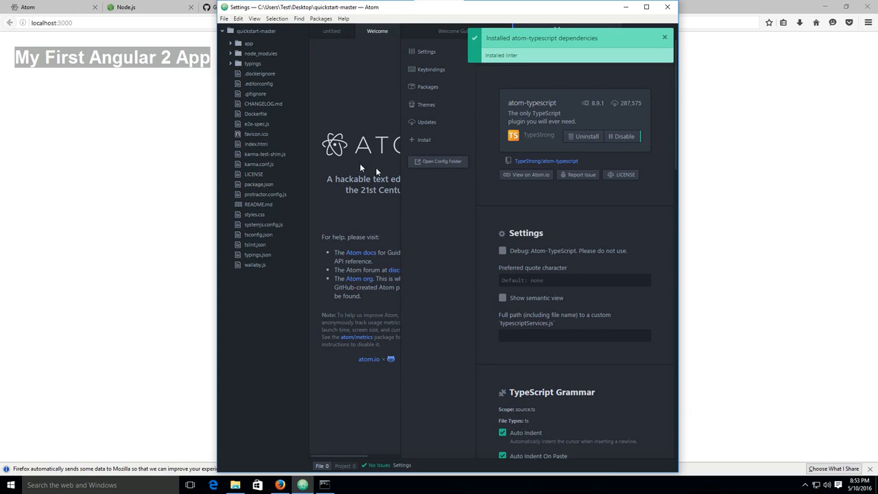
mouse_move(336, 153)
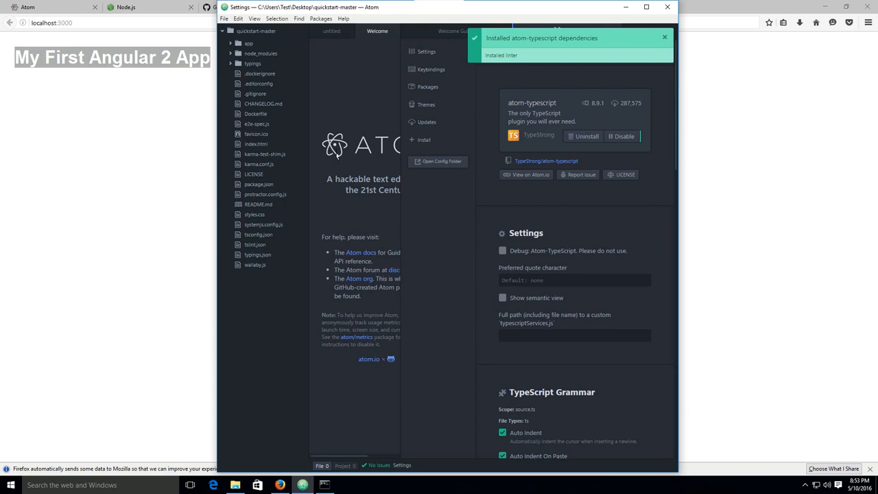
mouse_move(458, 13)
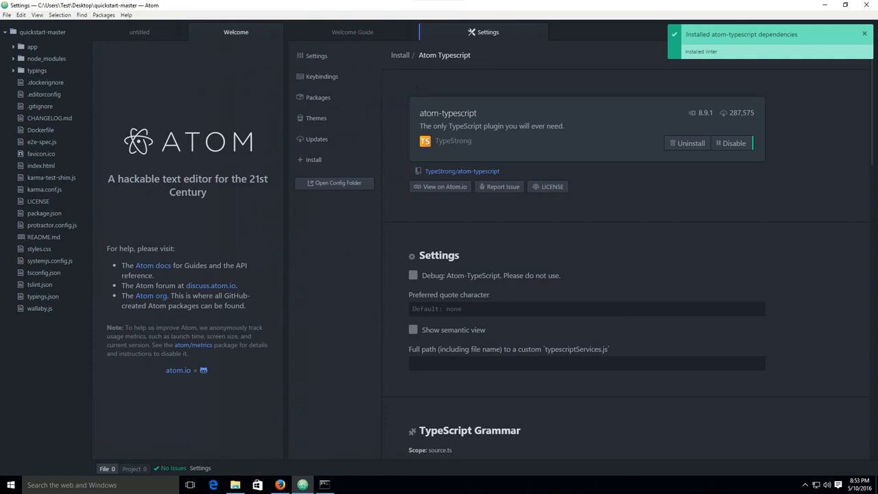
mouse_move(241, 172)
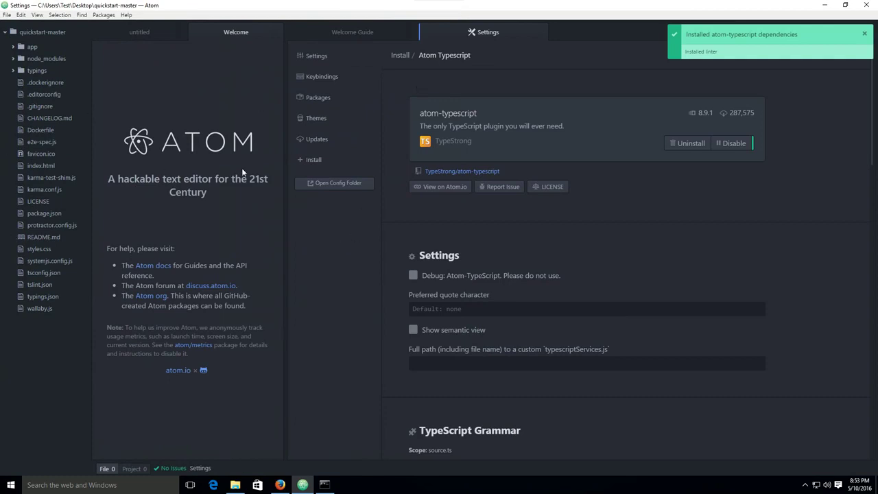